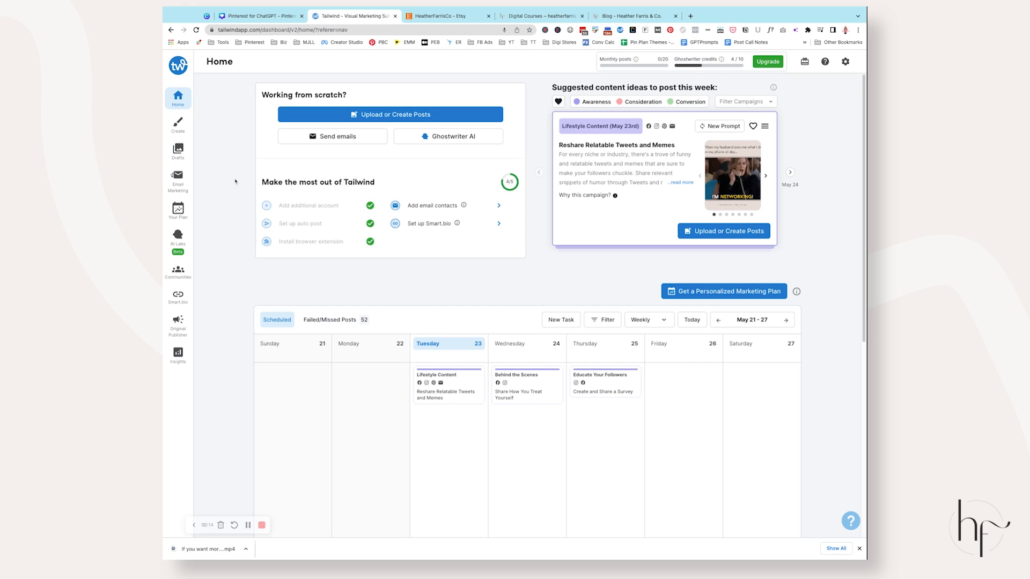
# Jump the Home calendar to the current week, then go to the pin Drafts page
pyautogui.scroll(-3)
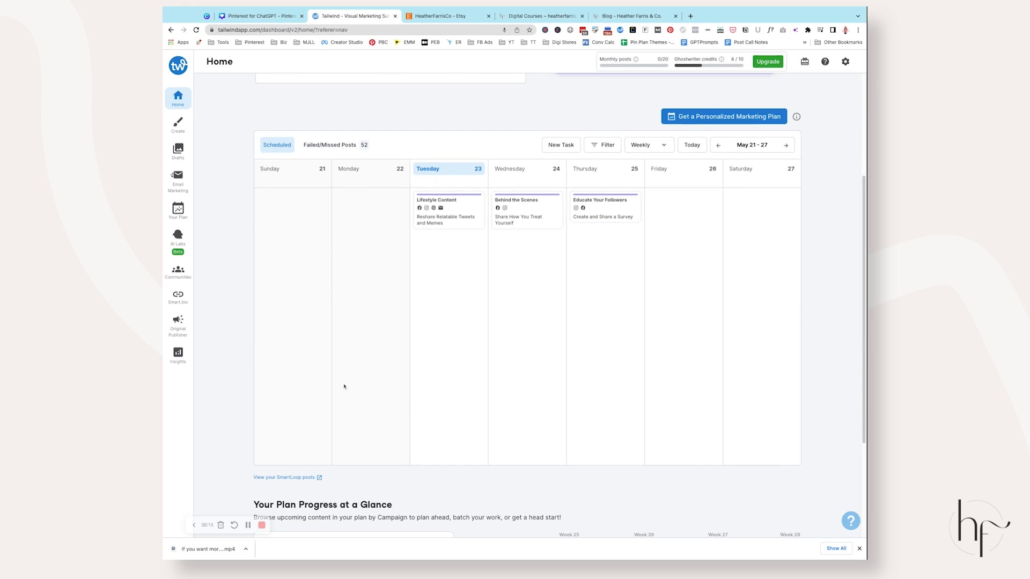
pyautogui.moveTo(761, 256)
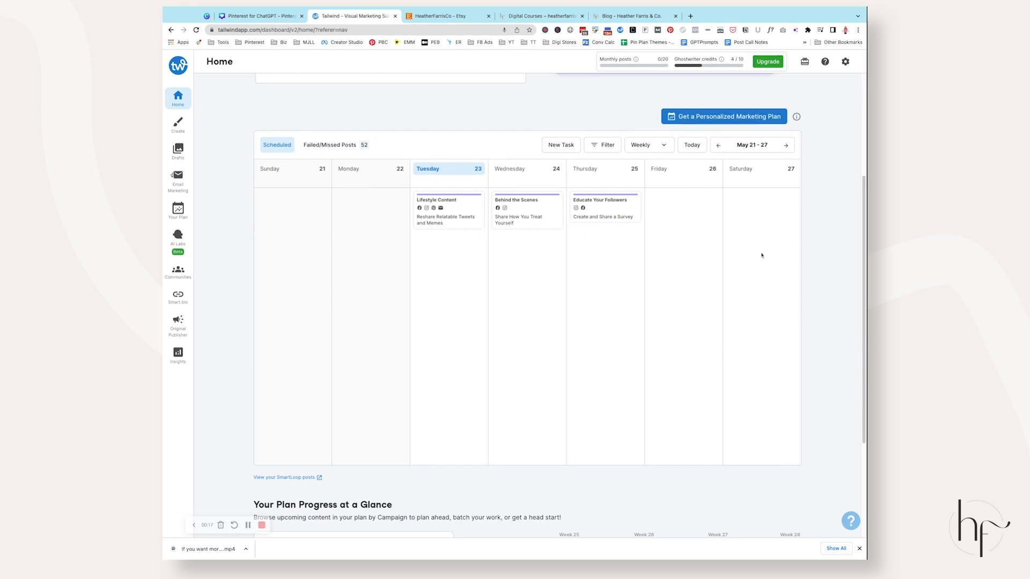
pyautogui.scroll(-3)
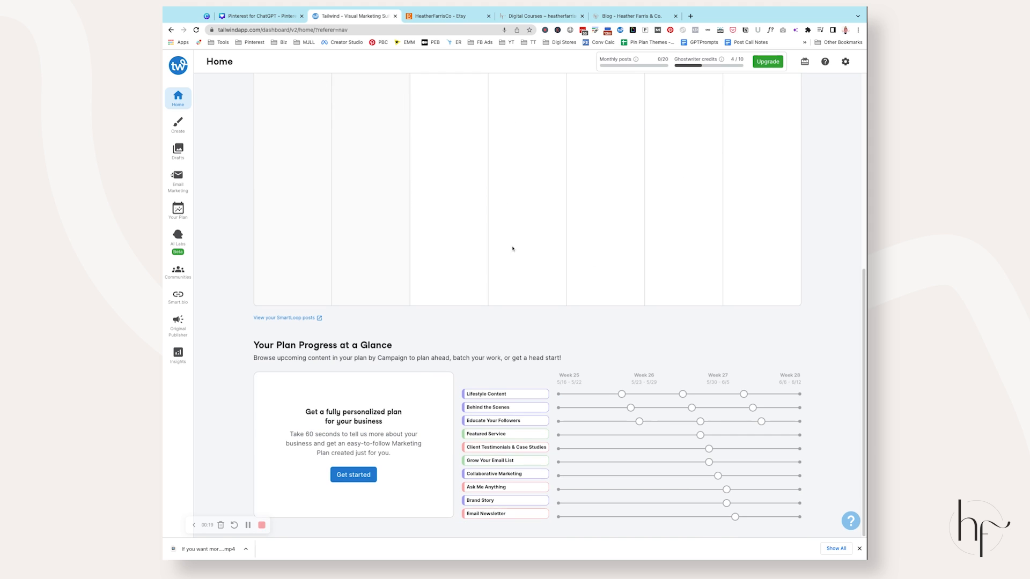
pyautogui.scroll(3)
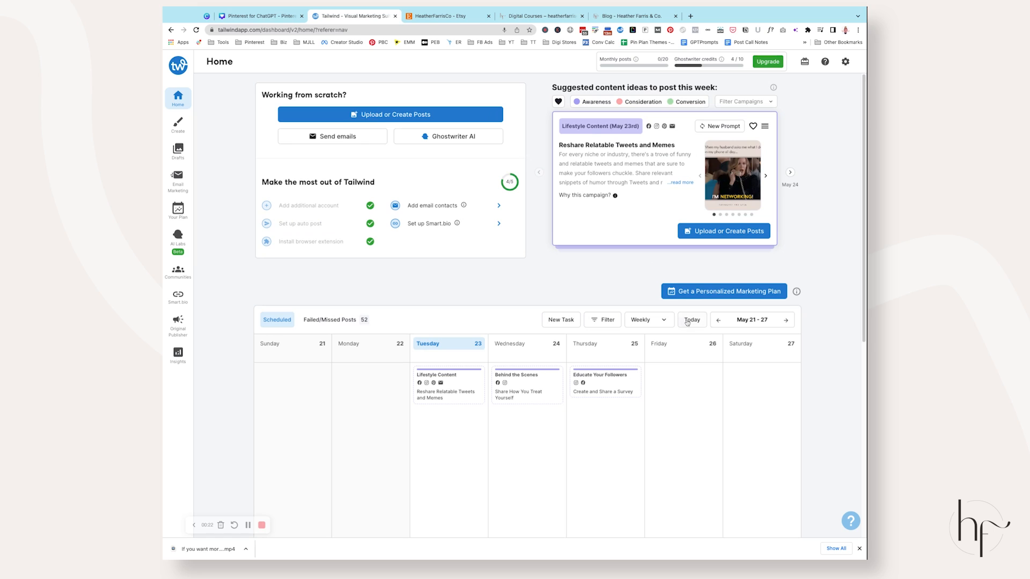
pyautogui.click(647, 320)
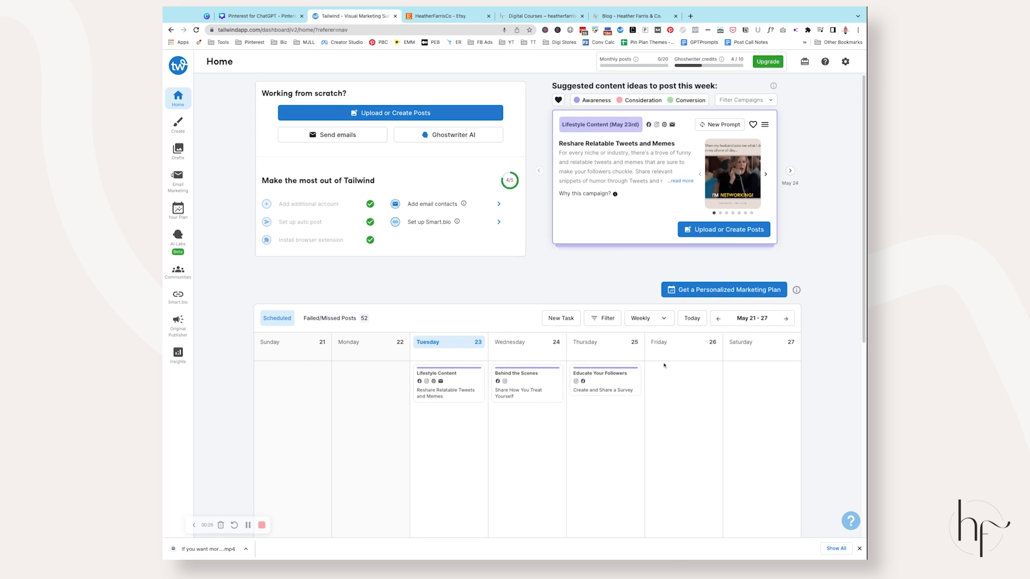
pyautogui.scroll(-3)
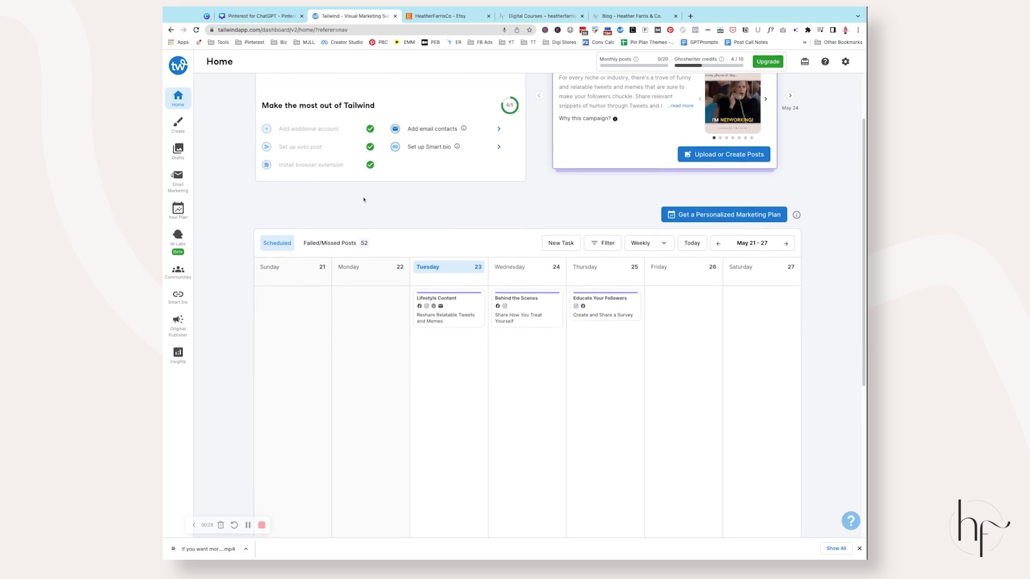
pyautogui.click(177, 152)
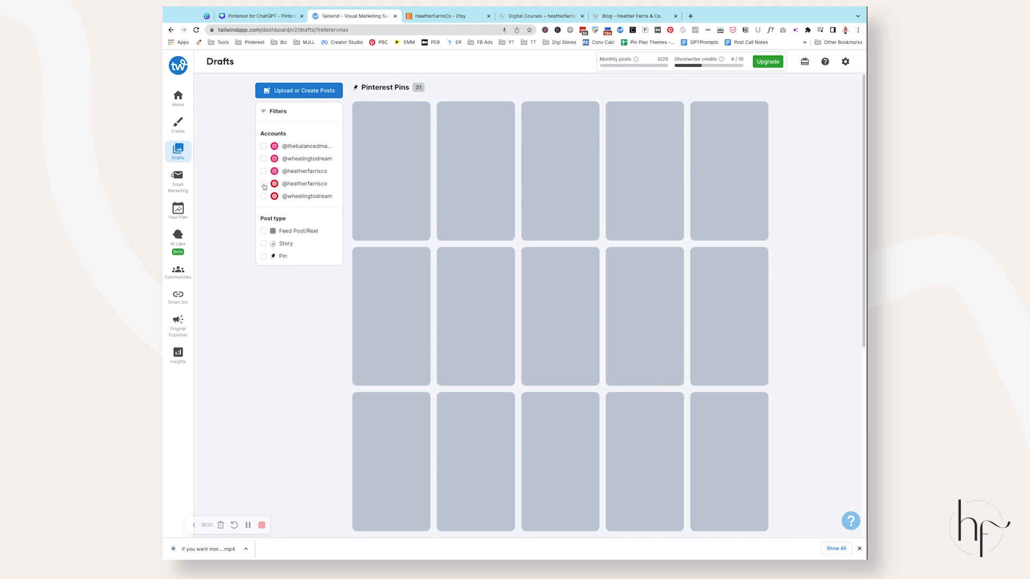
pyautogui.click(264, 184)
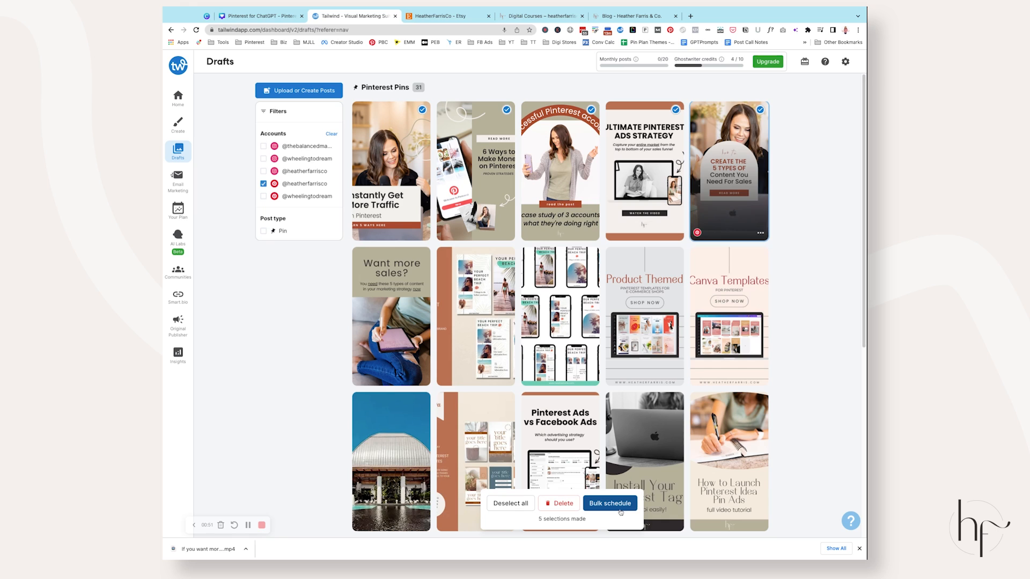
pyautogui.click(609, 503)
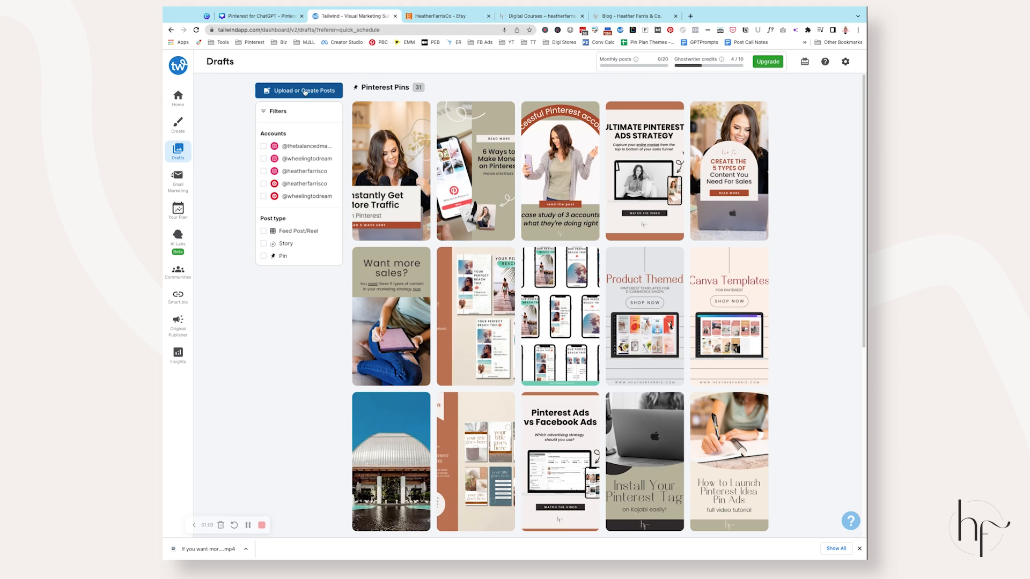
# Start a new post and browse to upload a batch of images
pyautogui.click(298, 91)
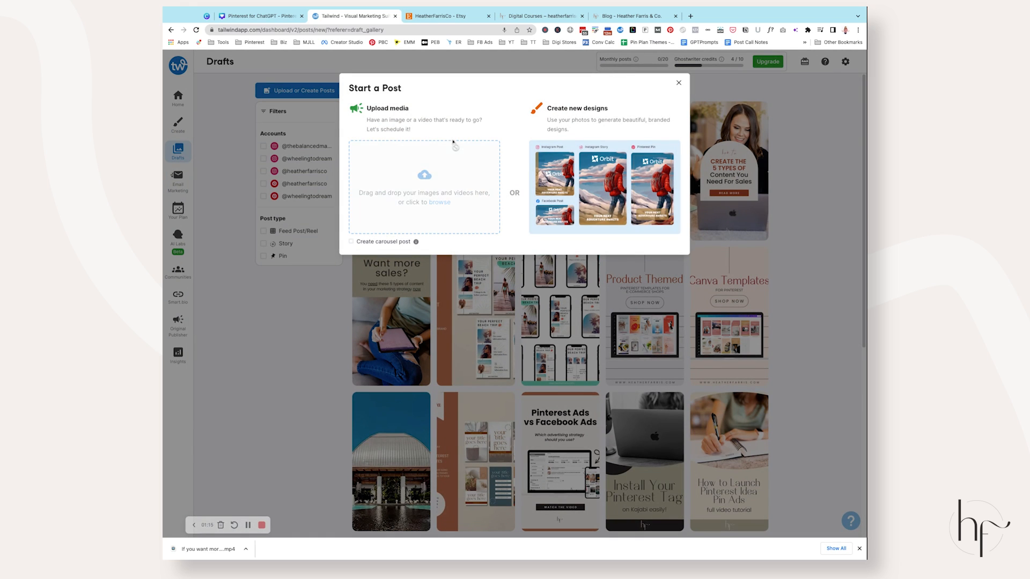
pyautogui.click(679, 82)
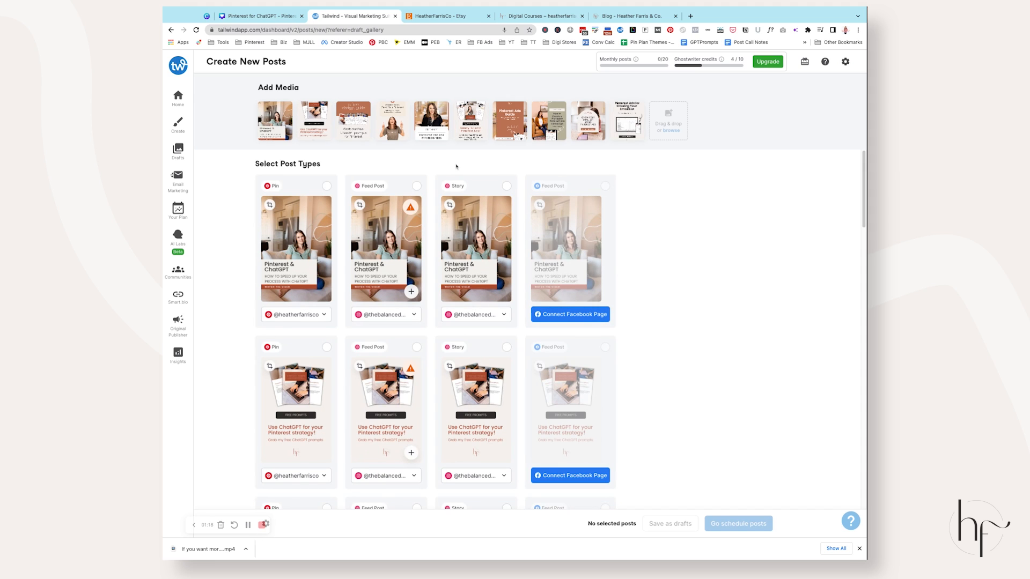
pyautogui.scroll(-3)
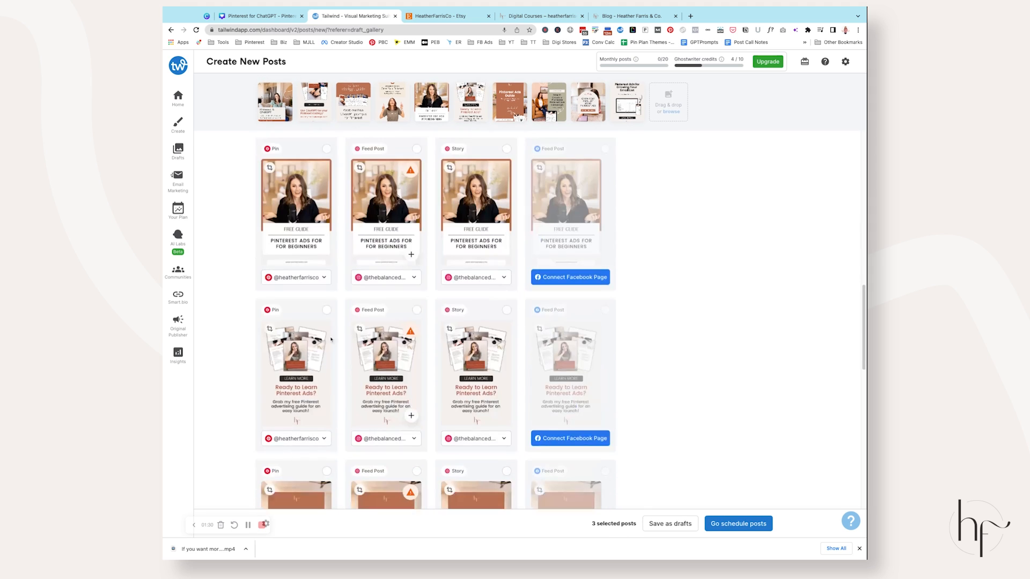
# Choose the Pin version for the images, including the email list image
pyautogui.click(327, 164)
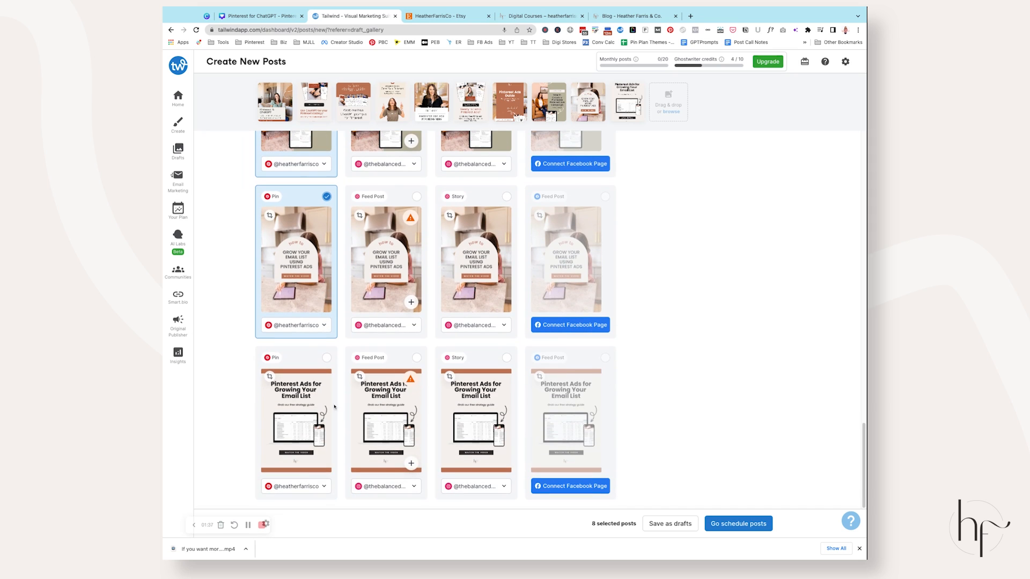
pyautogui.click(327, 357)
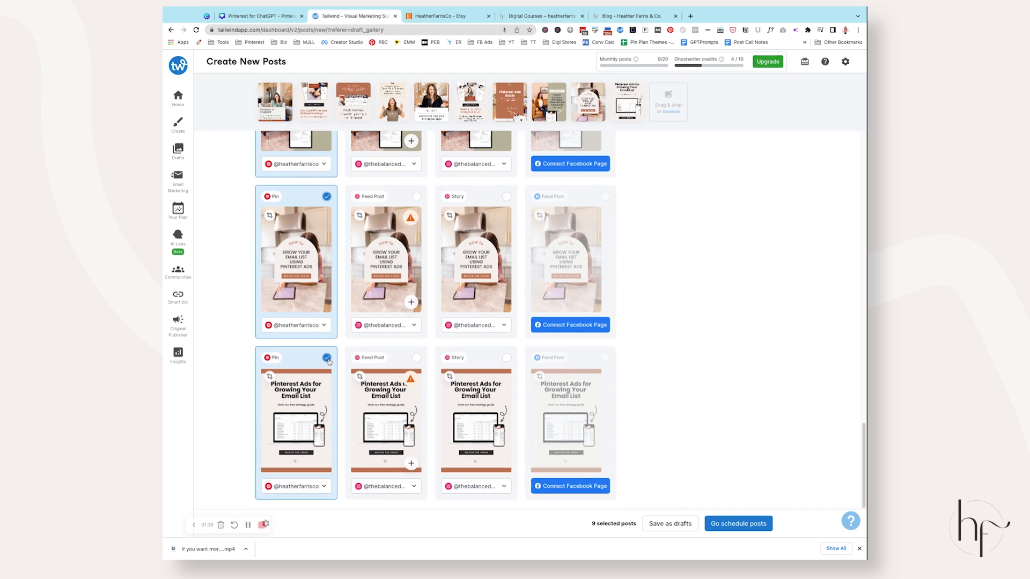
pyautogui.scroll(-3)
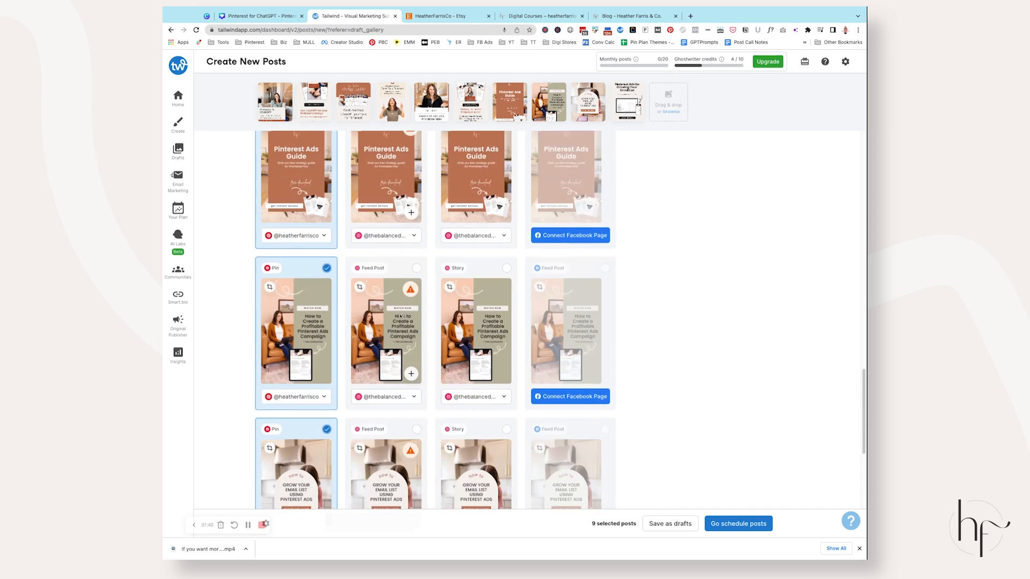
pyautogui.scroll(-3)
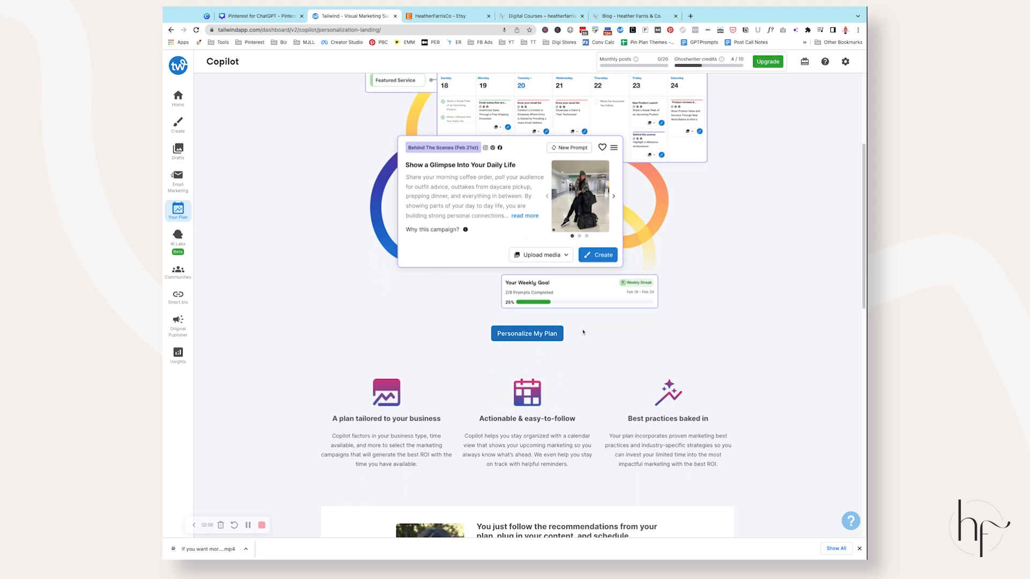
# Scroll the Copilot 'Personalize Your Plan Now' page, then head to AI Labs
pyautogui.scroll(-3)
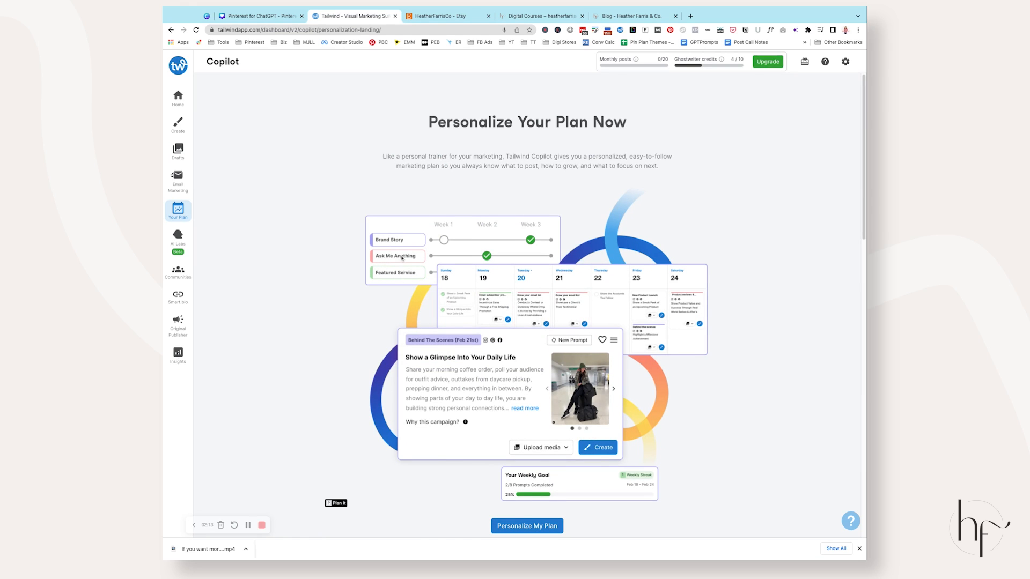
pyautogui.moveTo(406, 289)
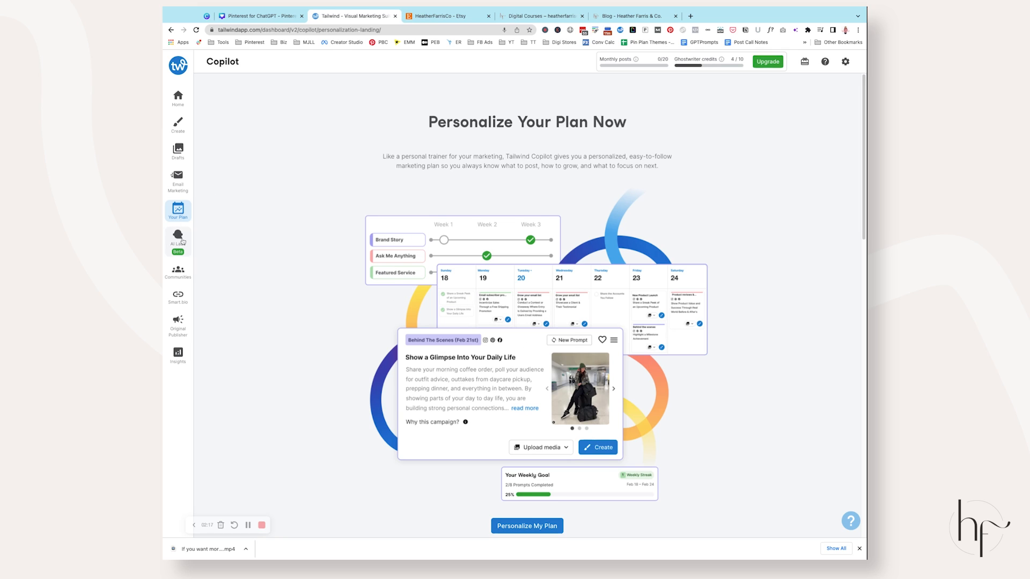
pyautogui.click(178, 240)
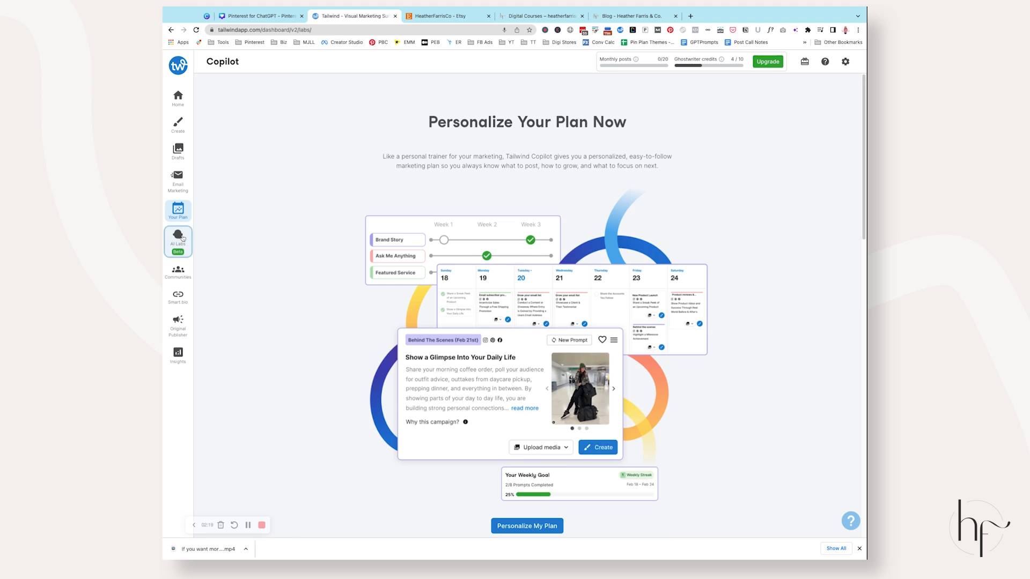
# Browse the full list of Ghostwriter AI writing use cases in AI Labs
pyautogui.click(177, 239)
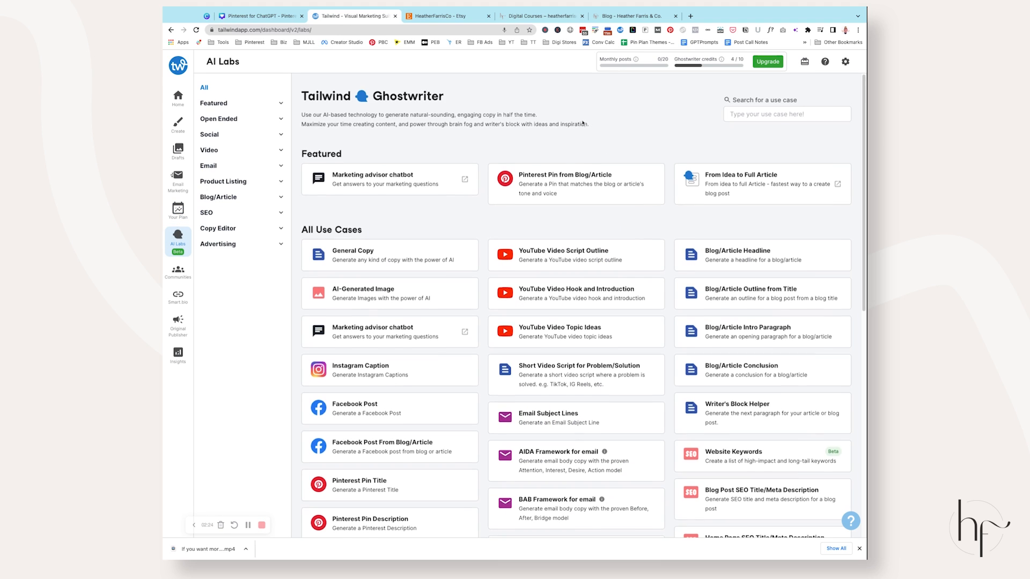
pyautogui.scroll(-3)
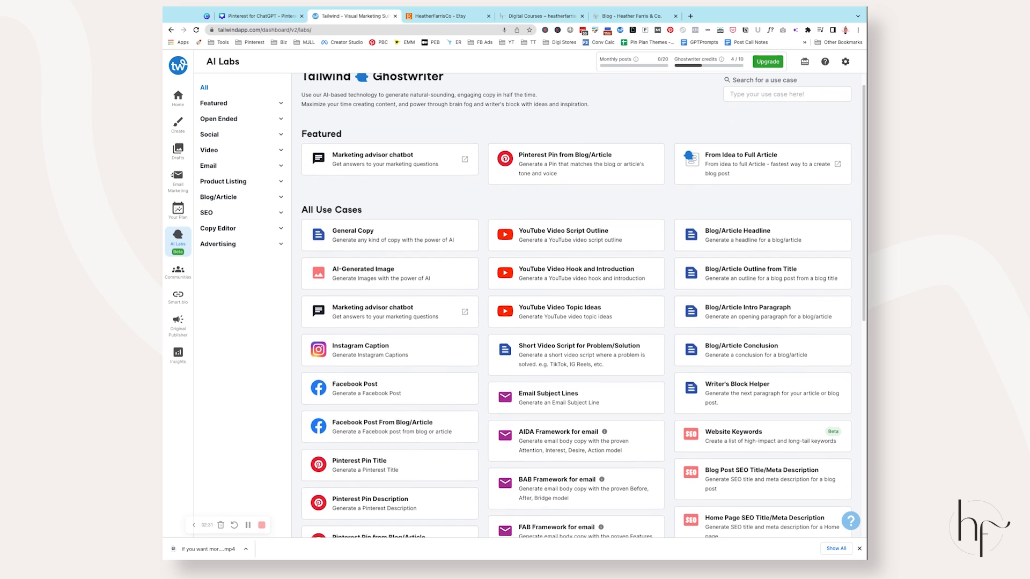
pyautogui.scroll(-3)
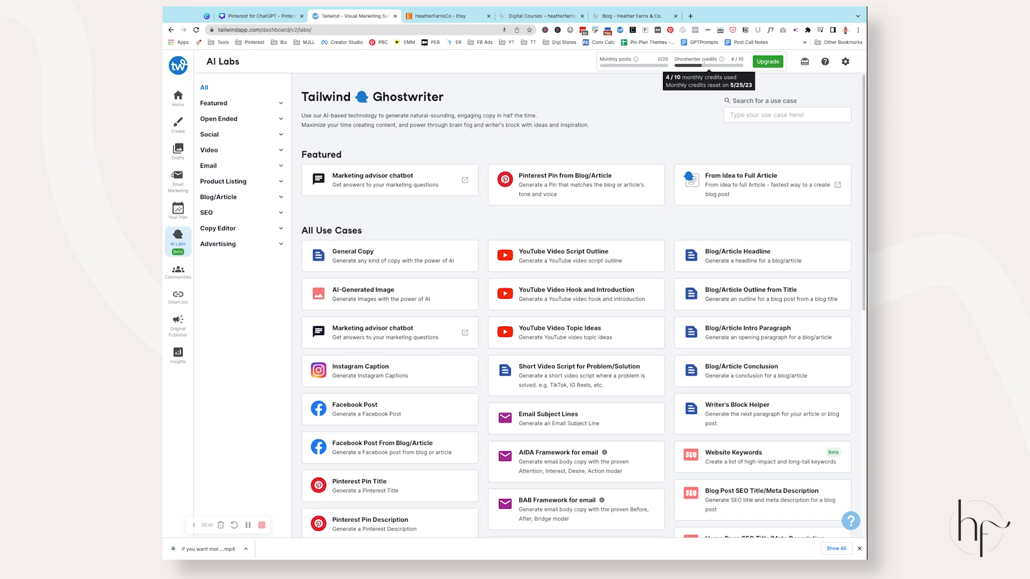
pyautogui.moveTo(665, 151)
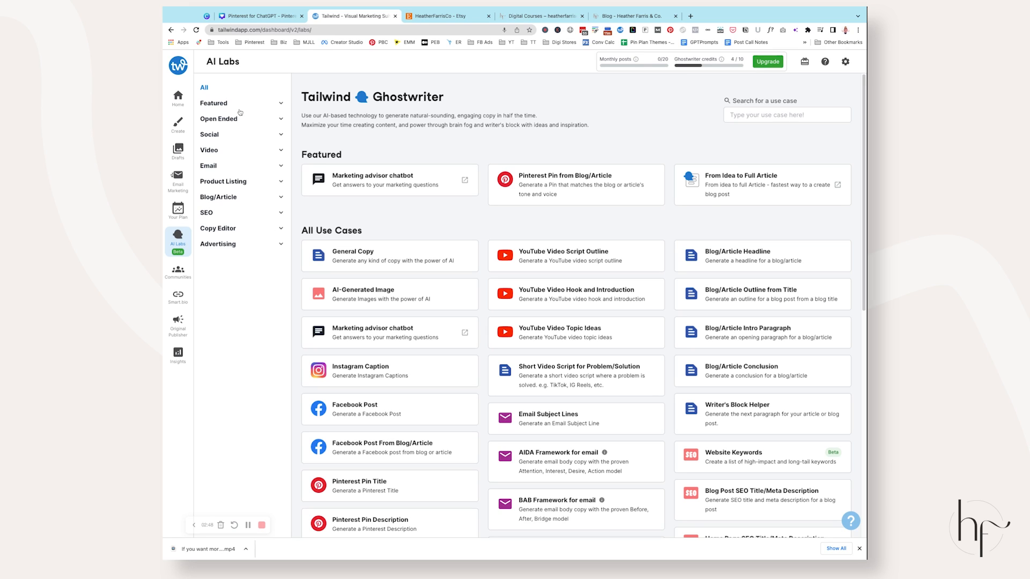
pyautogui.scroll(-3)
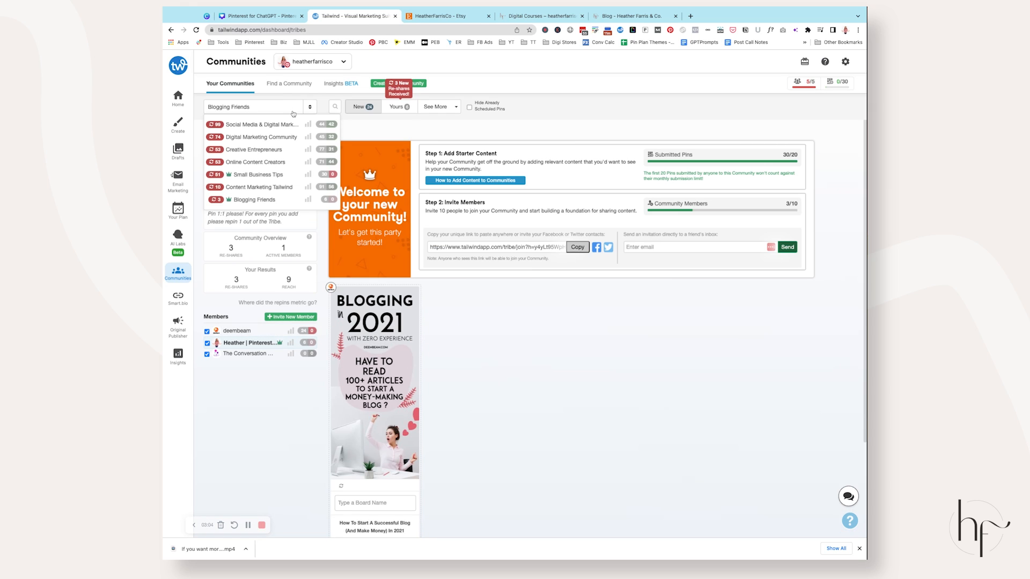
pyautogui.moveTo(269, 136)
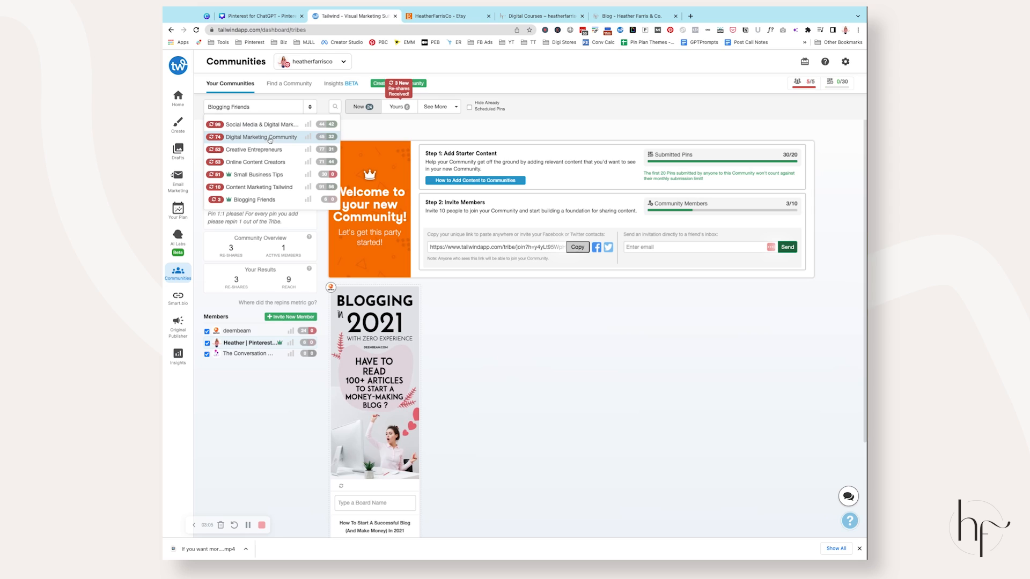
# Pick Digital Marketing Community from the Communities dropdown
pyautogui.click(261, 137)
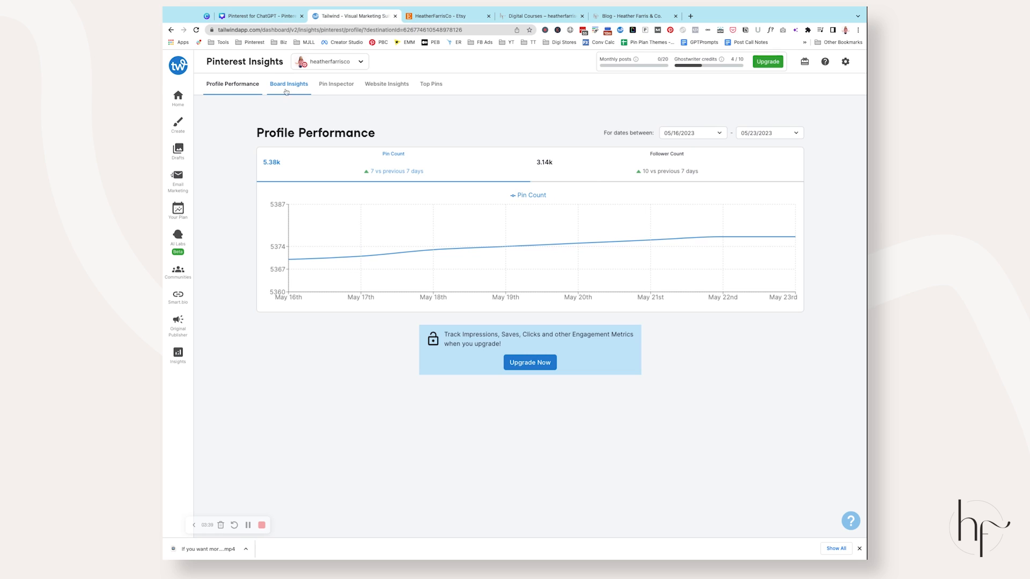
# View Board Insights with Recent Trending Boards and their follower, pin and impression stats
pyautogui.click(289, 83)
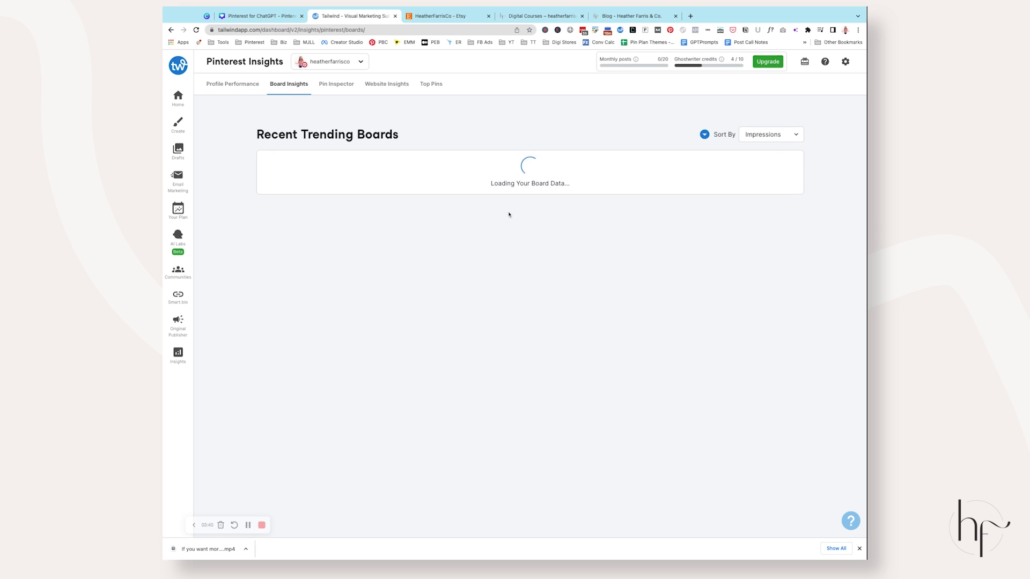
pyautogui.moveTo(512, 215)
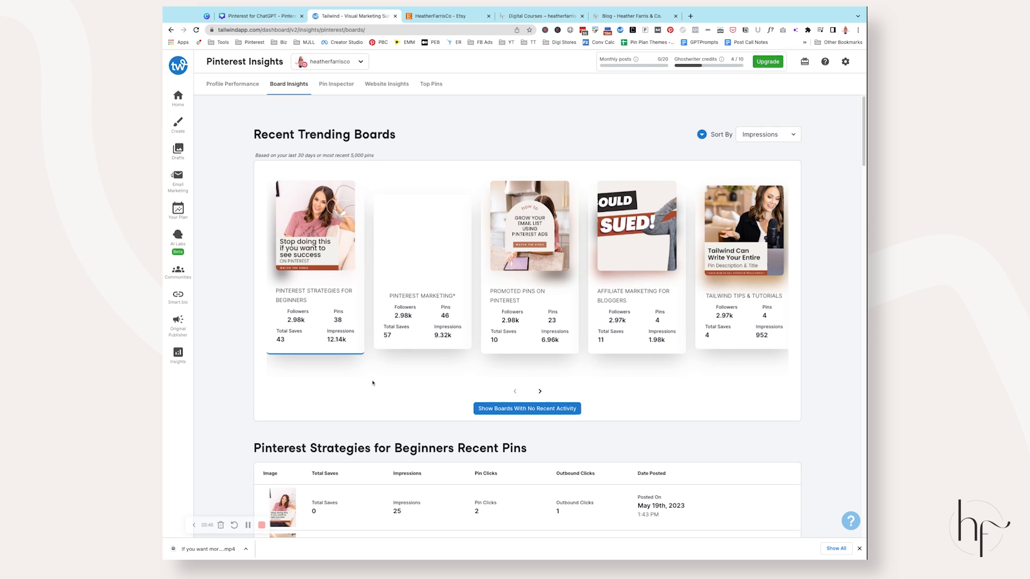
pyautogui.moveTo(513, 174)
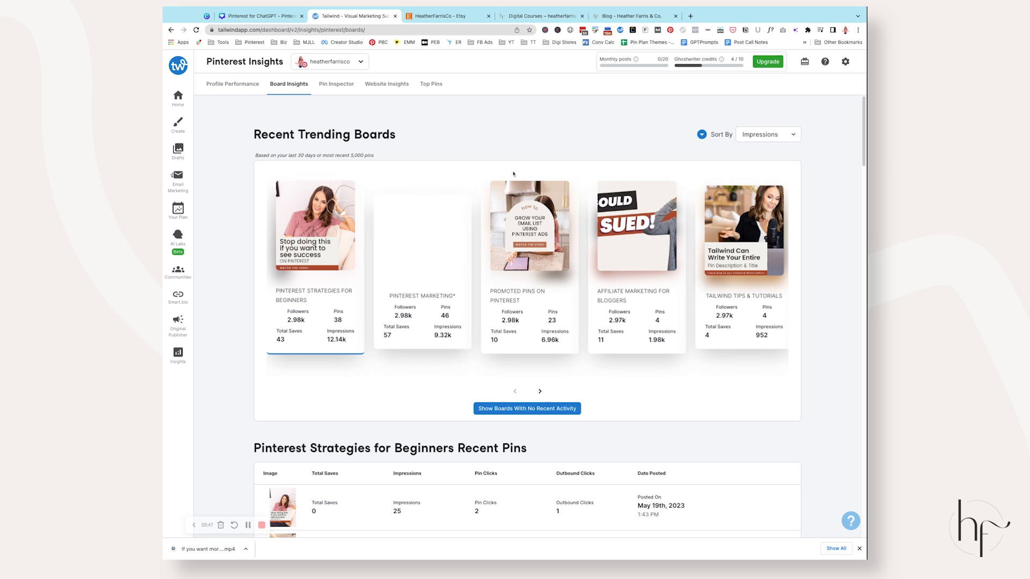
pyautogui.scroll(-3)
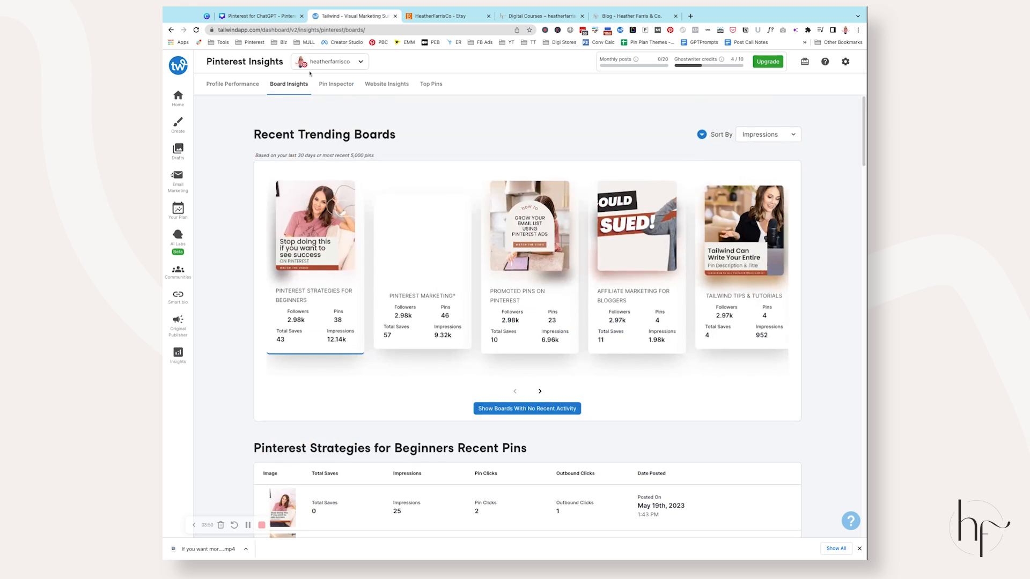
pyautogui.click(337, 84)
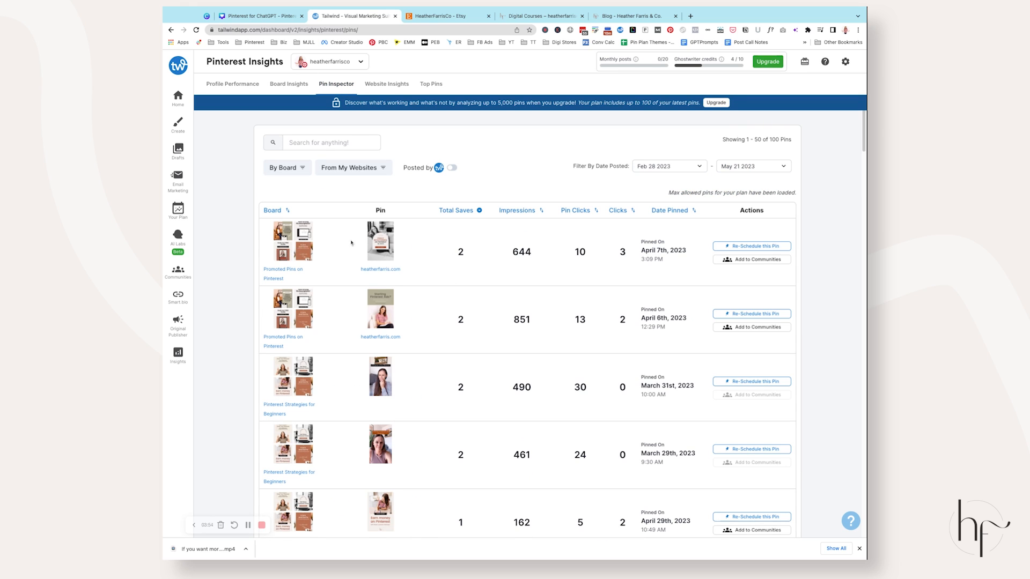
pyautogui.moveTo(466, 257)
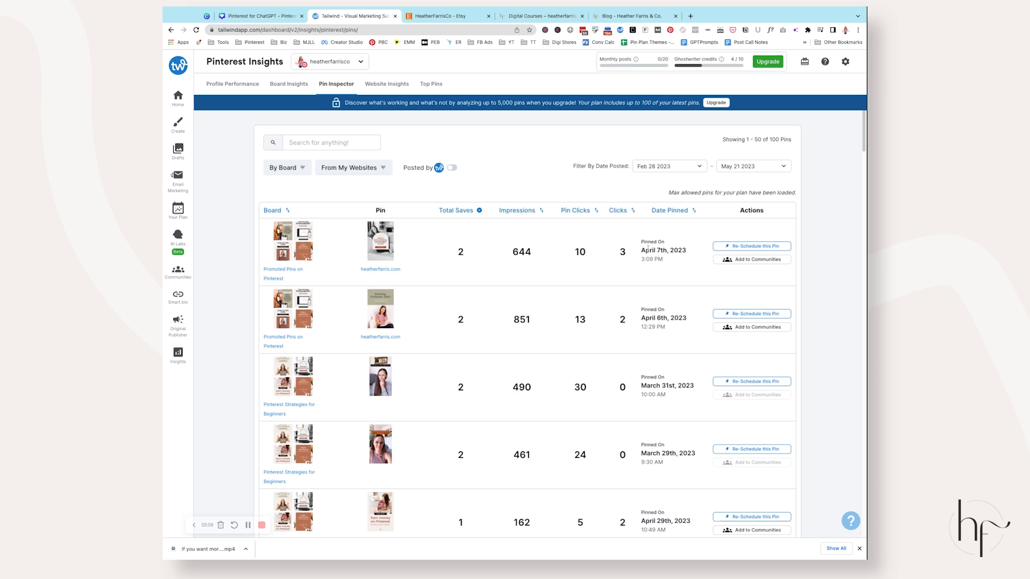
pyautogui.moveTo(751, 259)
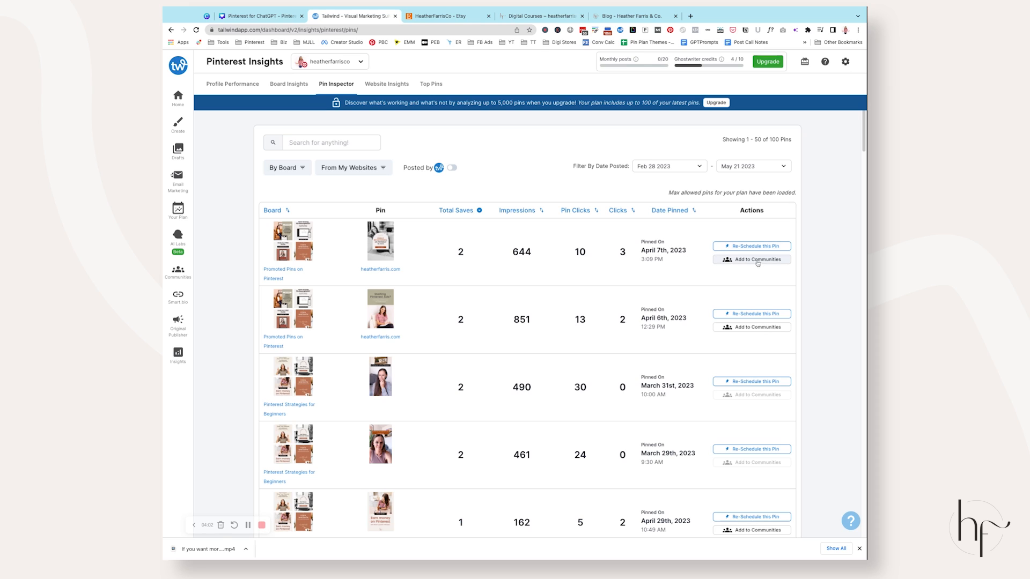
pyautogui.moveTo(728, 276)
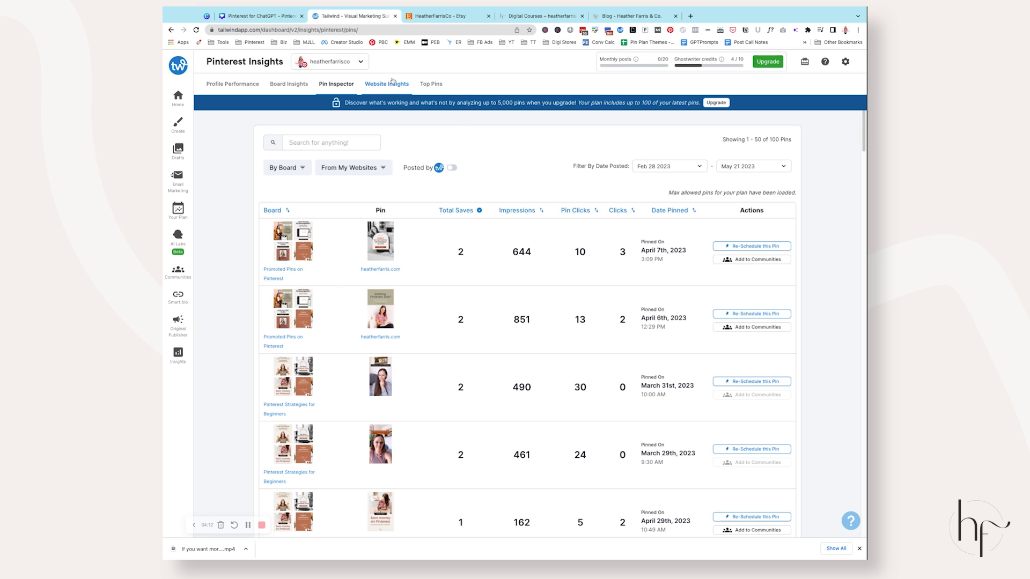
# Review Website Insights charting 364 impressions for May 15–20 and heatherfarris.com pins
pyautogui.click(386, 84)
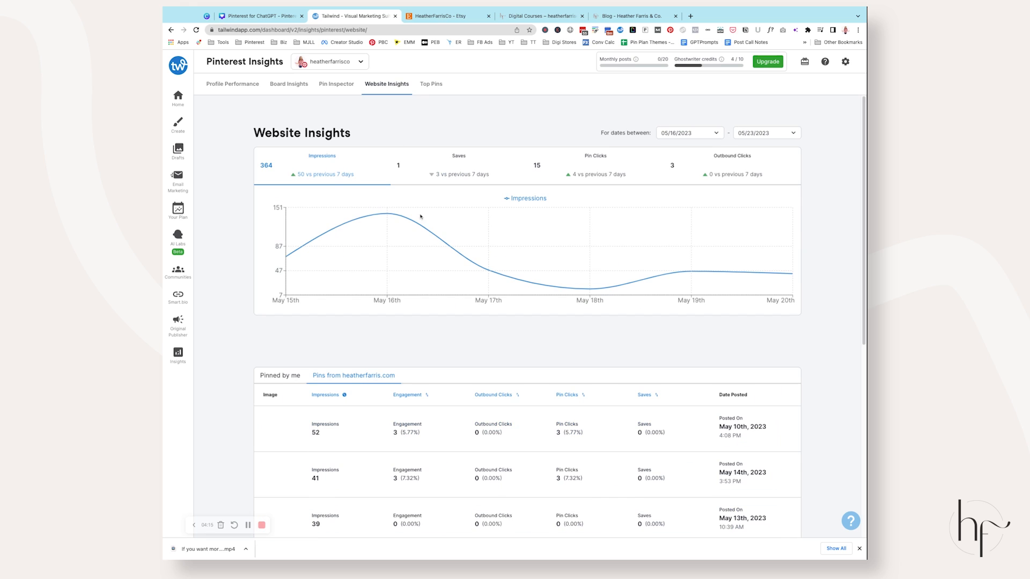
pyautogui.scroll(-3)
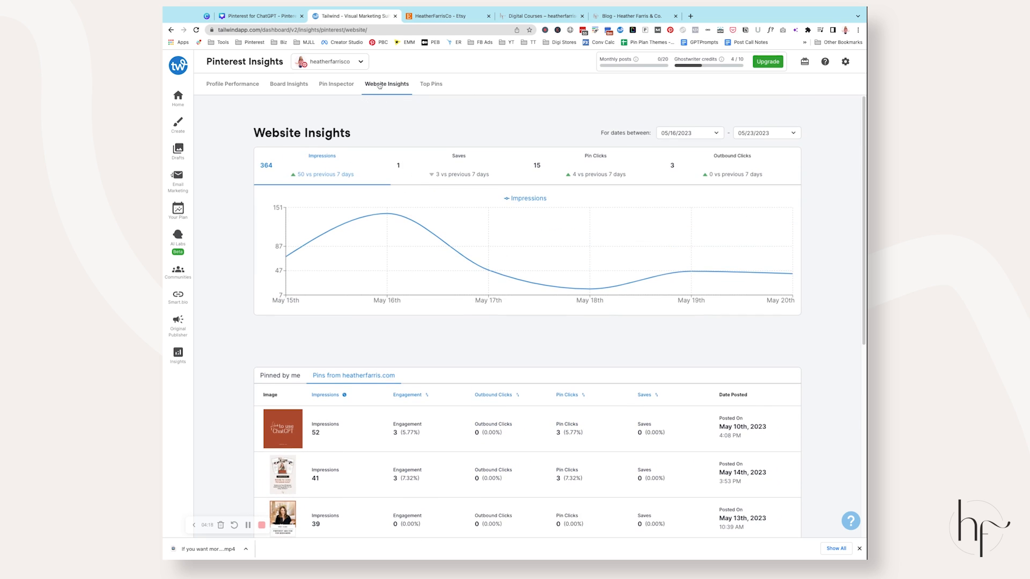
pyautogui.moveTo(388, 216)
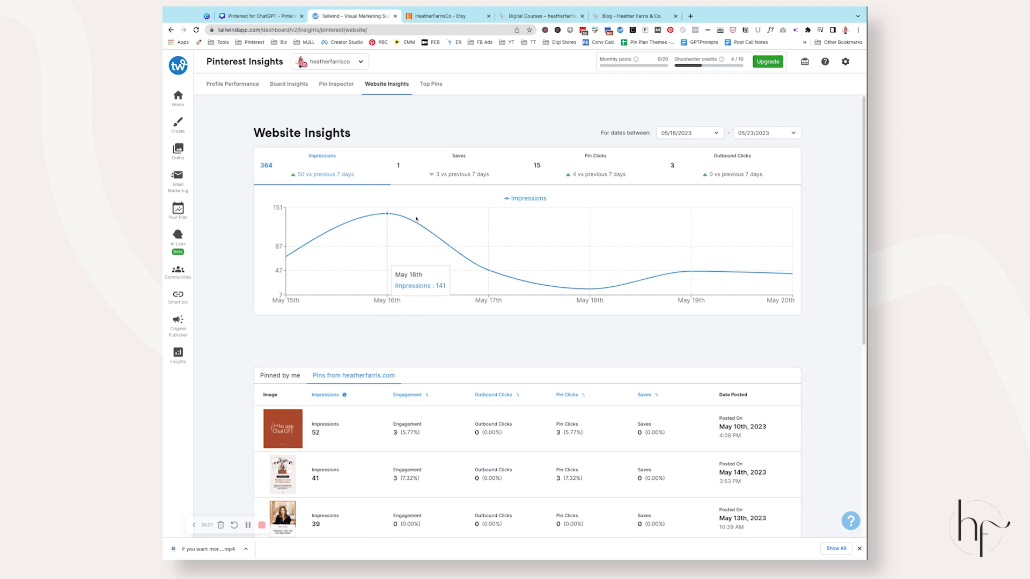
pyautogui.scroll(-3)
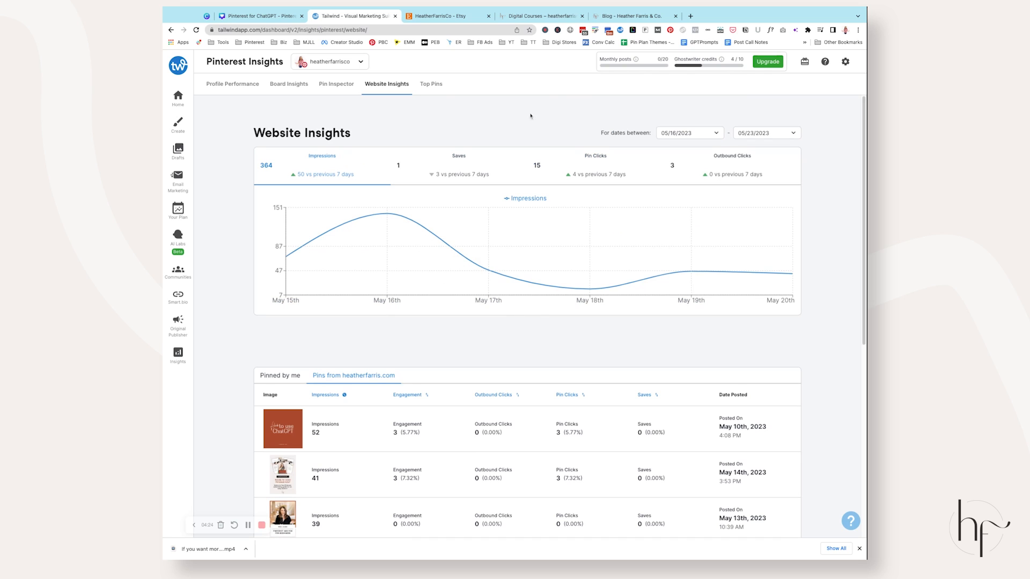
pyautogui.scroll(-3)
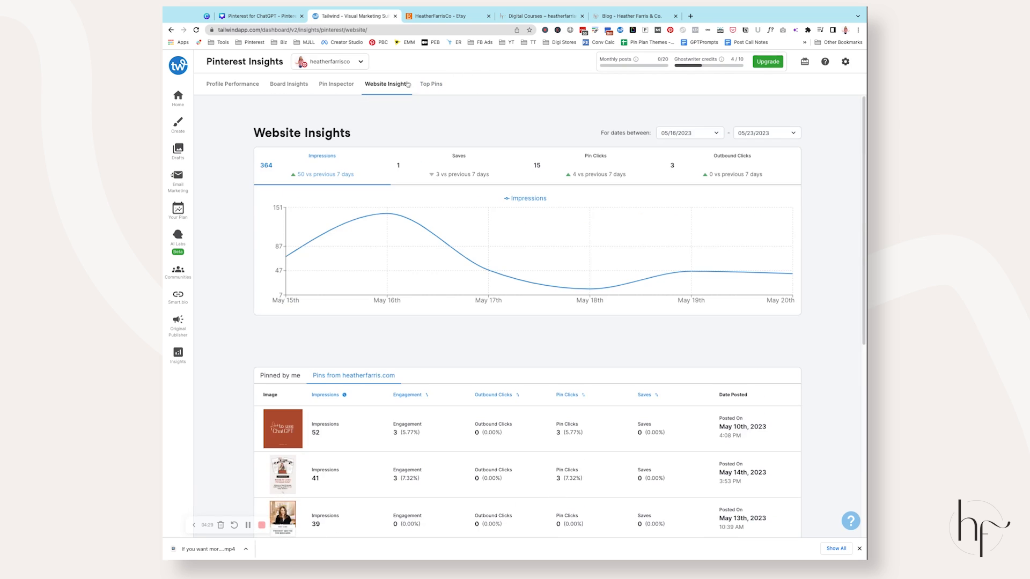
# Review the Top Pins 'Pinned by me' ranking for May 16–23
pyautogui.click(431, 84)
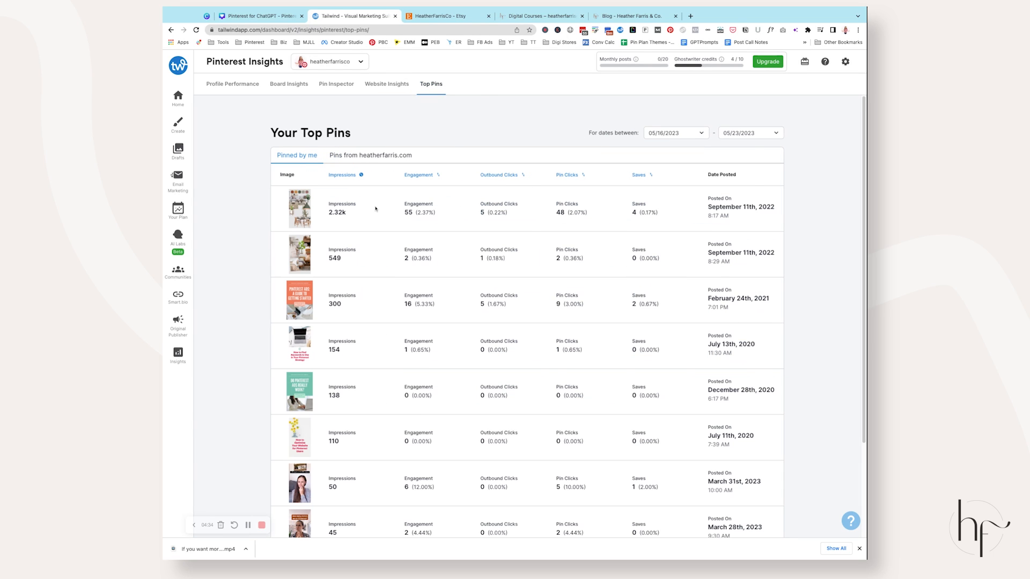
pyautogui.moveTo(242, 218)
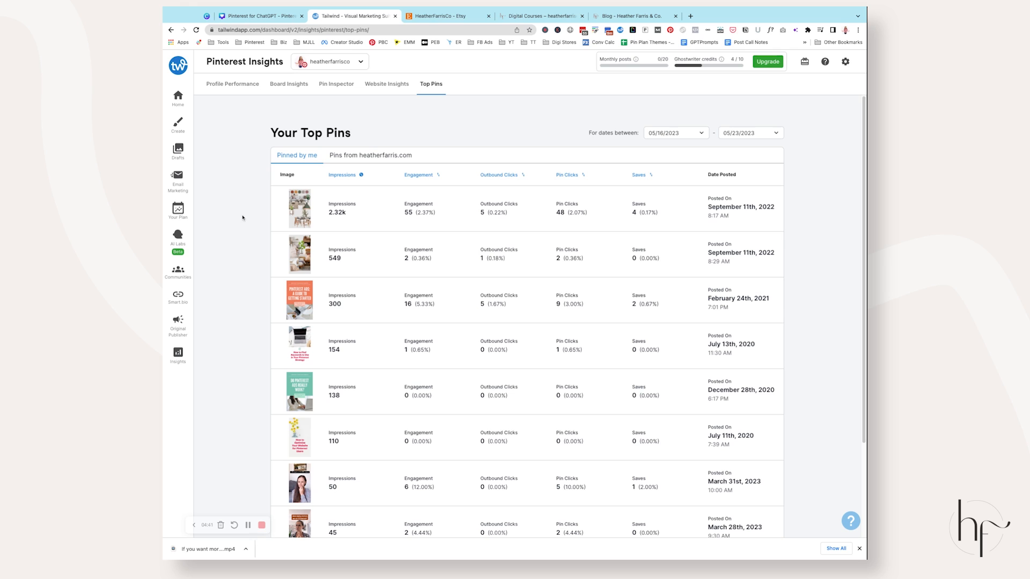
pyautogui.scroll(-3)
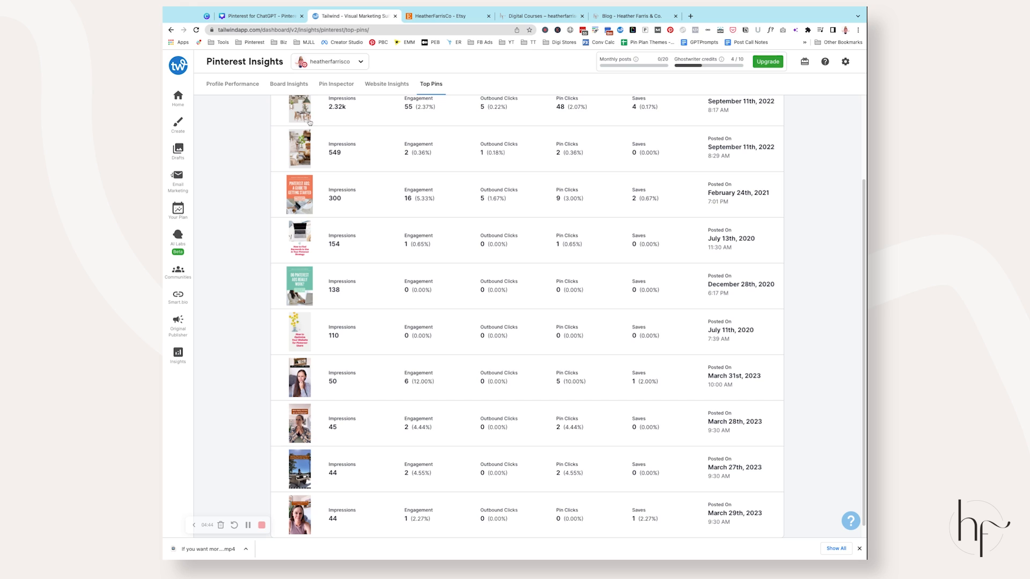
pyautogui.scroll(-3)
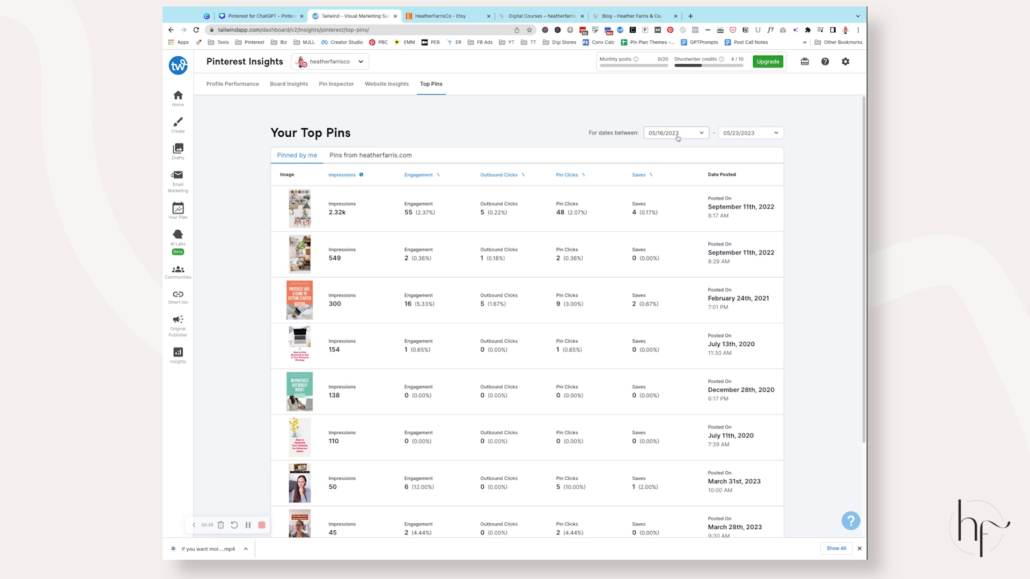
# Set the report dates to 01/01/2023–01/31/2023 and show pins from heatherfarris.com
pyautogui.click(674, 132)
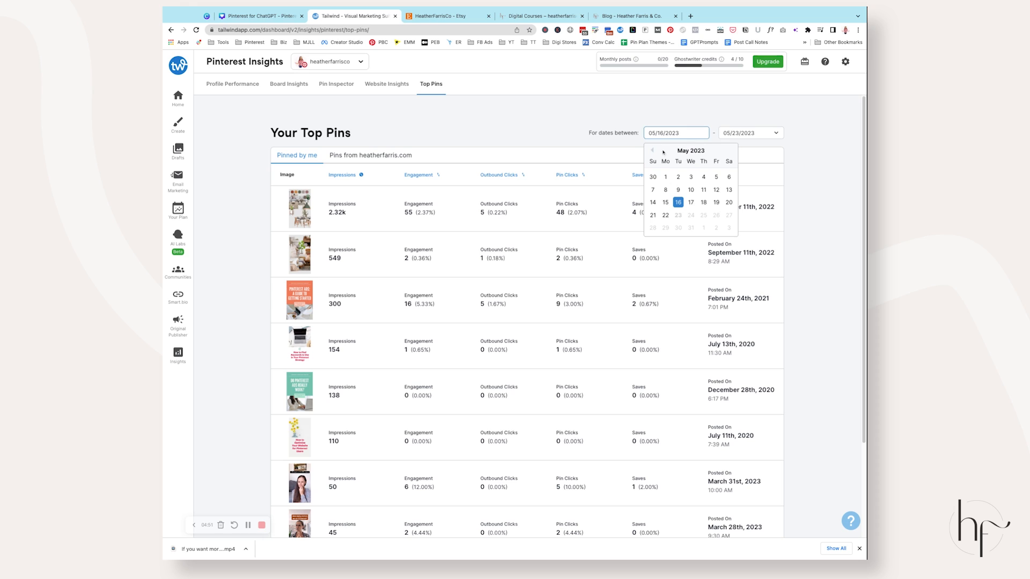
pyautogui.click(652, 150)
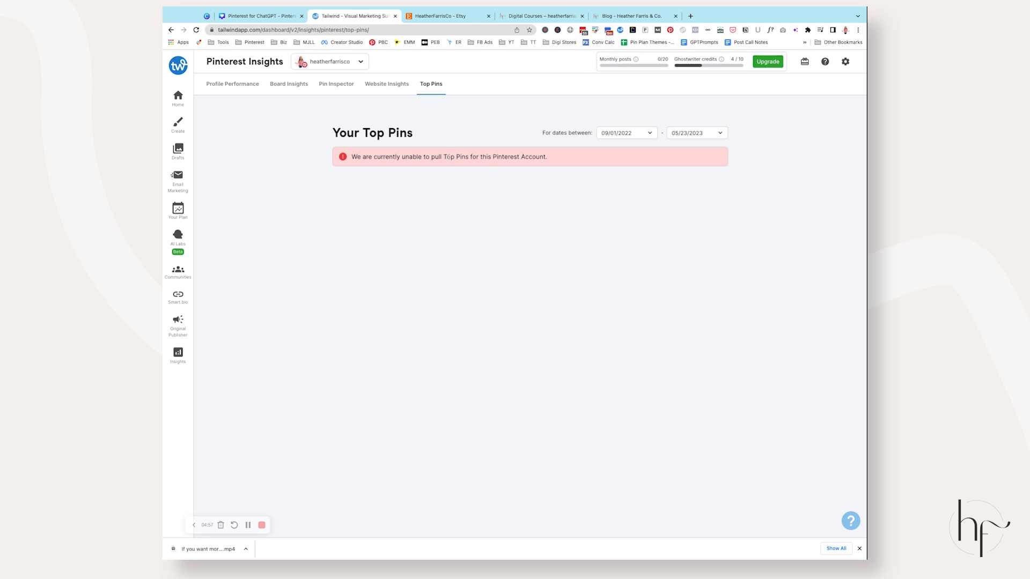
pyautogui.click(624, 133)
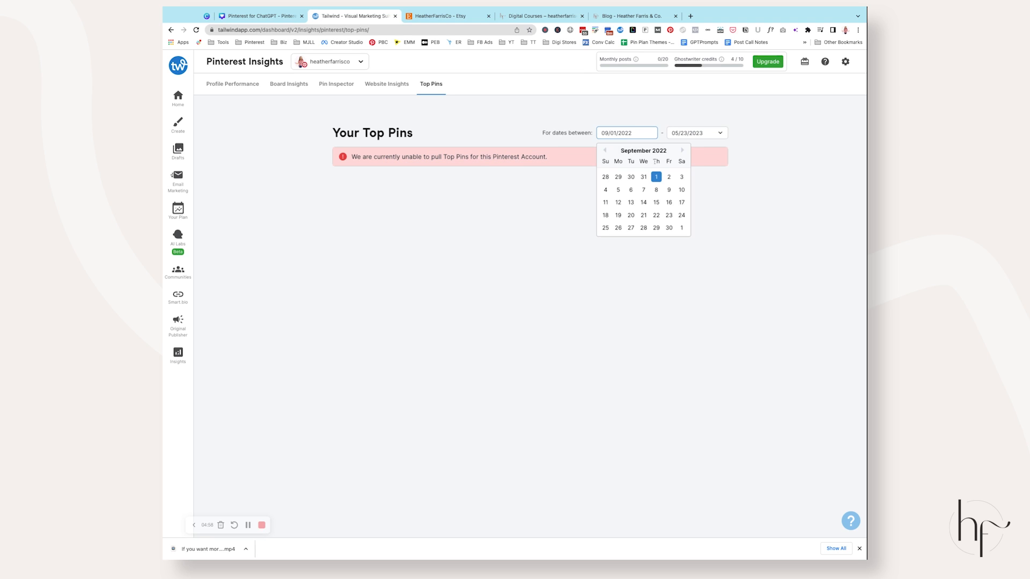
pyautogui.click(681, 150)
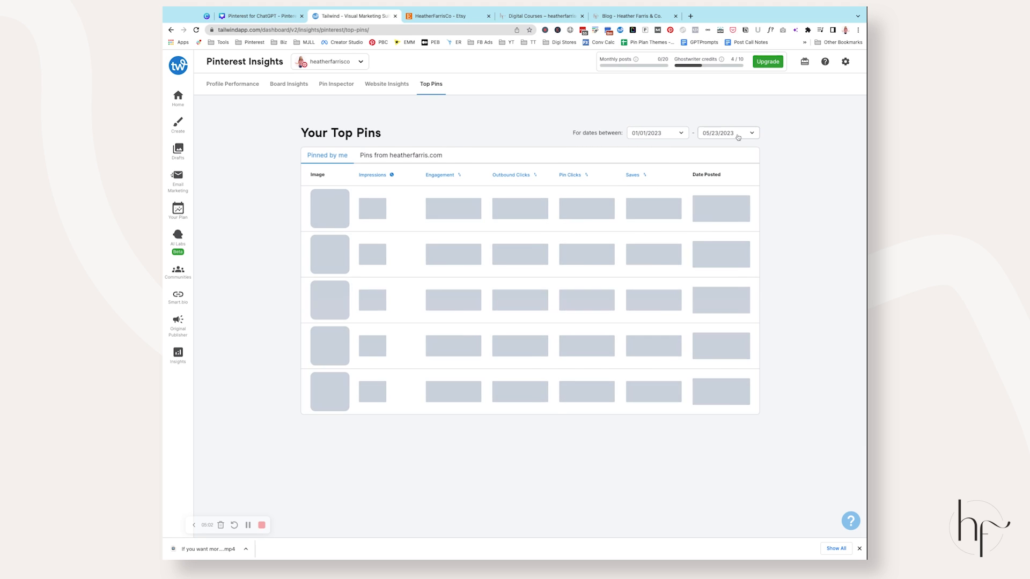
pyautogui.click(749, 132)
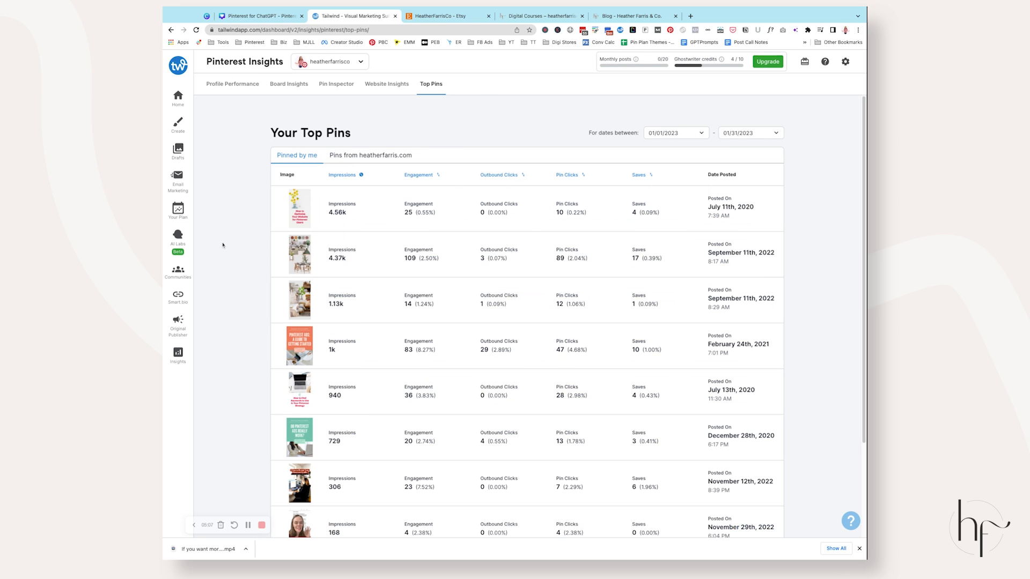
pyautogui.scroll(-3)
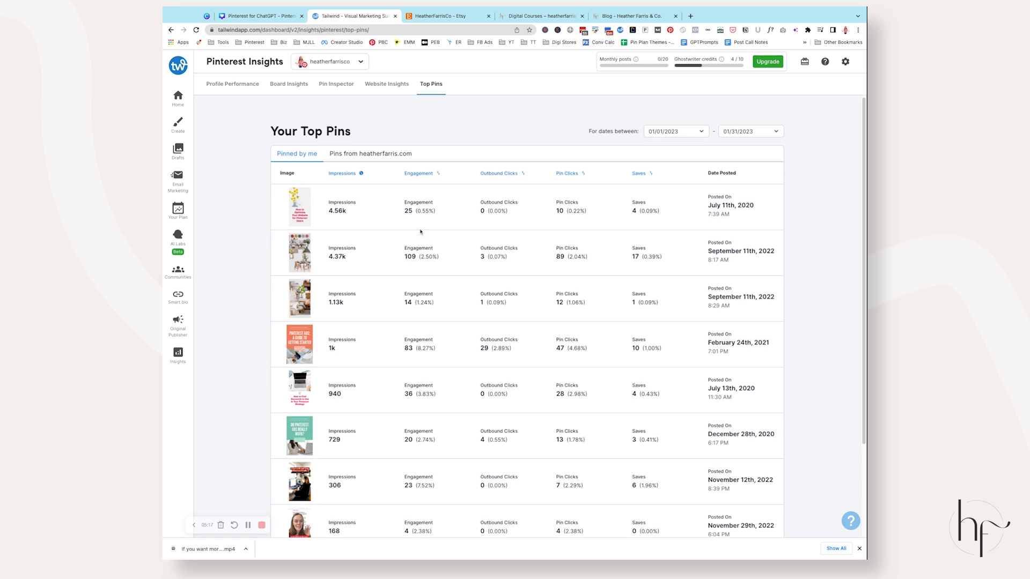
pyautogui.click(370, 154)
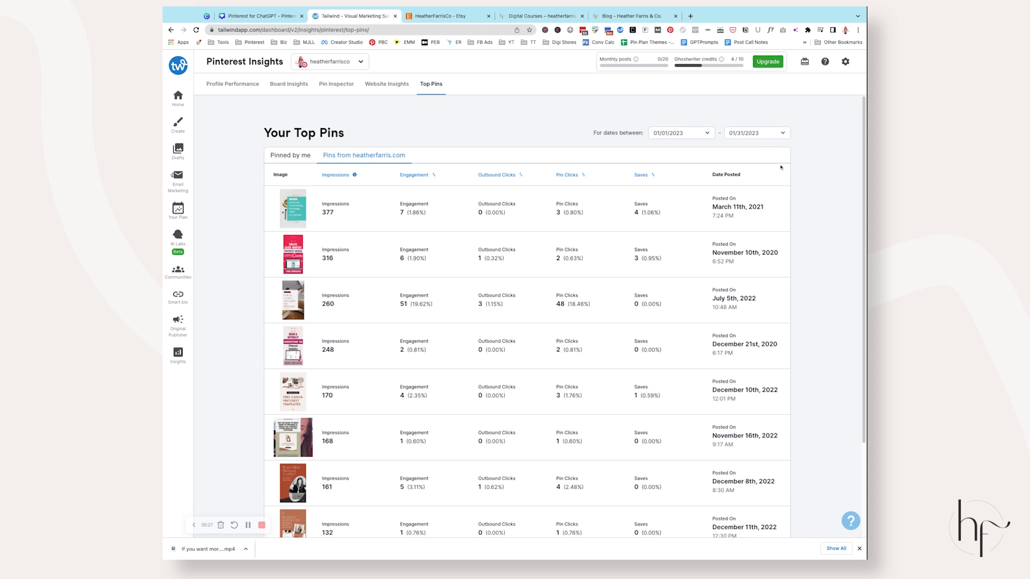
# Open Account Settings from the gear menu and view the first Pinterest account
pyautogui.click(845, 62)
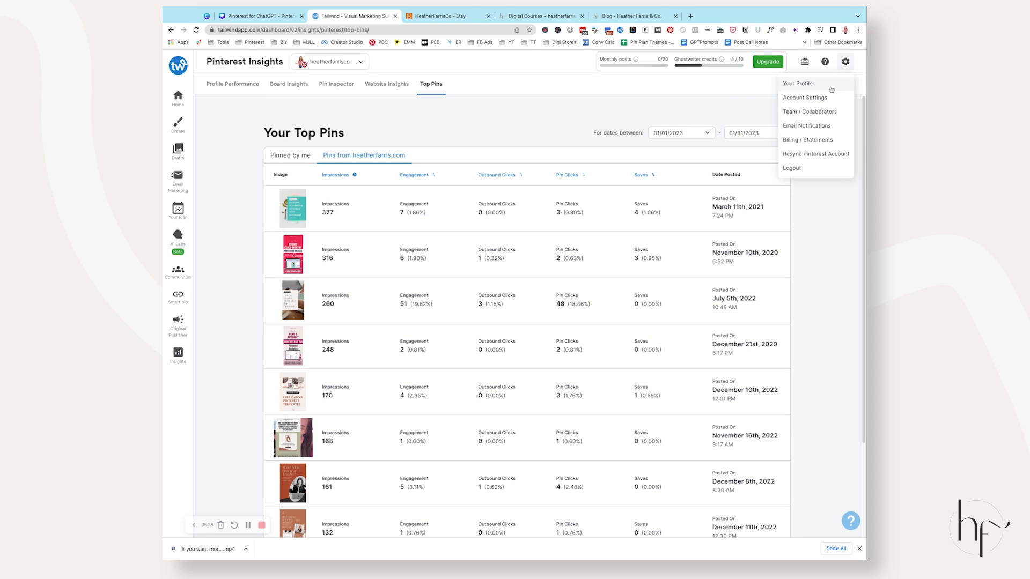
pyautogui.click(804, 97)
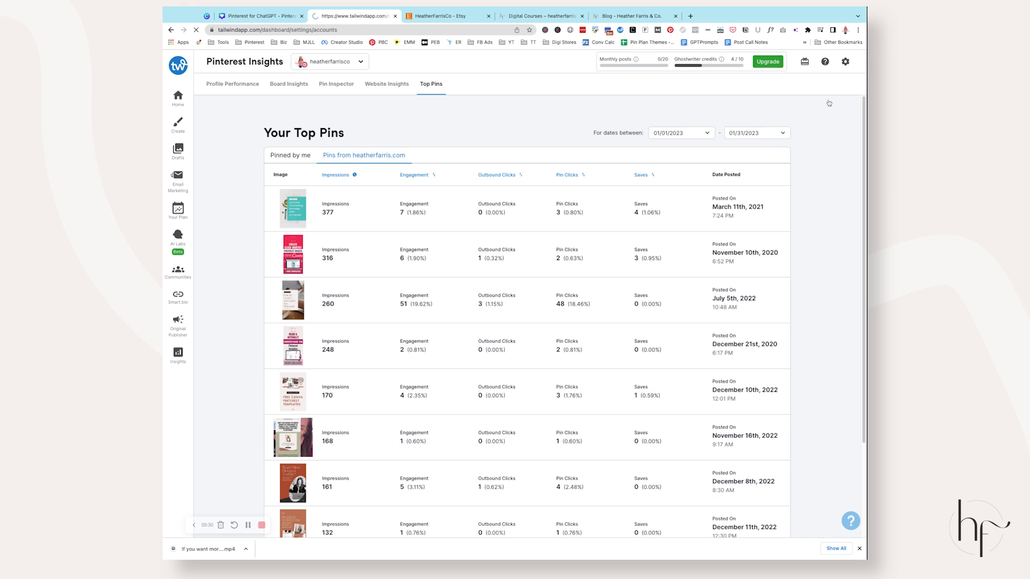
pyautogui.click(845, 61)
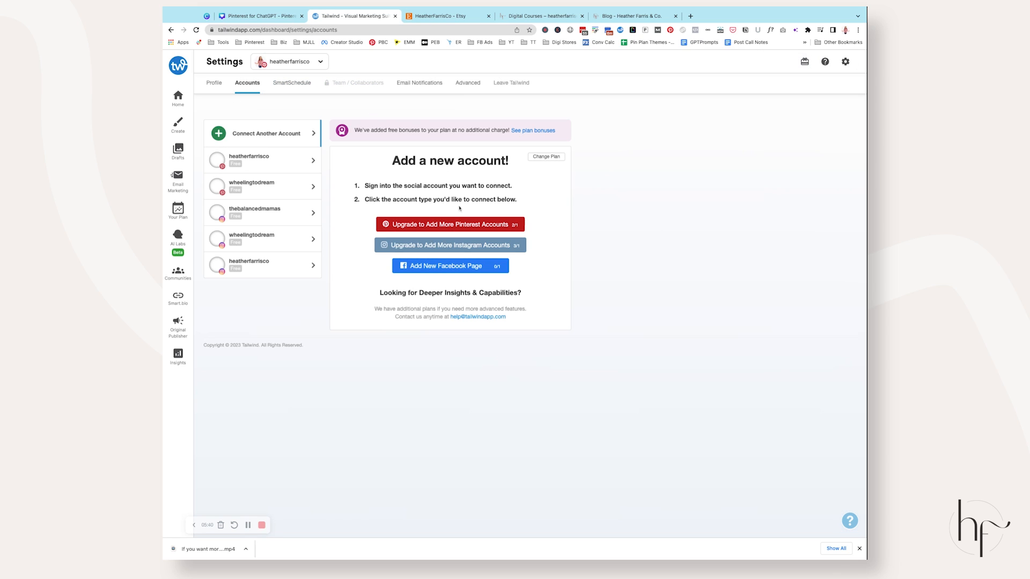
pyautogui.moveTo(460, 192)
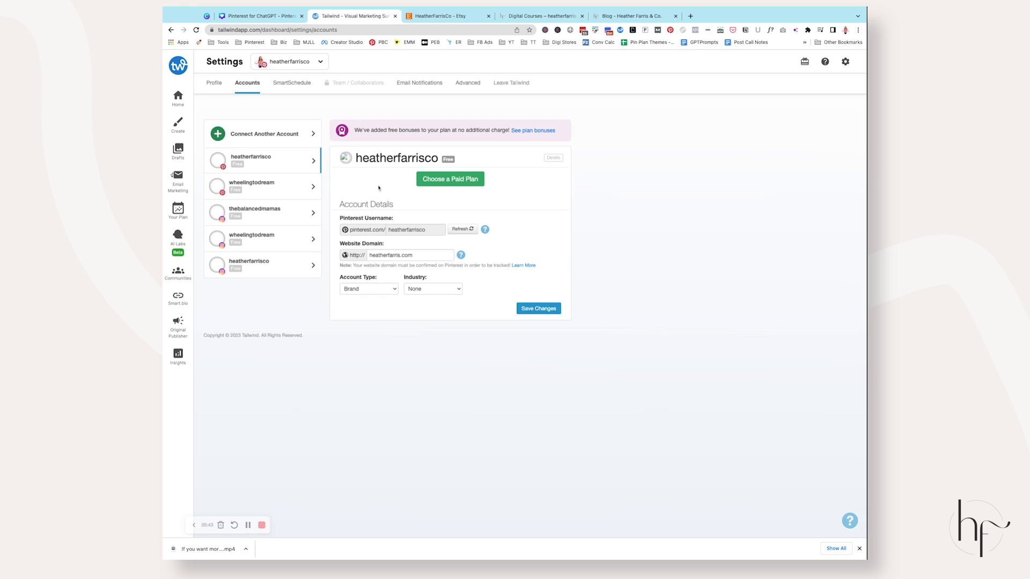
pyautogui.moveTo(290, 82)
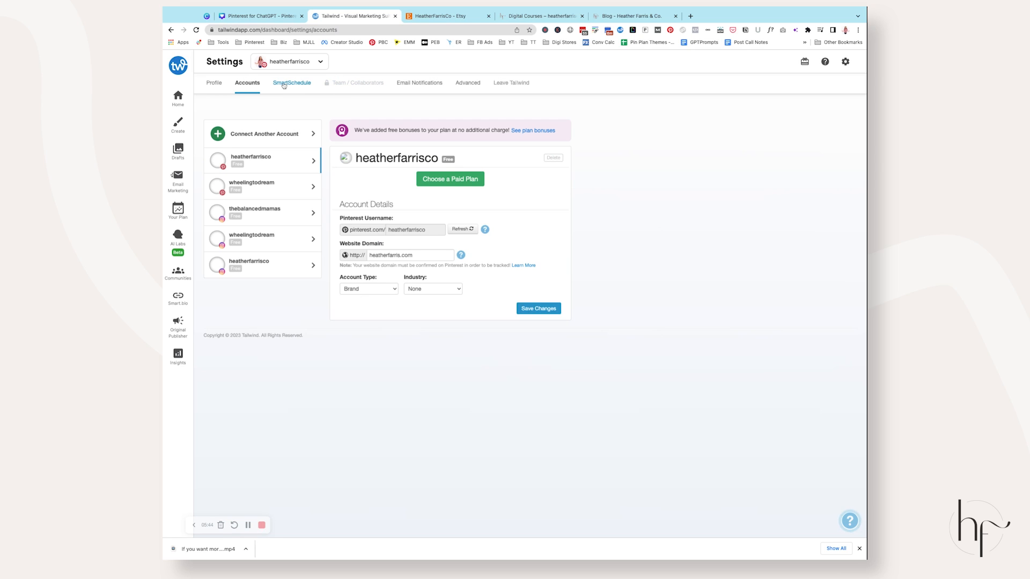
# Review the weekly SmartSchedule time slots, then bring back the 'Add a new account!' panel
pyautogui.click(292, 83)
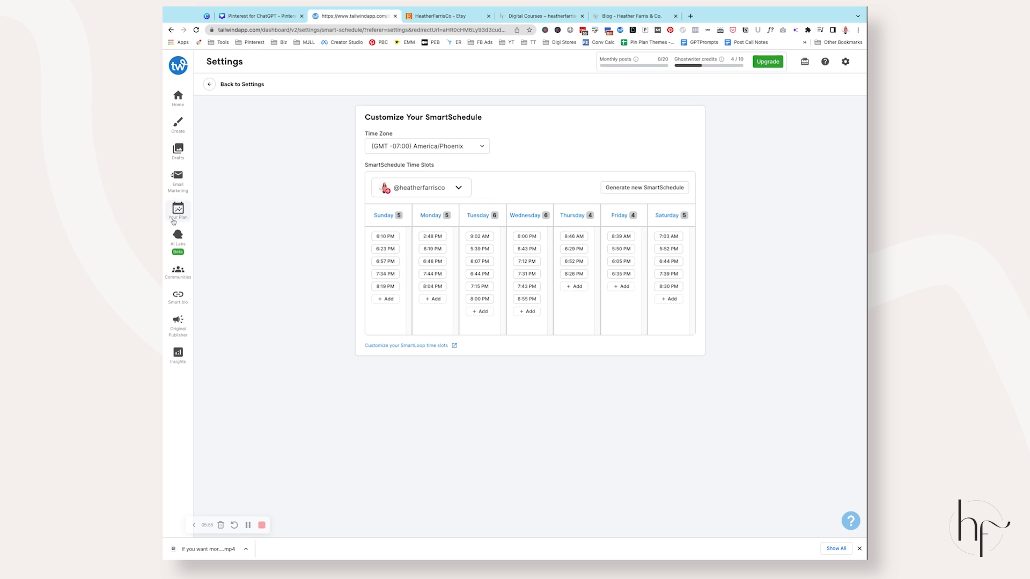
pyautogui.moveTo(431, 83)
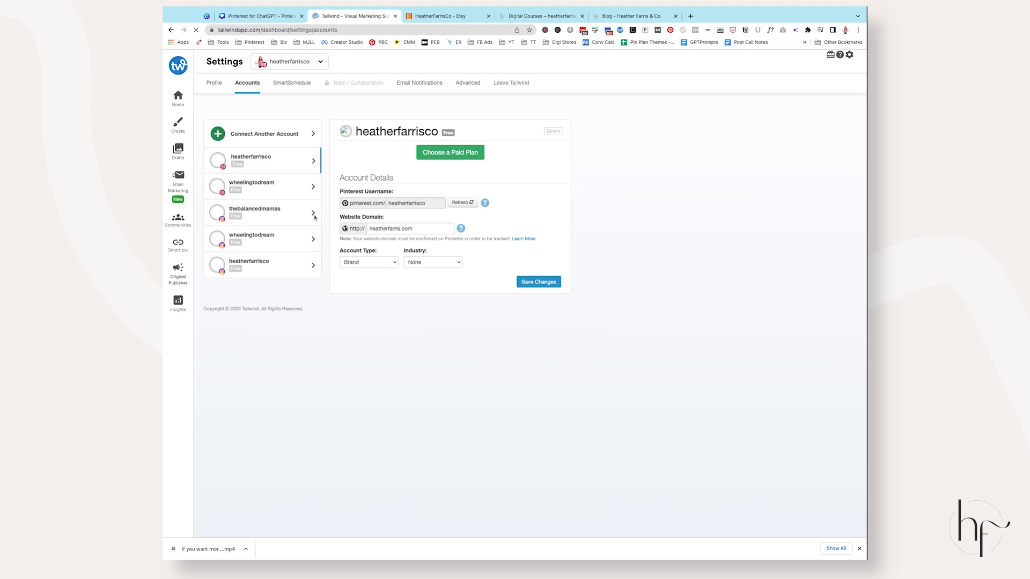
pyautogui.click(263, 133)
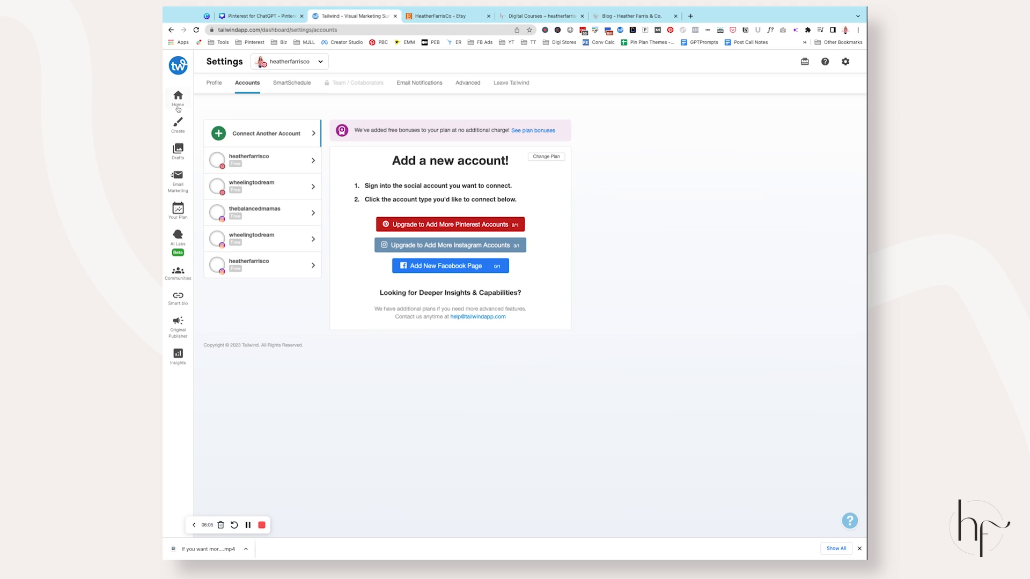
# Filter Tailwind drafts to one Pinterest account's 41 pins, then view the HeatherFarrisCo Etsy shop
pyautogui.click(177, 97)
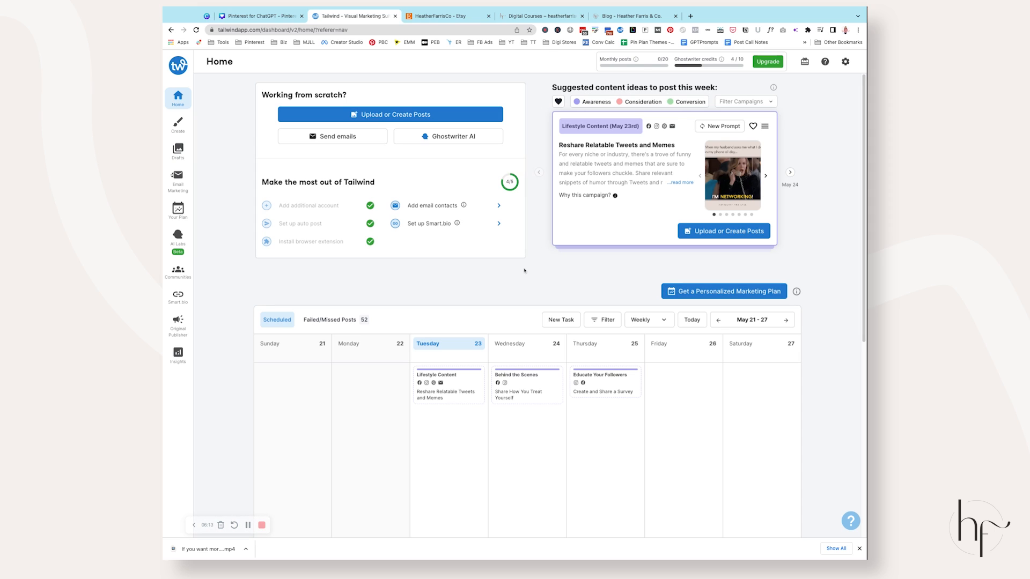
pyautogui.moveTo(205, 223)
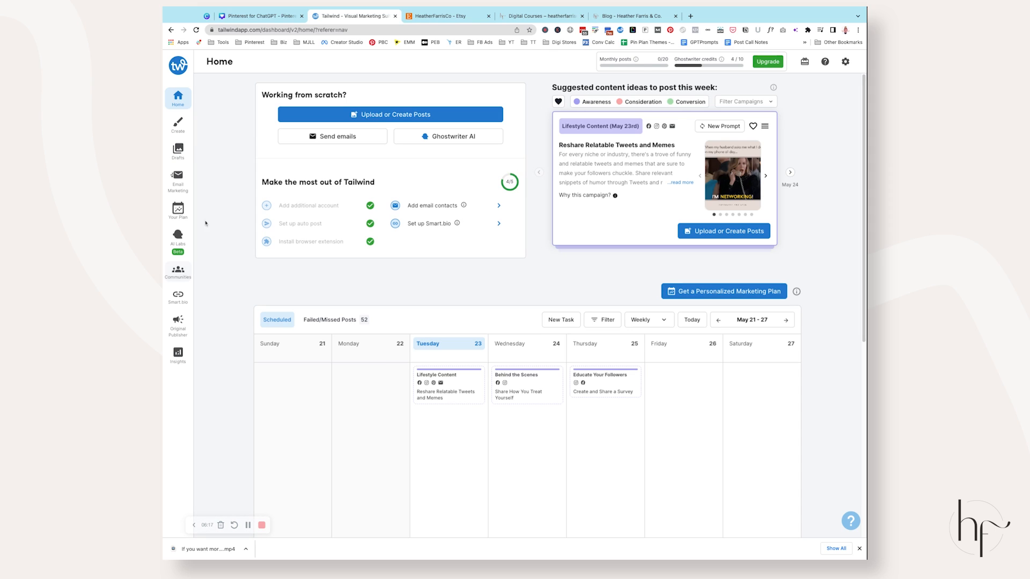
pyautogui.click(178, 152)
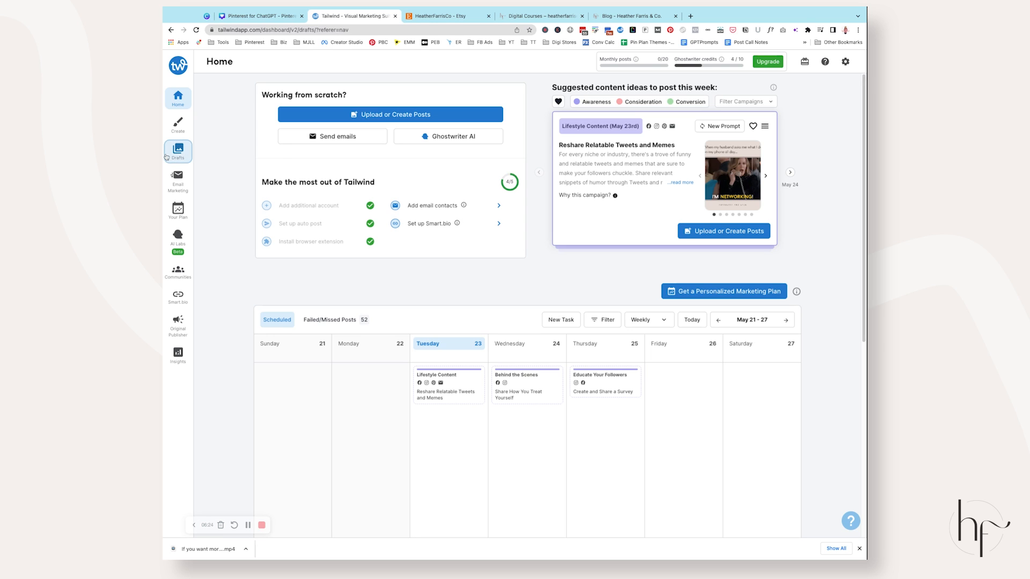
pyautogui.click(177, 151)
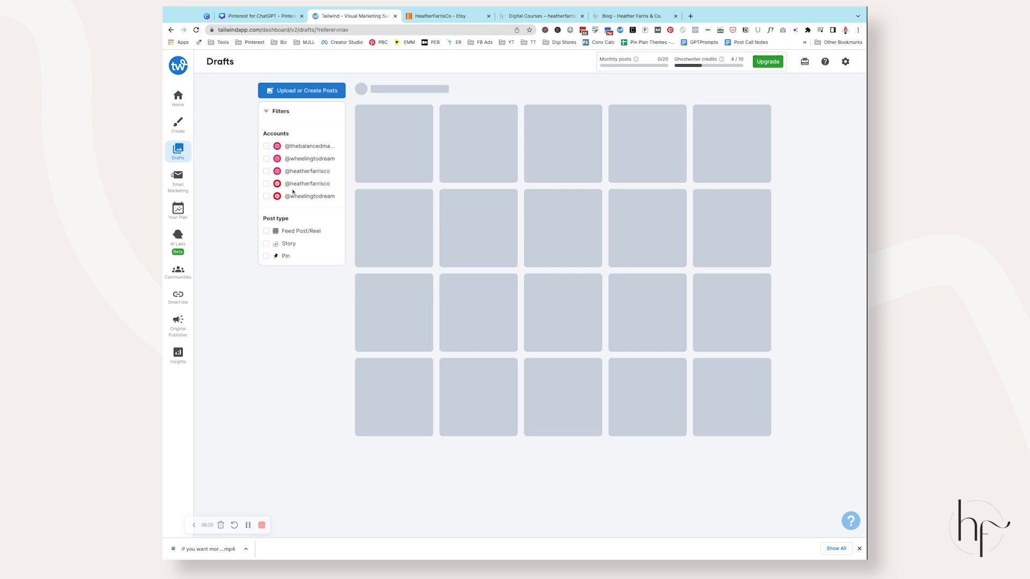
pyautogui.click(266, 183)
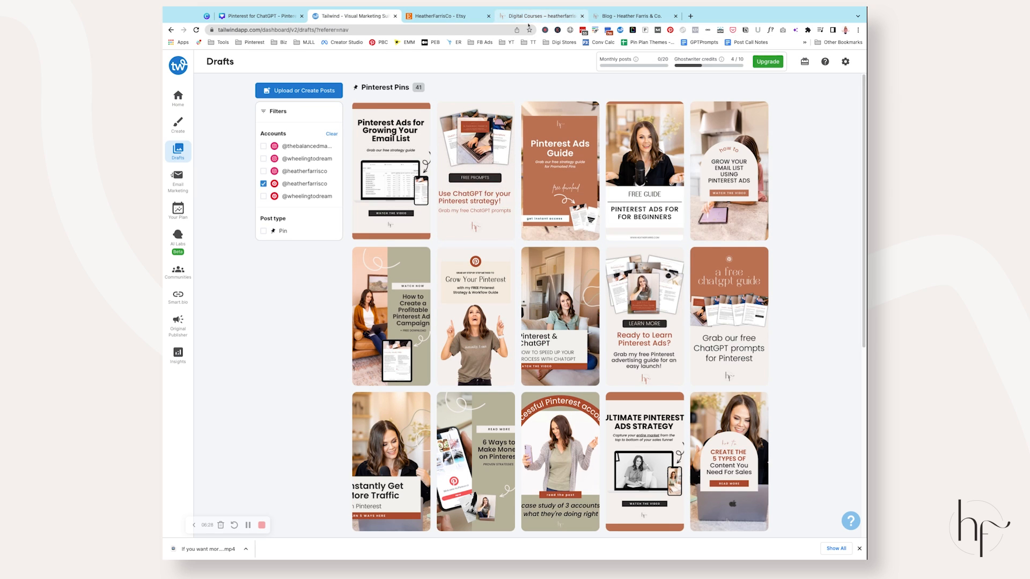
pyautogui.click(447, 16)
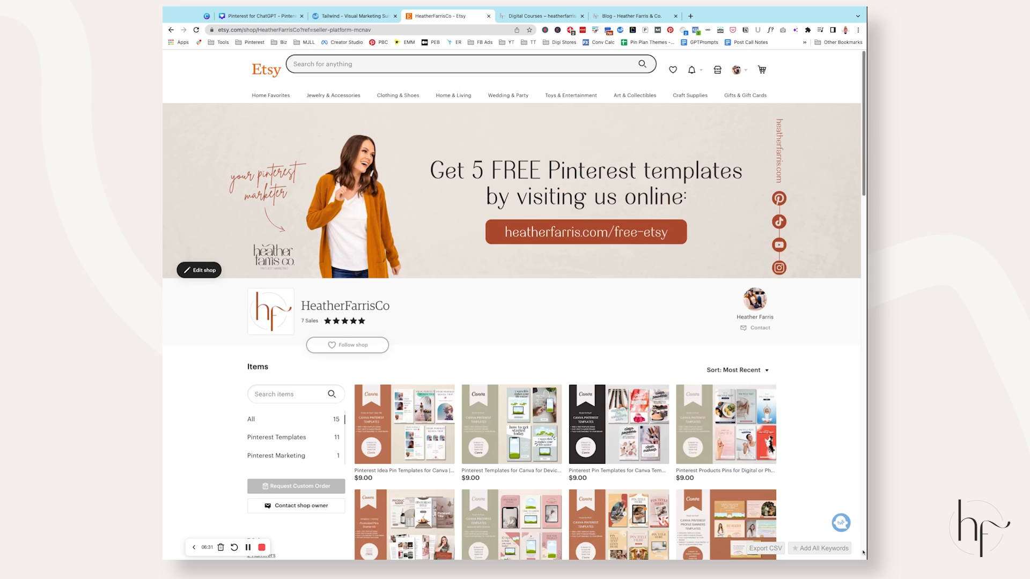
# Browse the Etsy Pinterest Profile Banner and Board Cover template listings
pyautogui.scroll(-3)
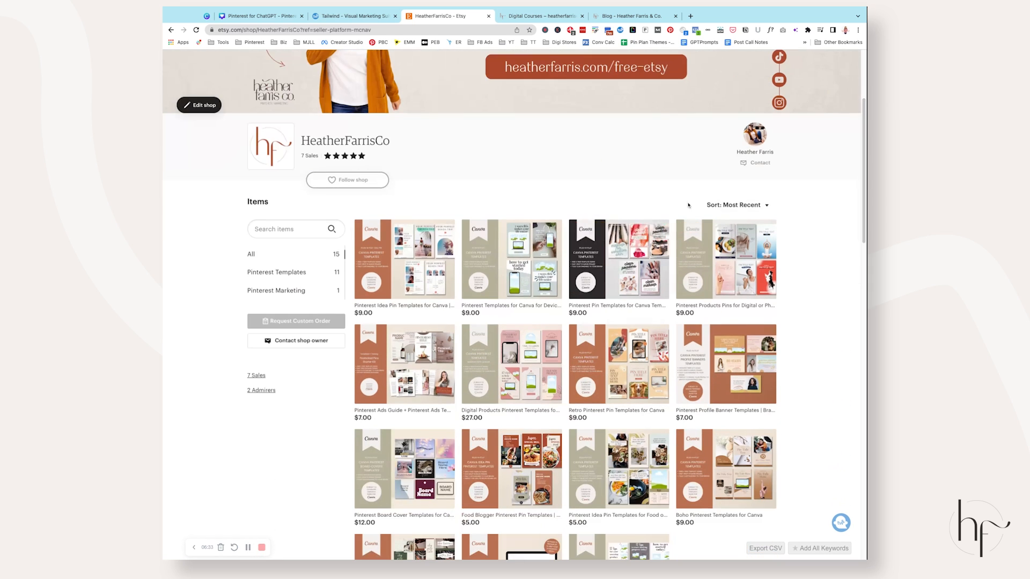
pyautogui.click(725, 365)
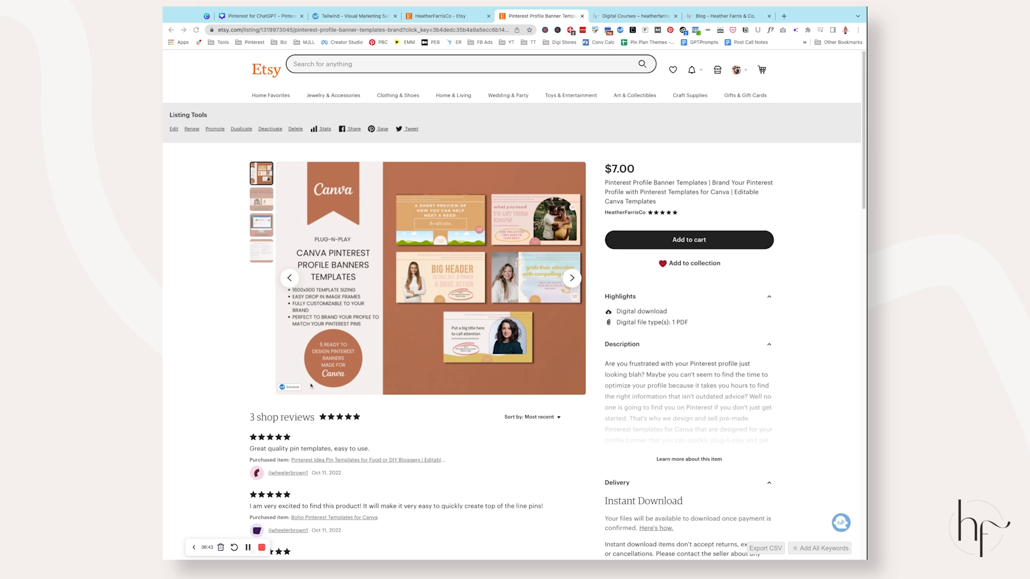
pyautogui.click(262, 548)
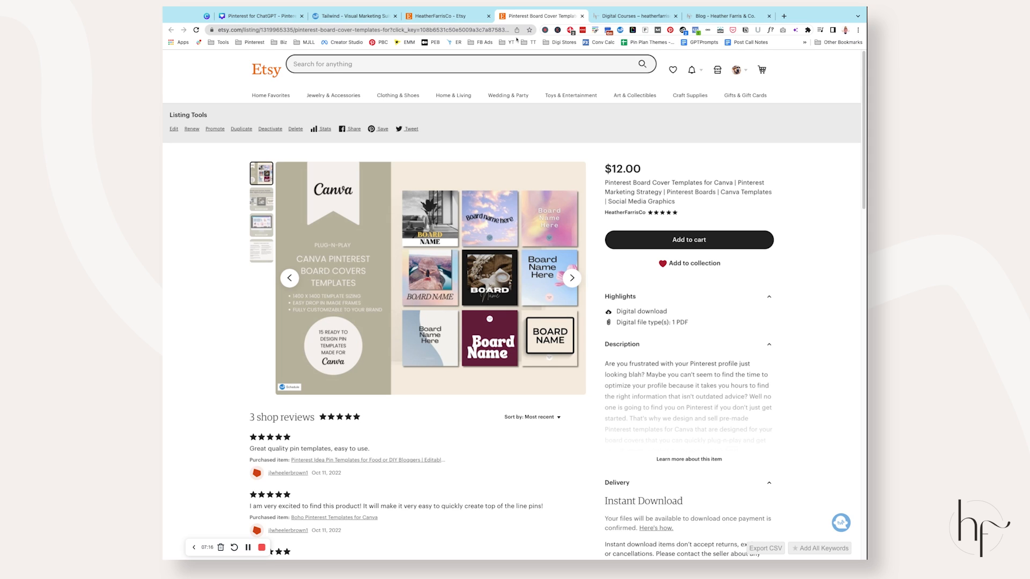
pyautogui.click(538, 15)
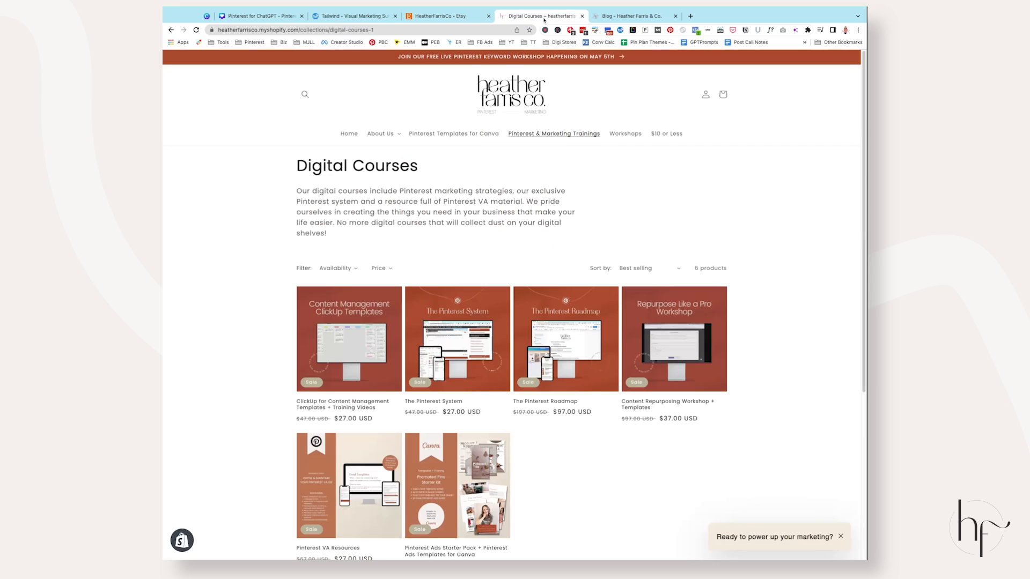
# Open The Pinterest Roadmap product page ($97, reduced from $197) and scroll through it
pyautogui.scroll(-3)
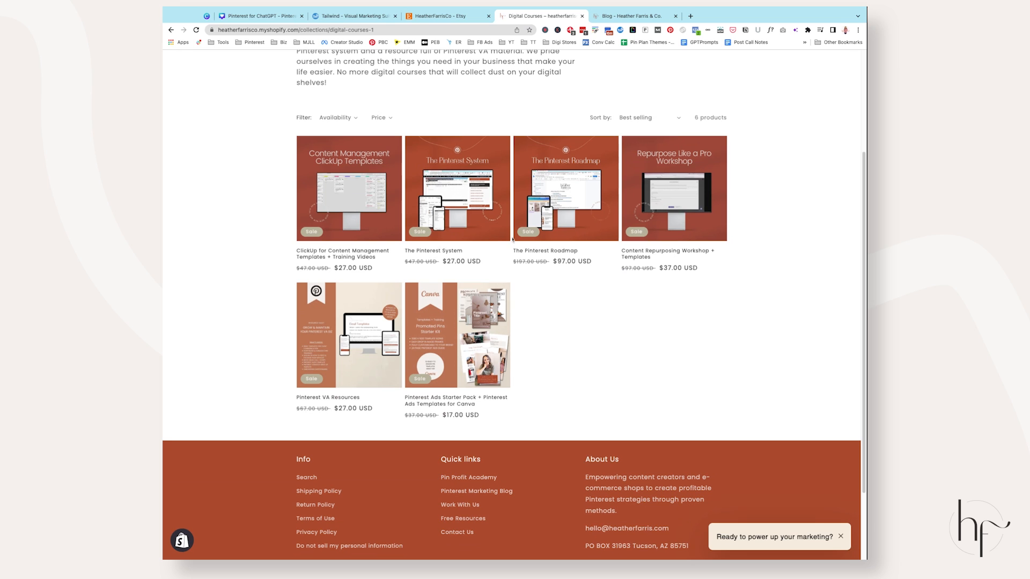
pyautogui.click(565, 190)
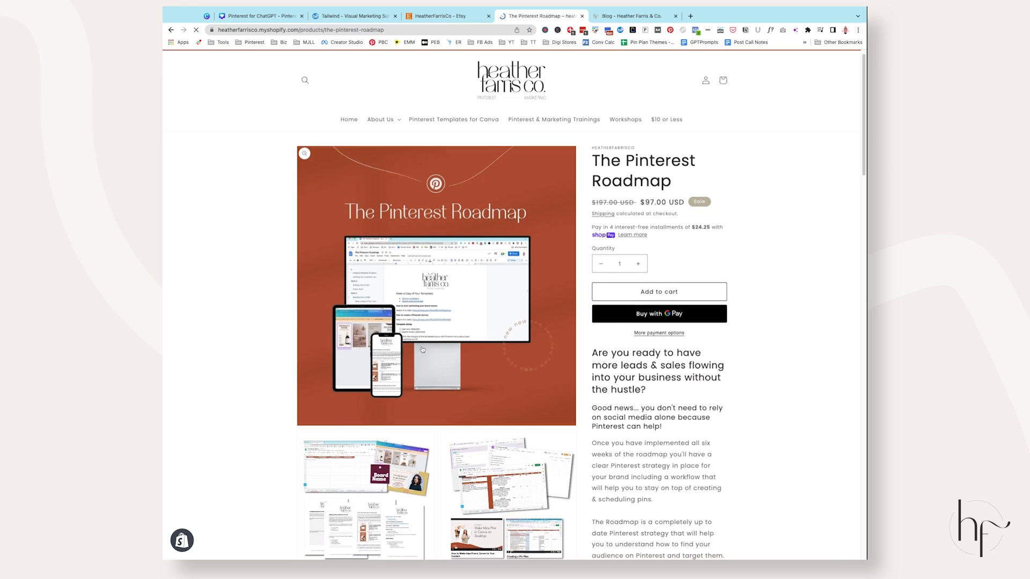
pyautogui.scroll(-3)
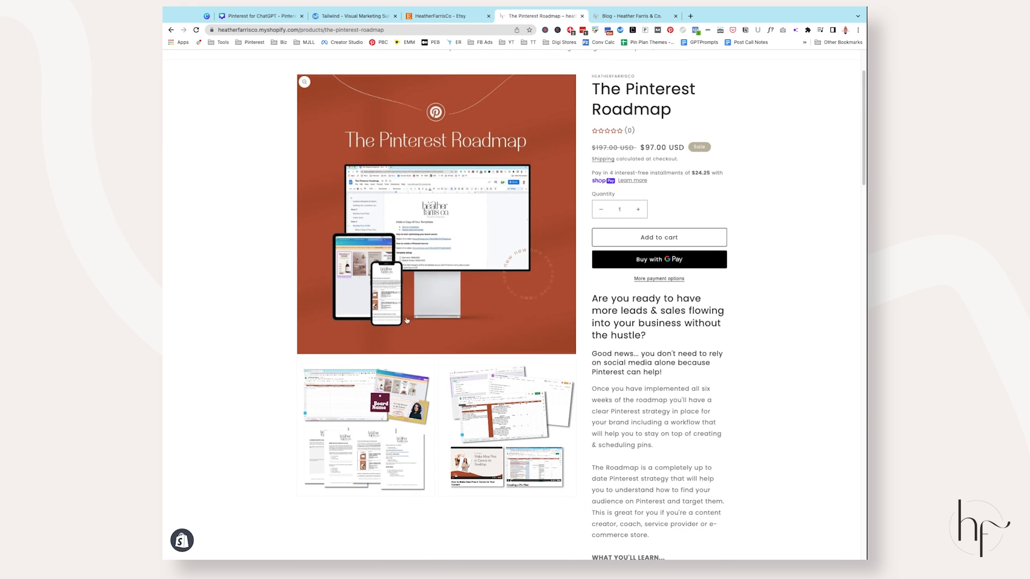
pyautogui.scroll(-3)
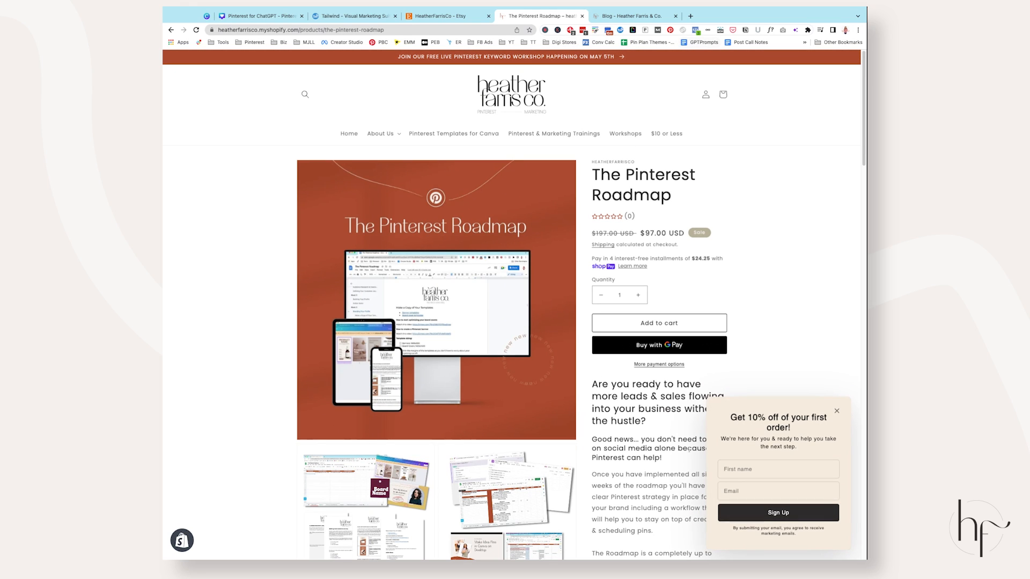
# Zoom into the Roadmap product image and dismiss the Tailwind image picker
pyautogui.click(435, 299)
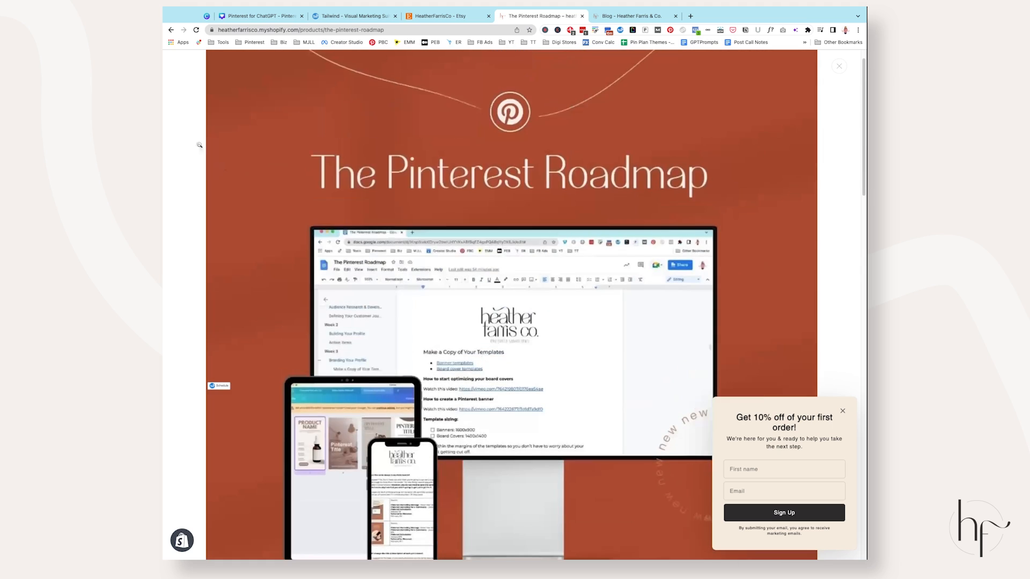
pyautogui.scroll(-3)
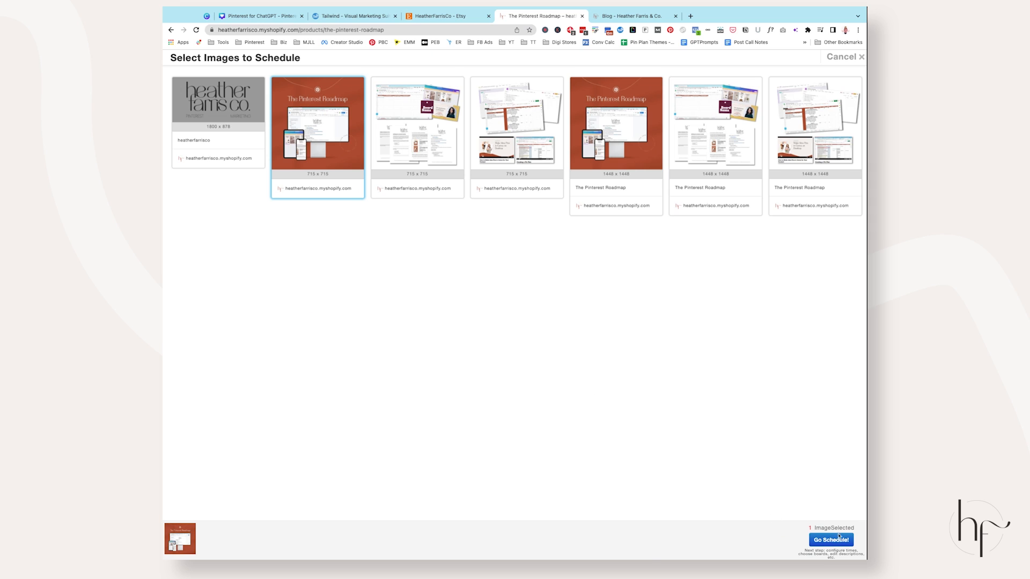
pyautogui.click(843, 57)
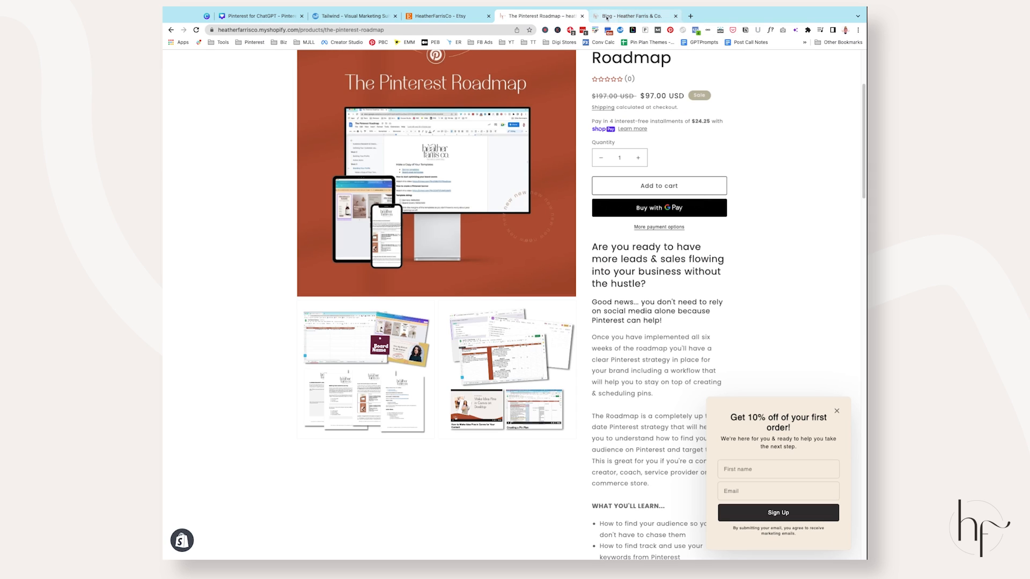
pyautogui.click(630, 15)
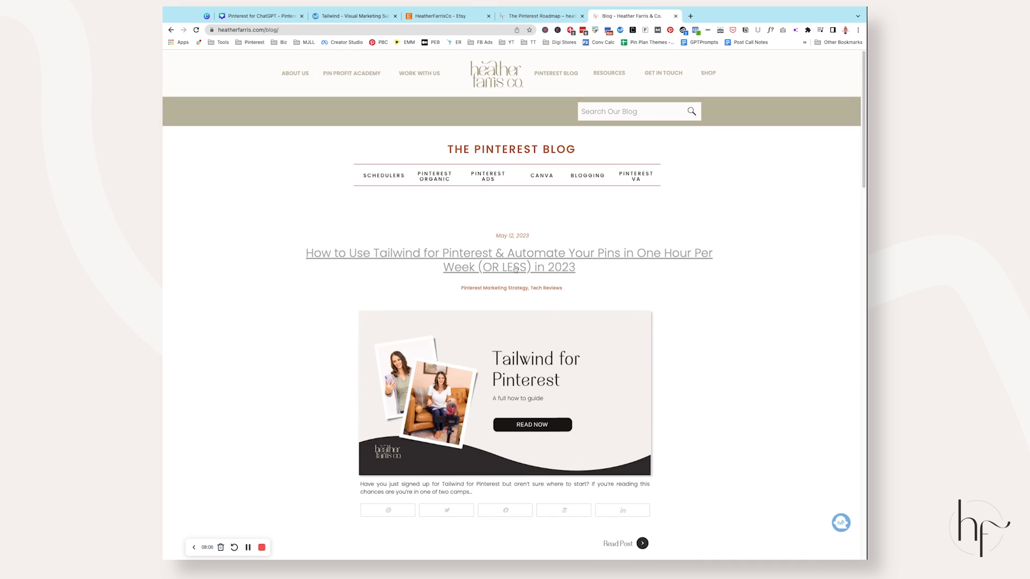
# Read the Tailwind for Pinterest blog post through to its end
pyautogui.scroll(-3)
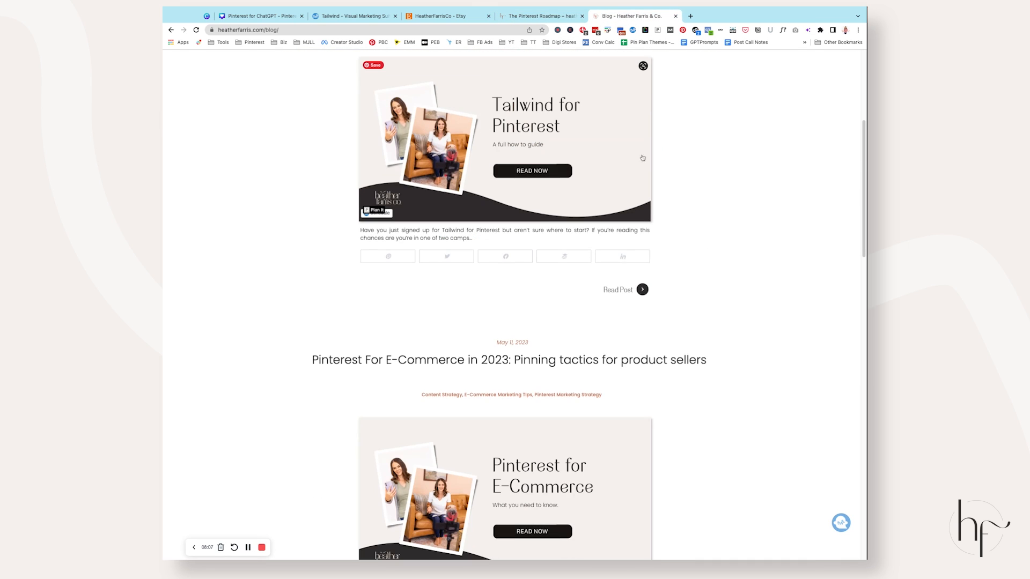
pyautogui.scroll(-3)
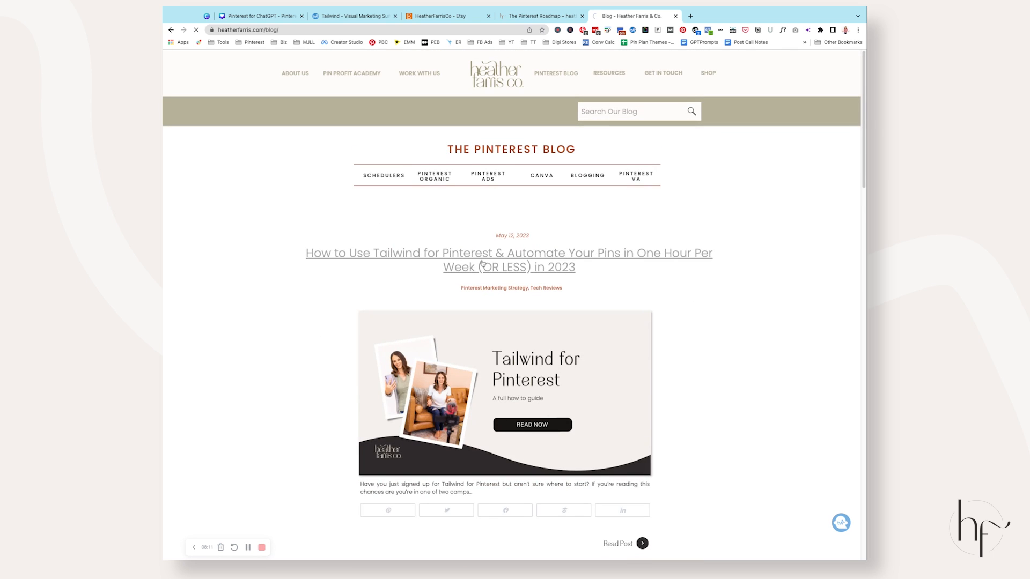
pyautogui.click(509, 260)
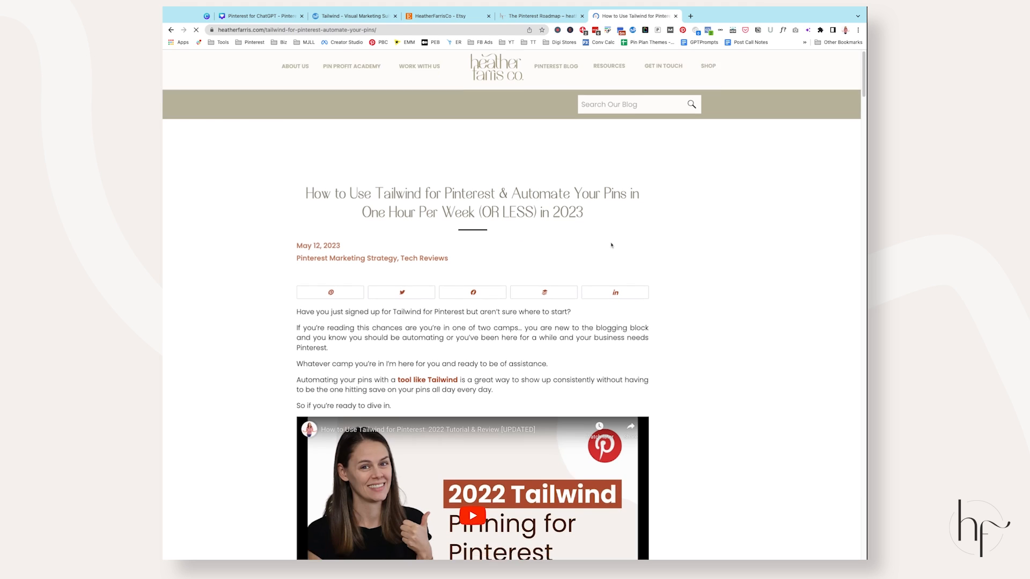
pyautogui.scroll(-3)
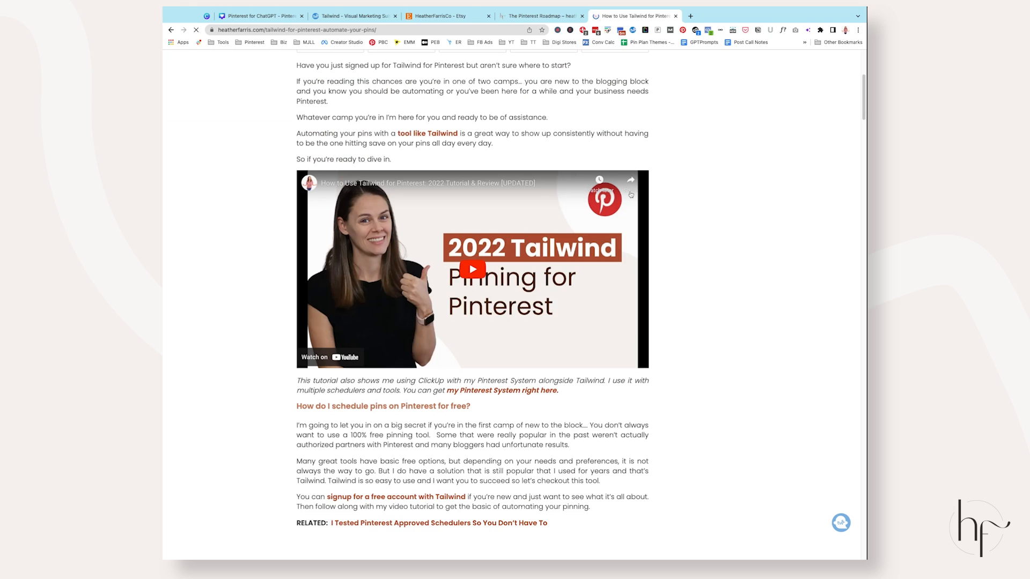
pyautogui.scroll(-3)
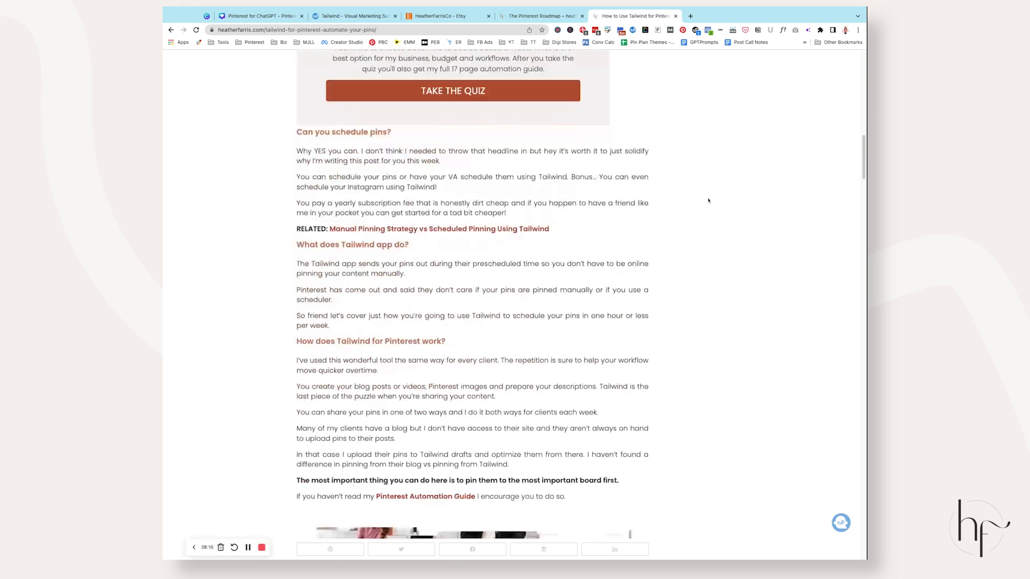
pyautogui.scroll(-3)
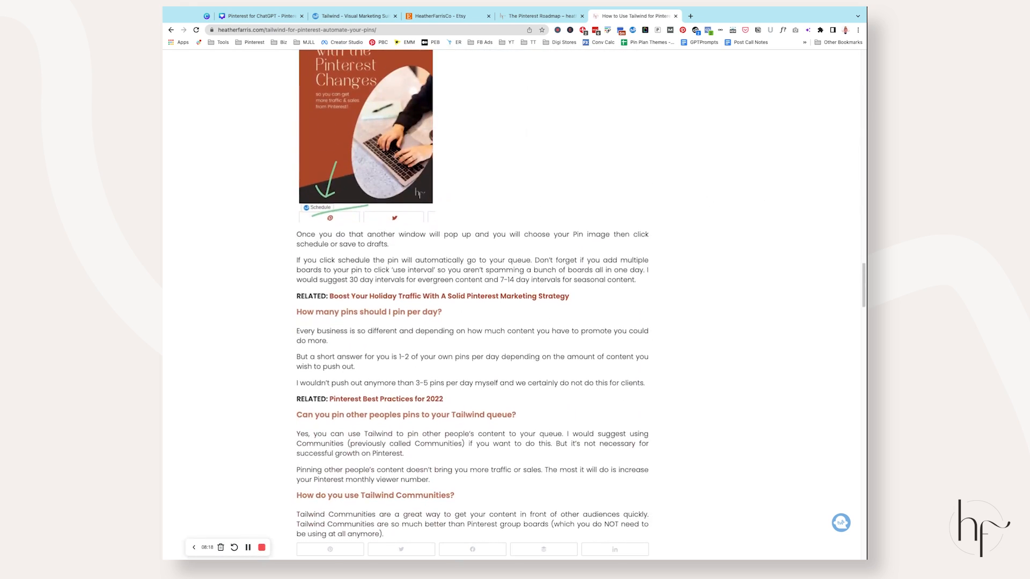
pyautogui.scroll(-3)
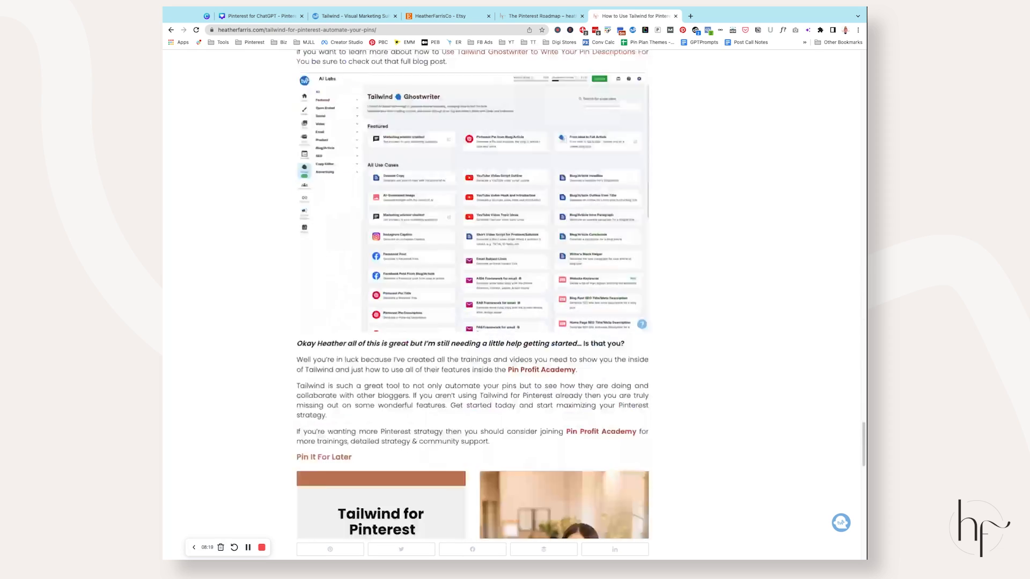
pyautogui.scroll(-3)
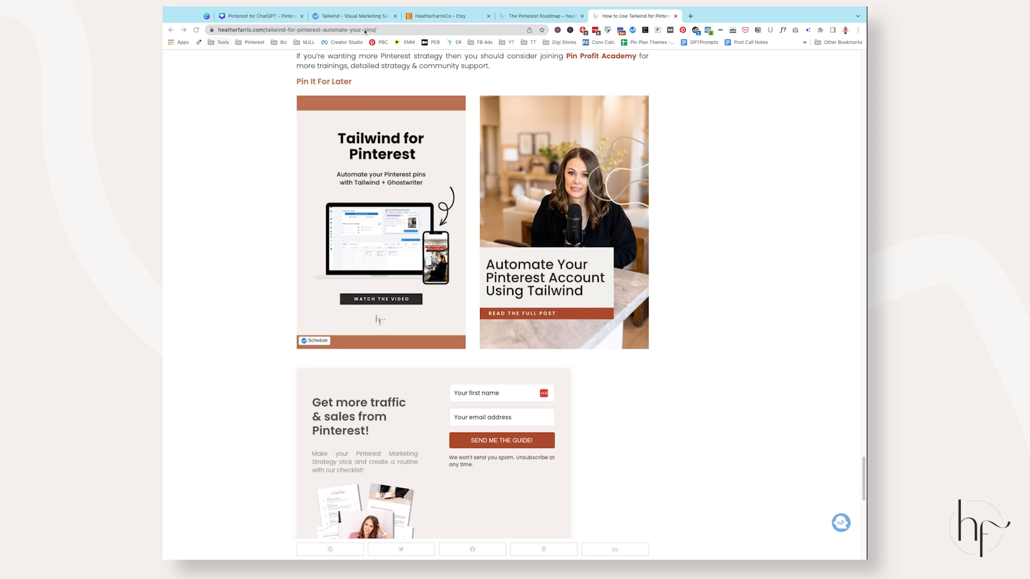
pyautogui.click(354, 16)
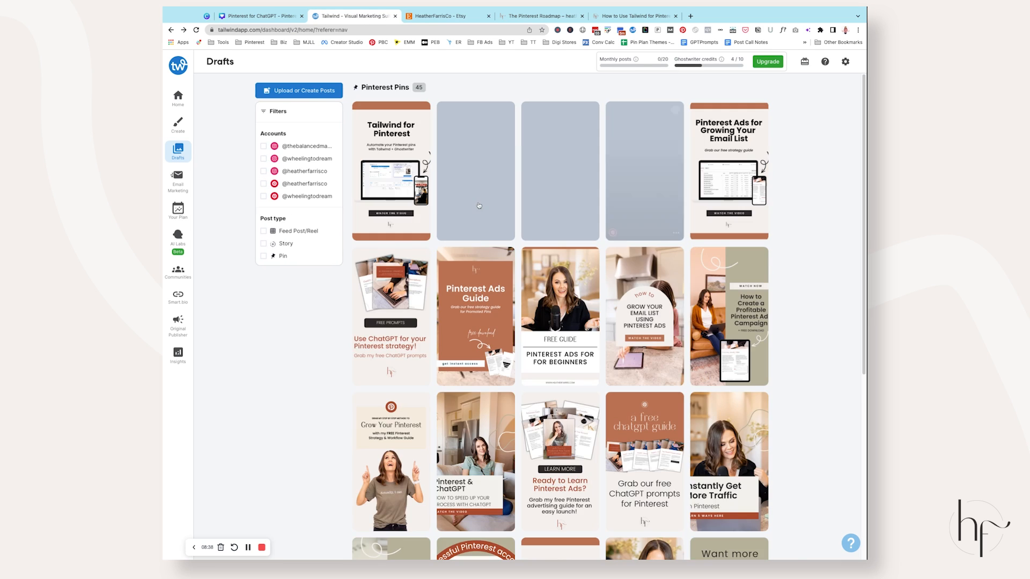
# Filter drafts to heatherfarrisco and bulk schedule ten selected pins
pyautogui.click(177, 97)
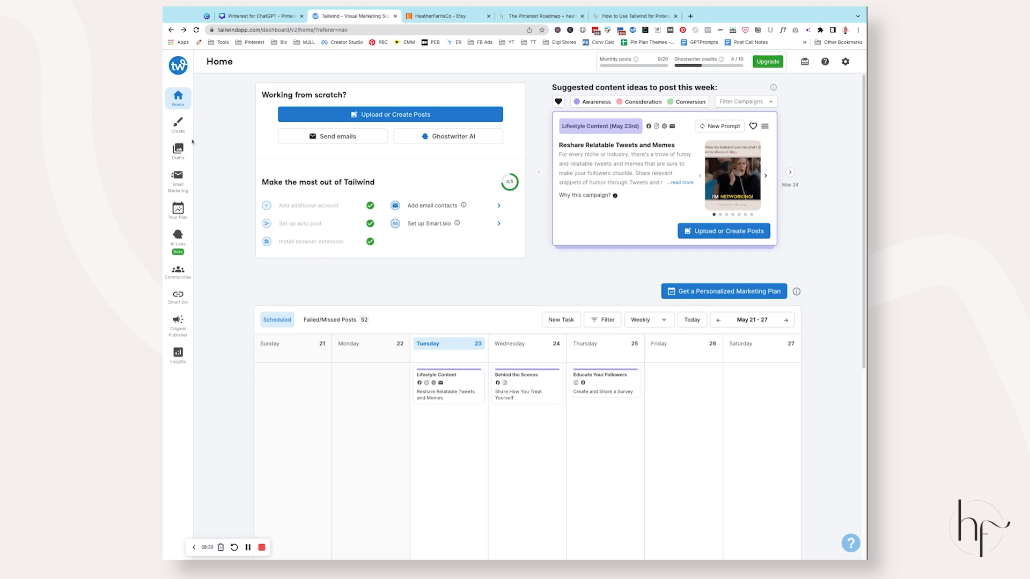
pyautogui.click(178, 152)
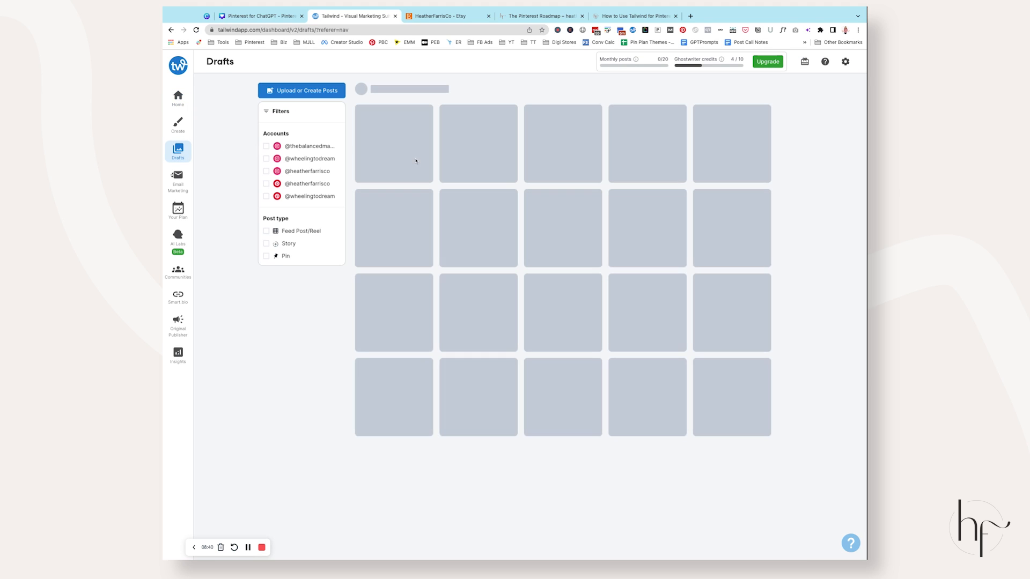
pyautogui.click(266, 184)
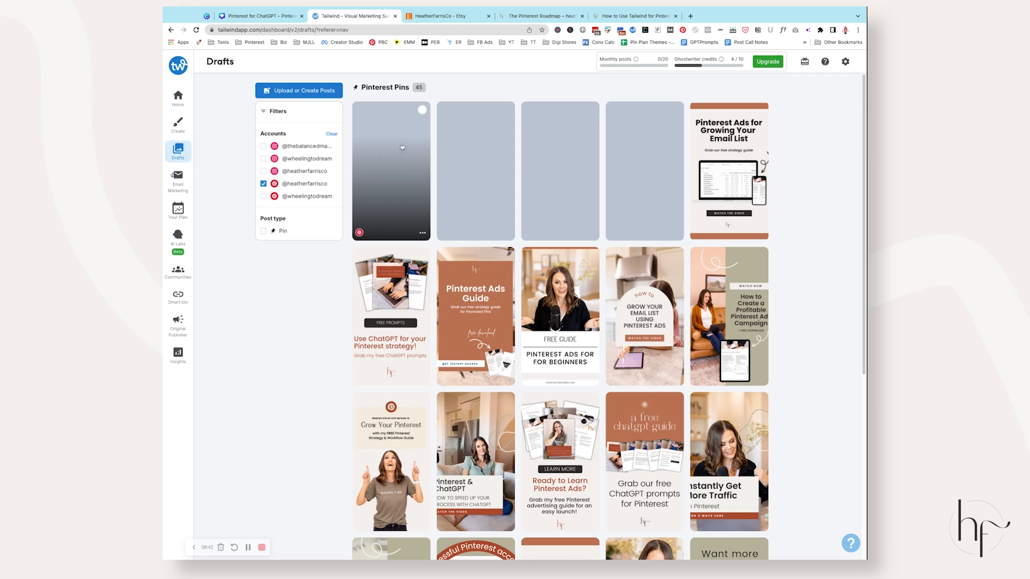
pyautogui.click(390, 171)
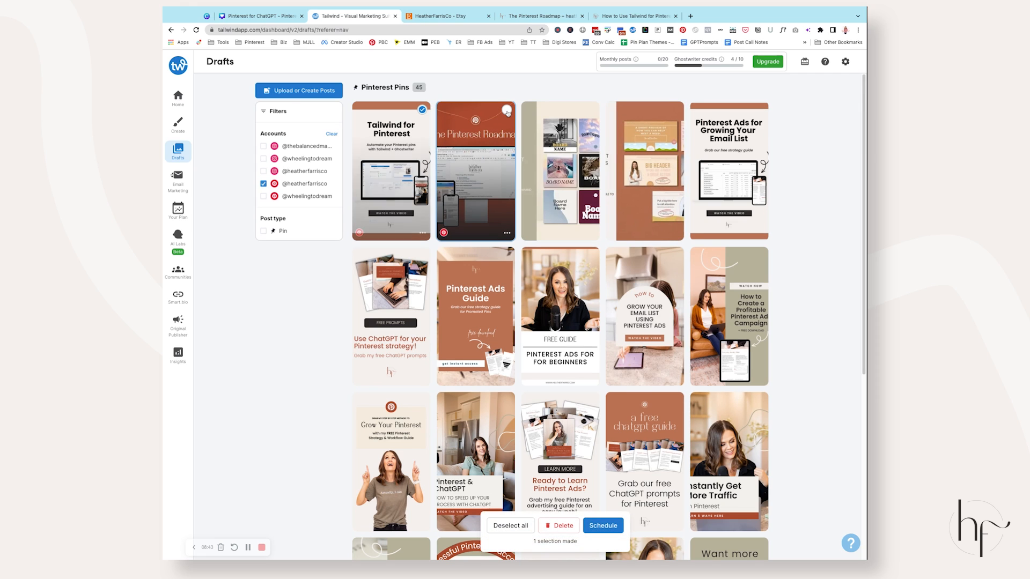
pyautogui.click(559, 171)
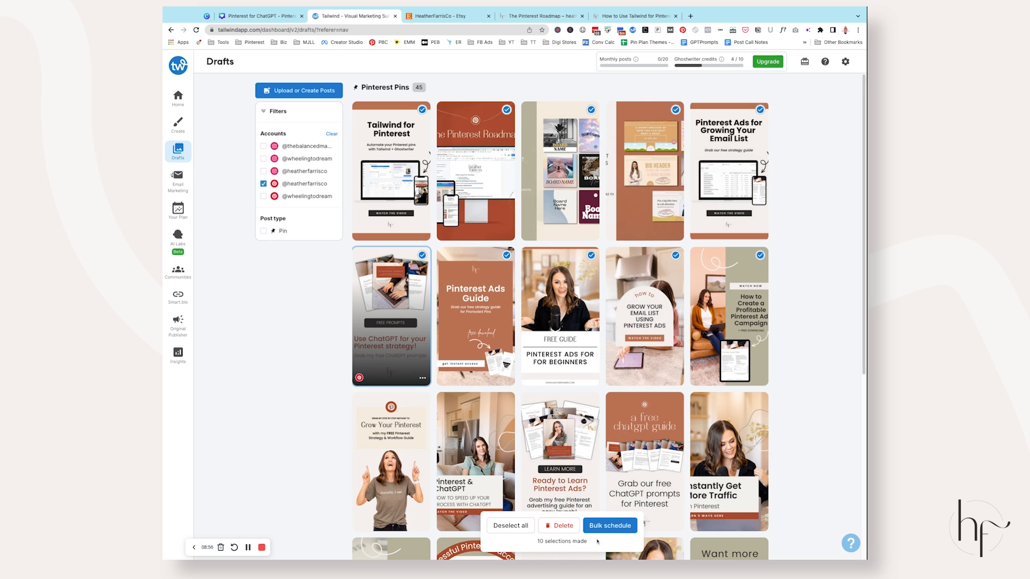
pyautogui.click(608, 525)
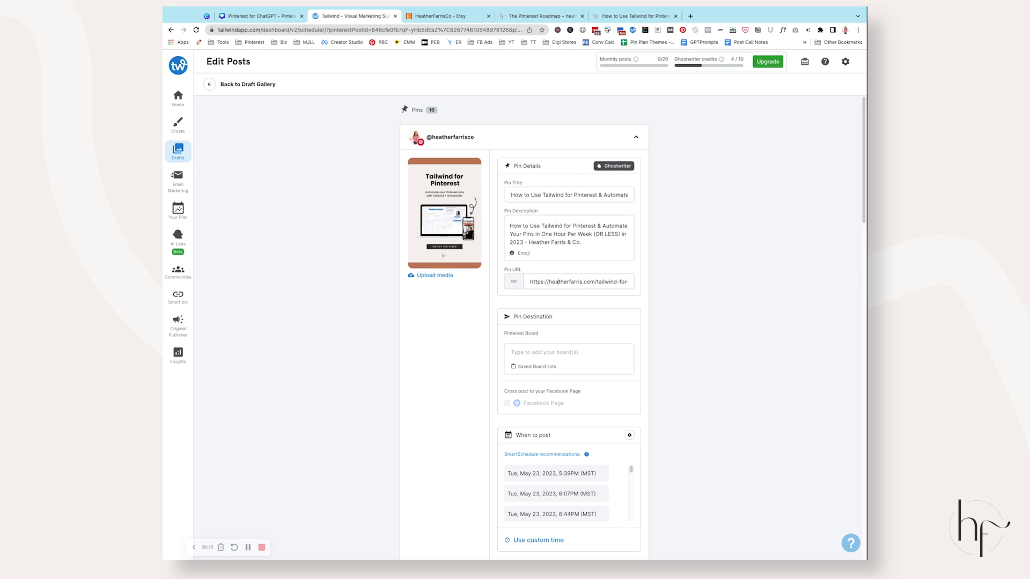
# Select the ChatGPT pin's existing Pin URL and return to the Tailwind blog post
pyautogui.scroll(-3)
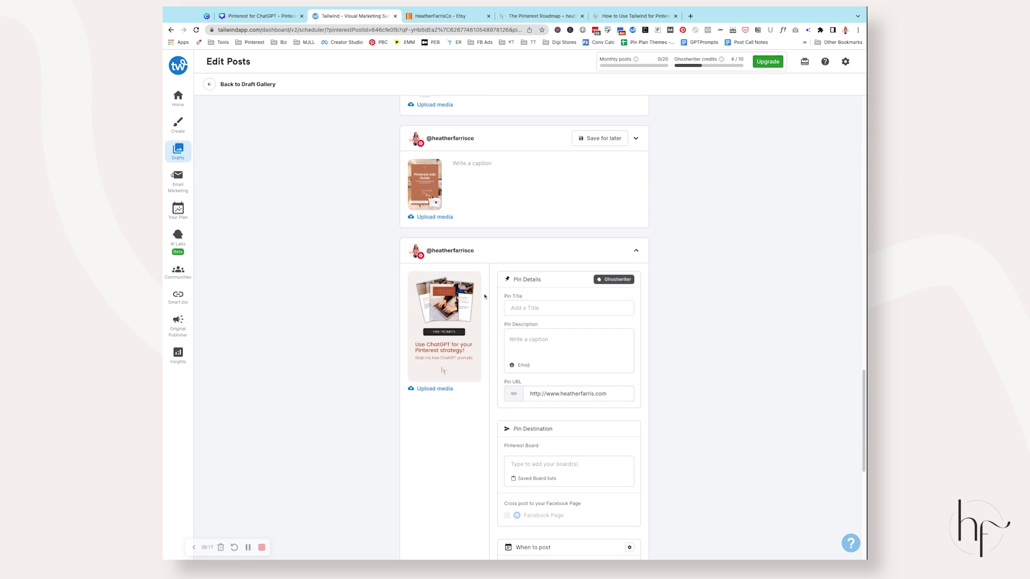
pyautogui.tripleClick(567, 394)
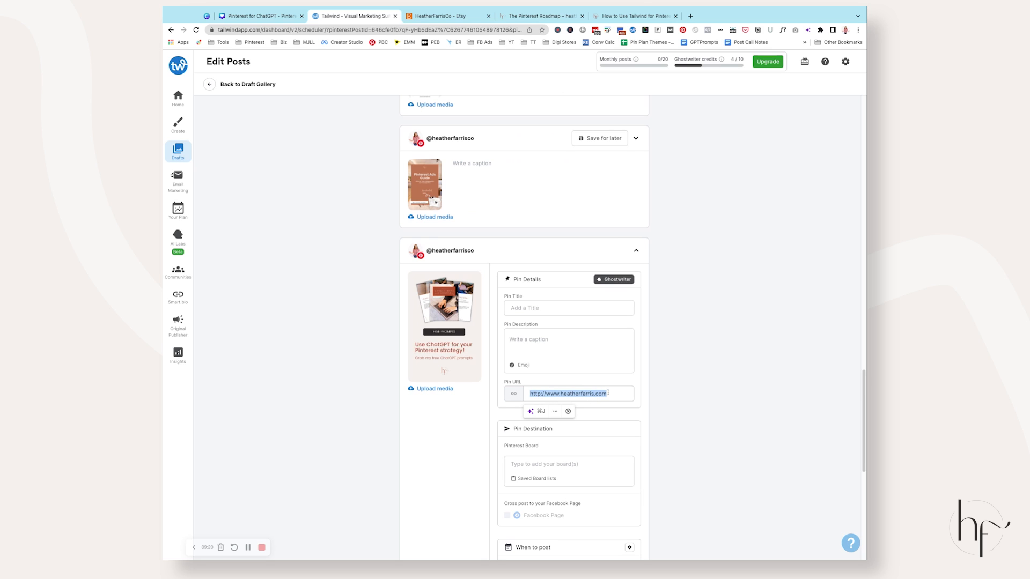
pyautogui.click(632, 15)
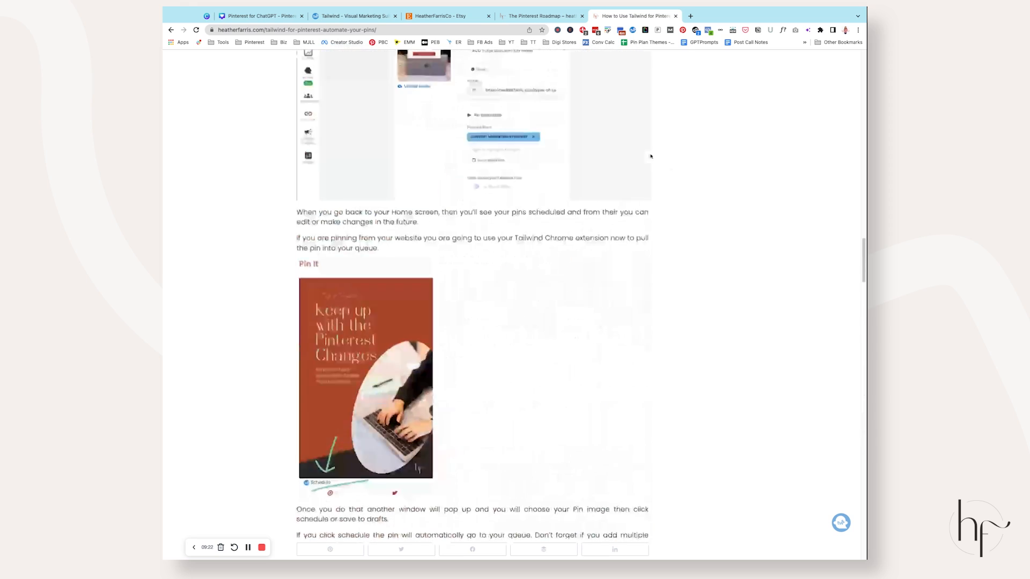
# Open the ChatGPT Pinterest marketing post from the blog's second page of posts
pyautogui.scroll(3)
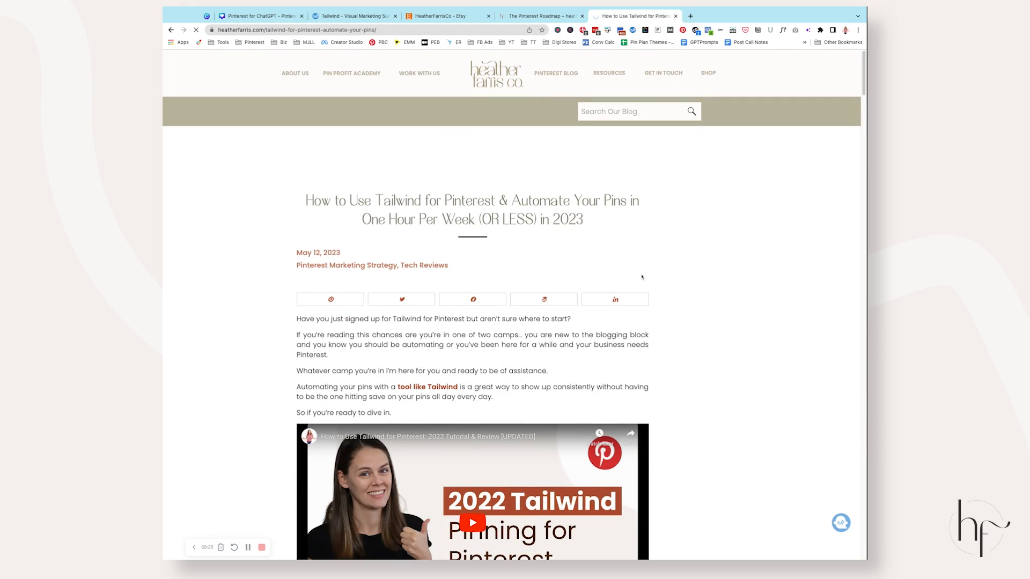
pyautogui.click(556, 72)
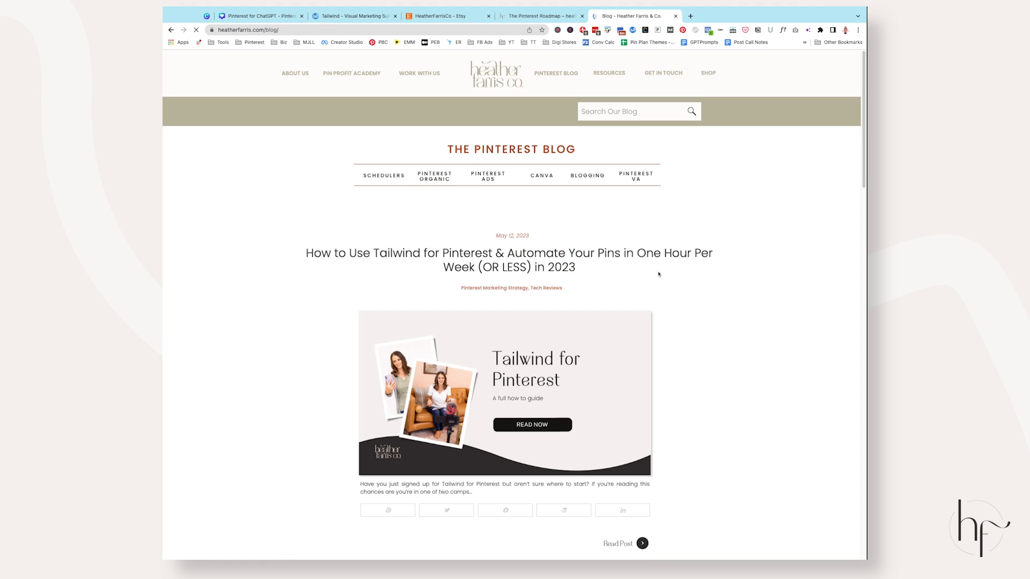
pyautogui.scroll(-3)
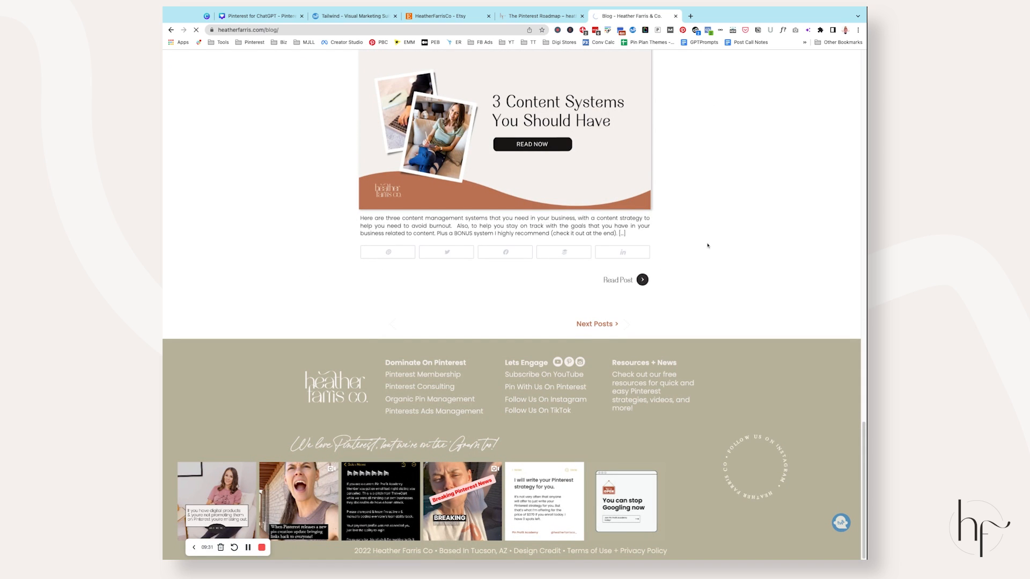
pyautogui.click(596, 324)
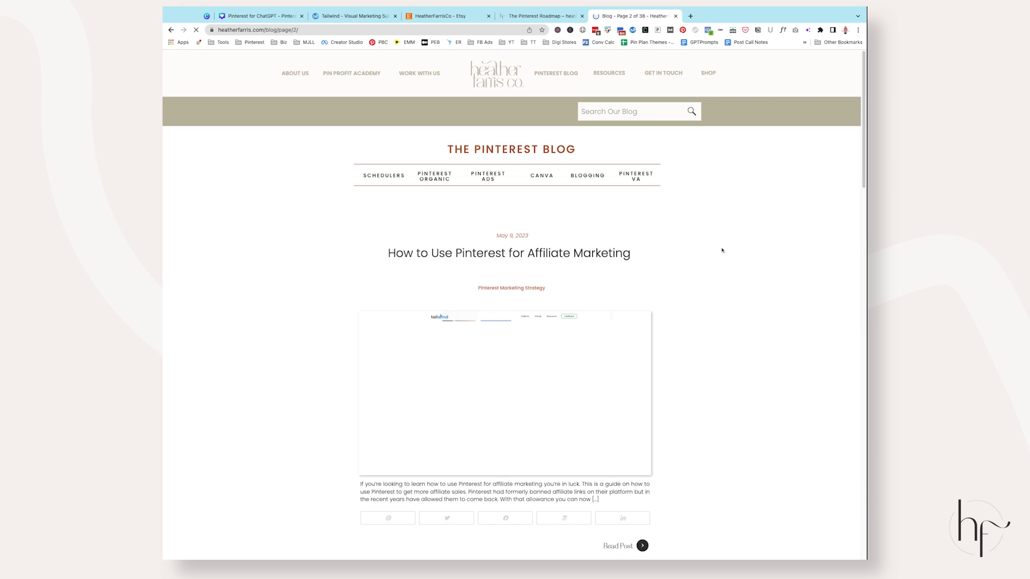
pyautogui.scroll(-3)
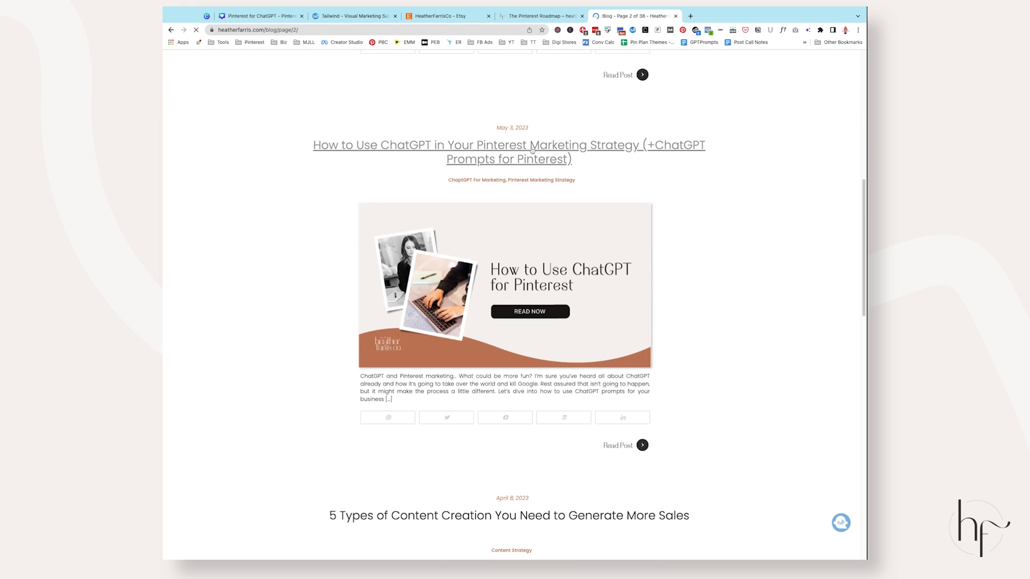
pyautogui.moveTo(509, 145)
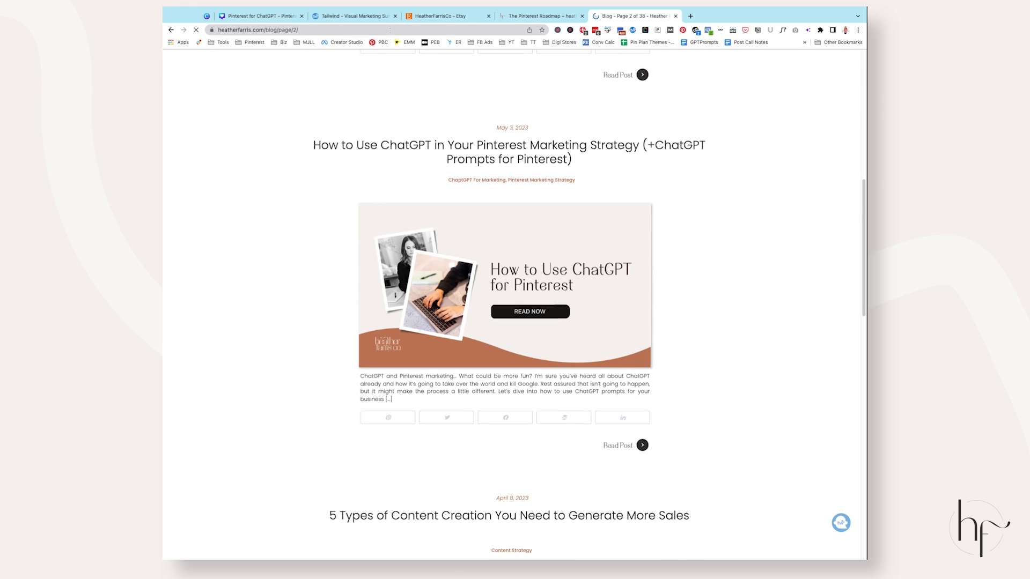
pyautogui.click(617, 445)
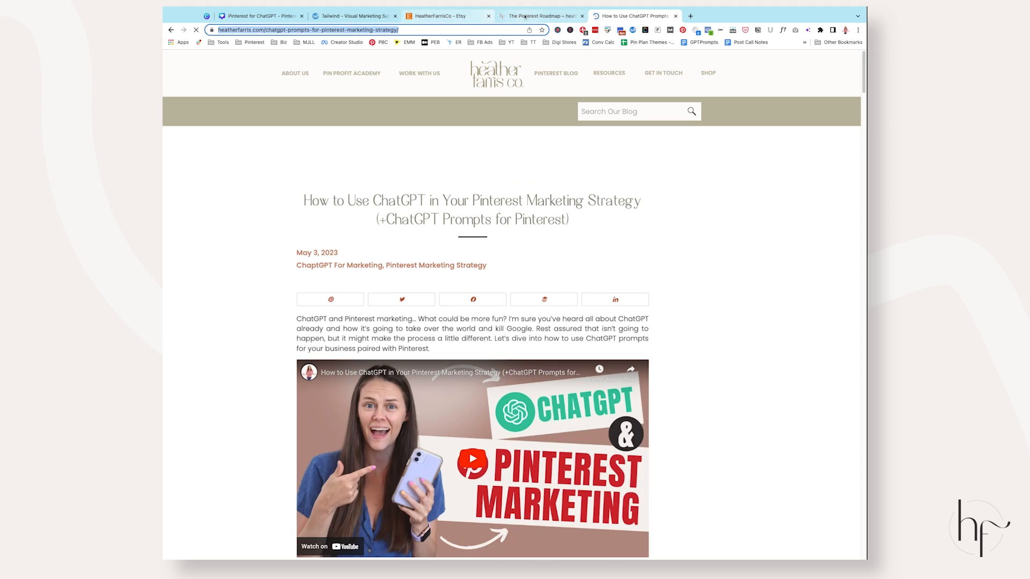
pyautogui.click(354, 16)
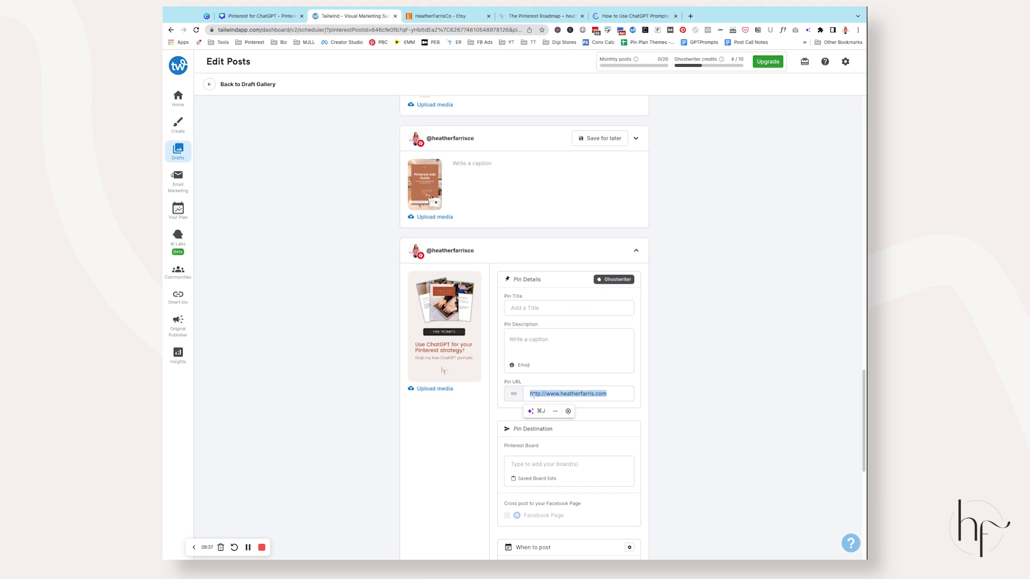
# Give the third pin the heatherfarris.com/chatgpt-pro link and launch Ghostwriter for the Tailwind pin
pyautogui.write('https://heatherfarris.com/chatgpt-pro')
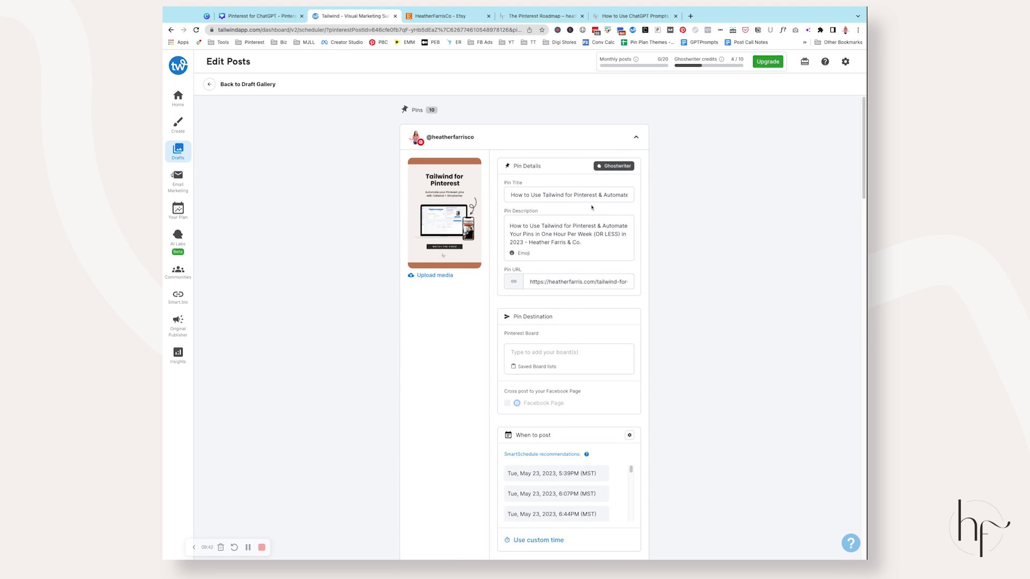
pyautogui.click(613, 166)
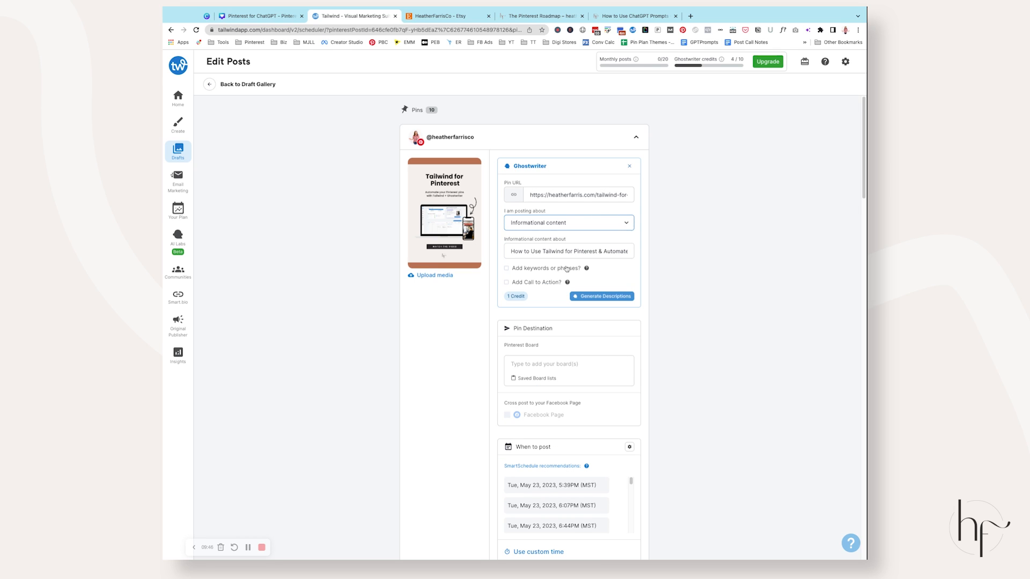
# Enter keywords like 'One Hour Per Week (OR LESS) in 2023' and a 'Watch the video!' CTA, then generate descriptions
pyautogui.click(506, 268)
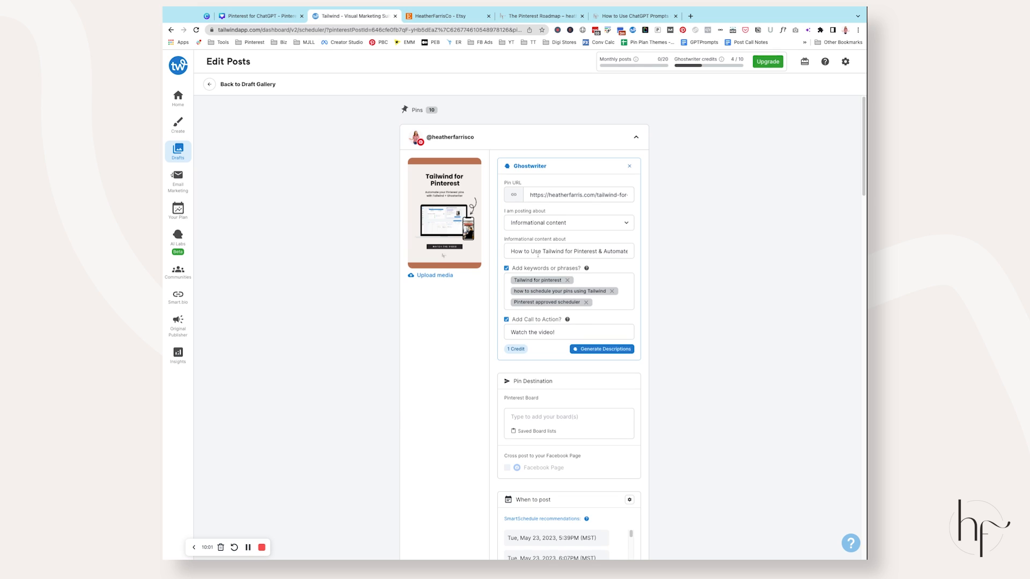
pyautogui.write('One Hour Per Week (OR LESS) in 2023- Heat')
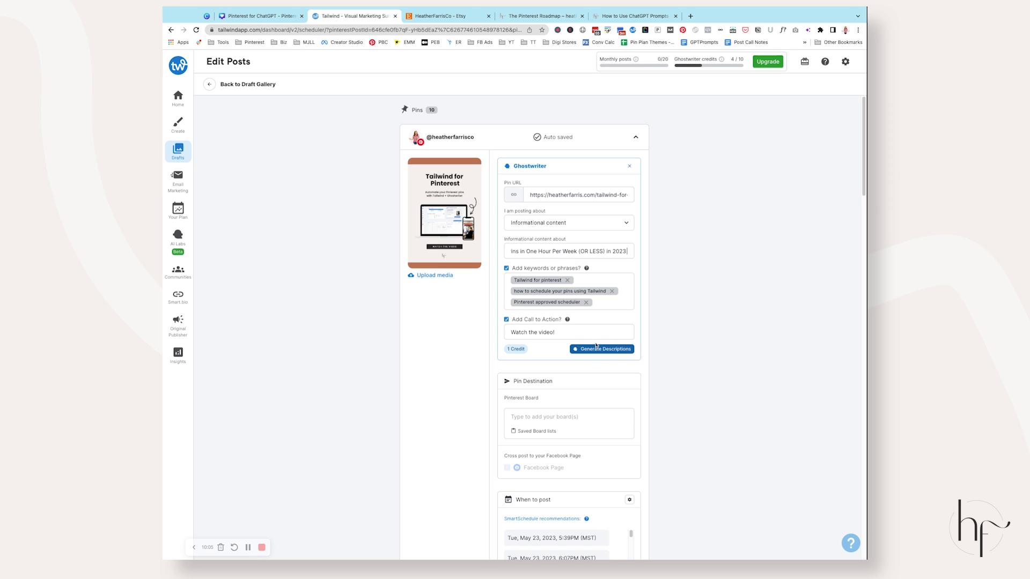
pyautogui.click(601, 349)
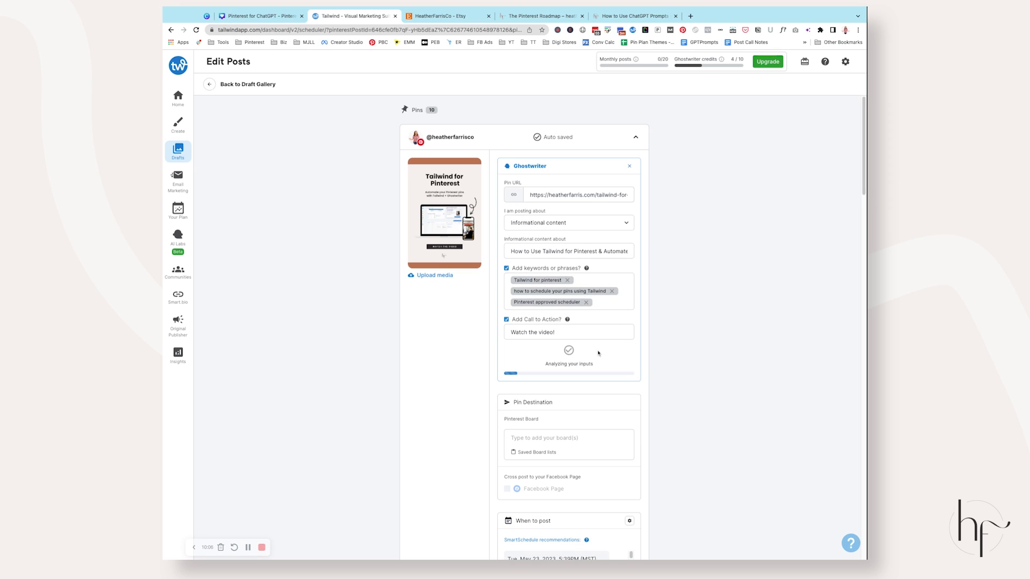
pyautogui.moveTo(721, 238)
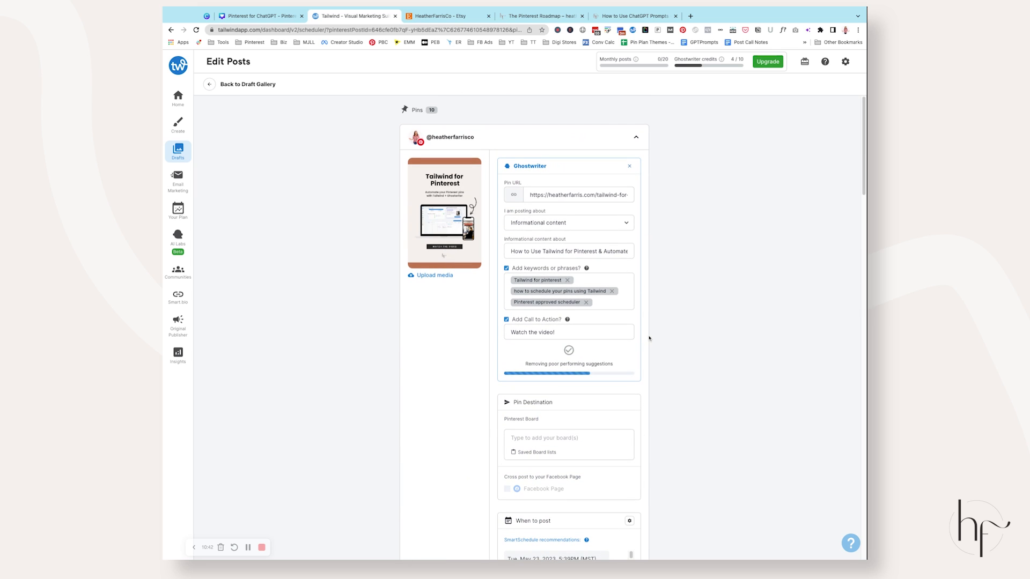
pyautogui.moveTo(682, 323)
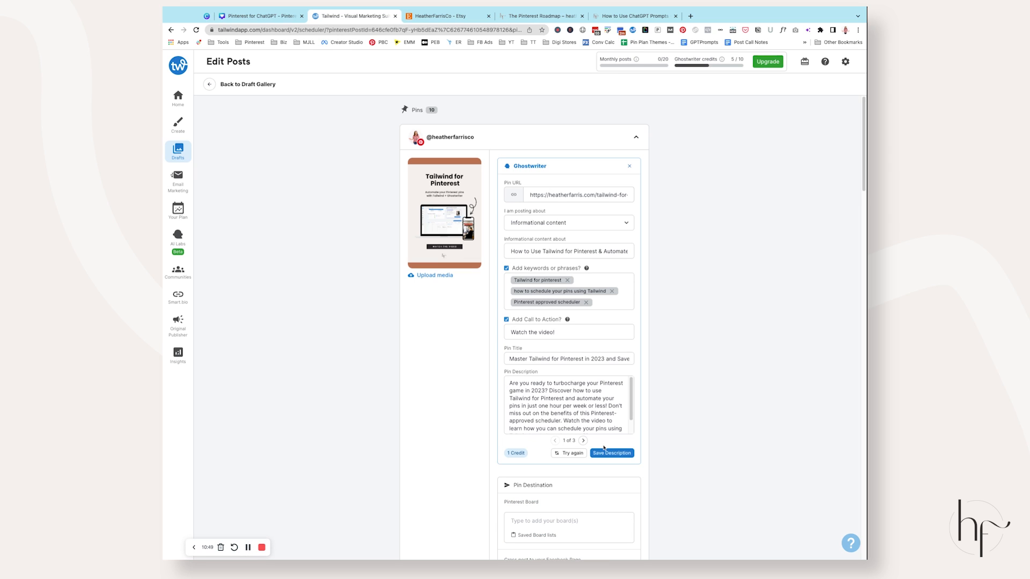
# Compare the generated options and edit option 1's description about skyrocketing Pinterest traffic in 2023
pyautogui.click(582, 441)
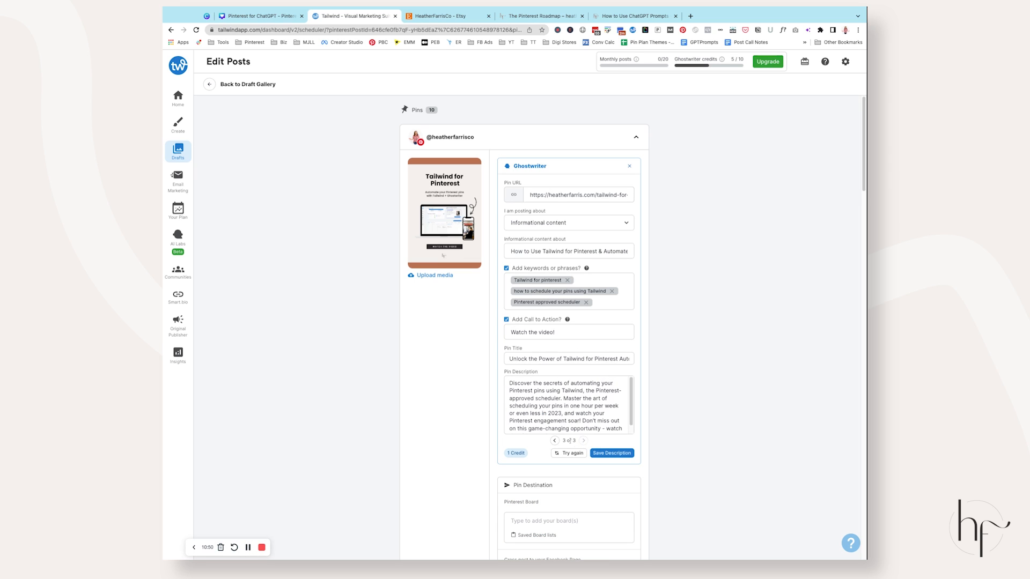
pyautogui.click(554, 440)
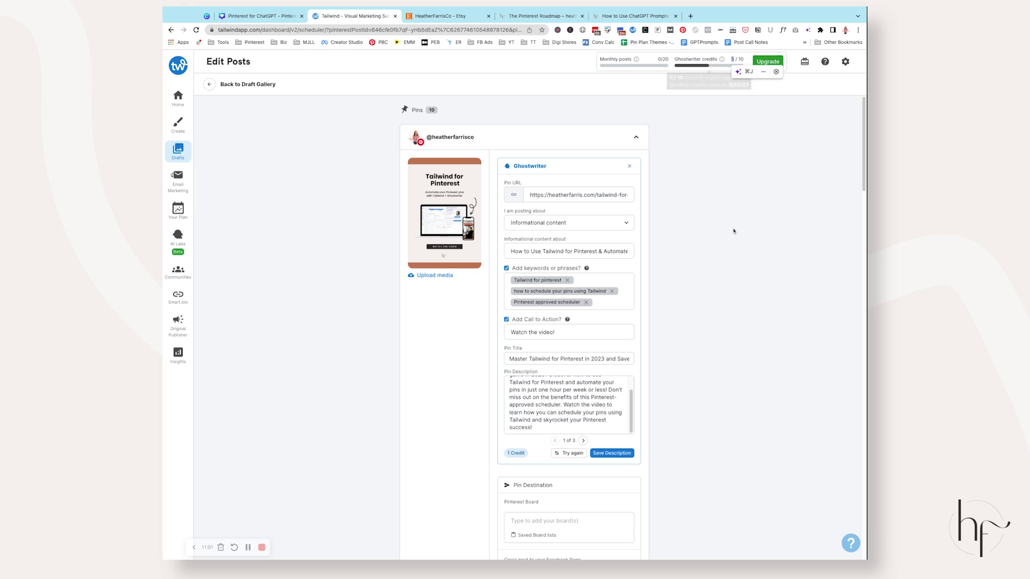
pyautogui.click(594, 397)
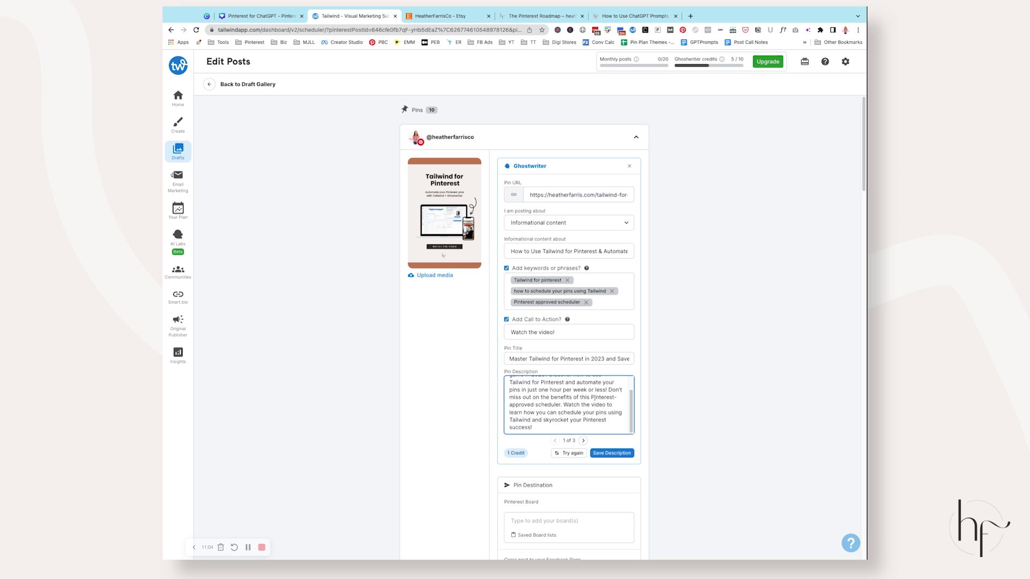
pyautogui.click(582, 441)
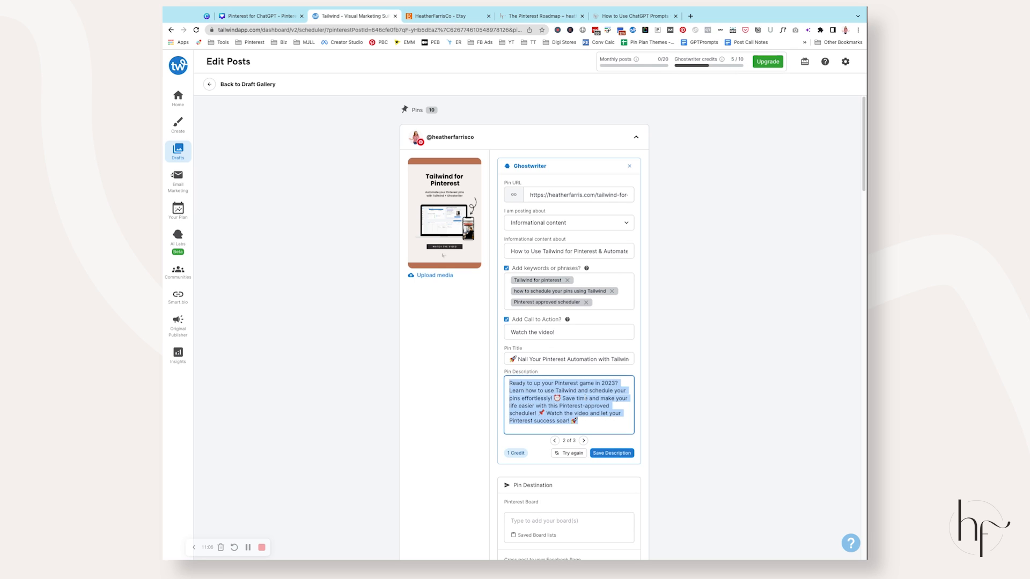
pyautogui.click(583, 441)
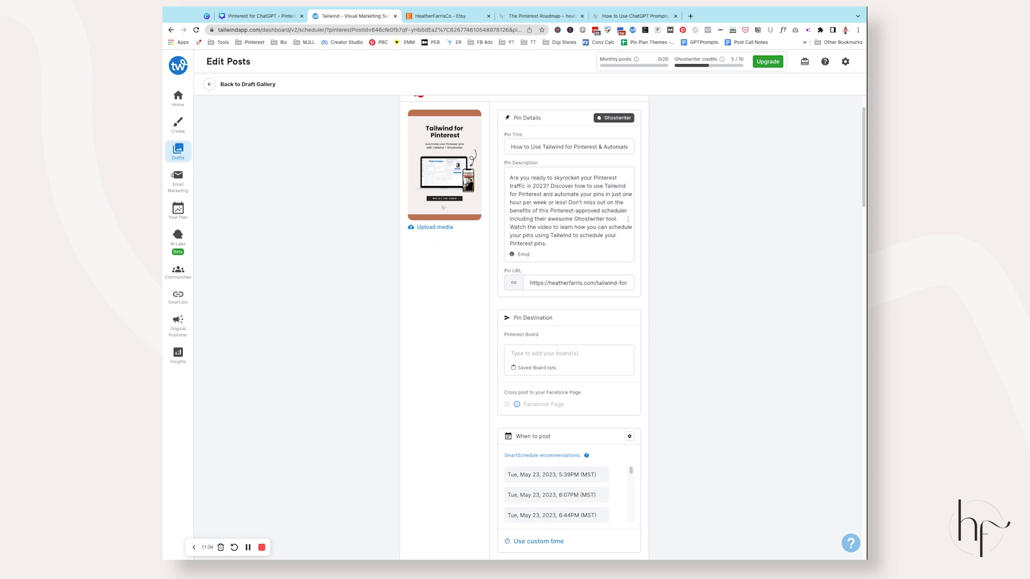
# Search boards for 'taiwind' to add Tailwind Tips & Tutorials, then scroll for Pinterest Trends, Marketing and Strategies boards
pyautogui.click(568, 353)
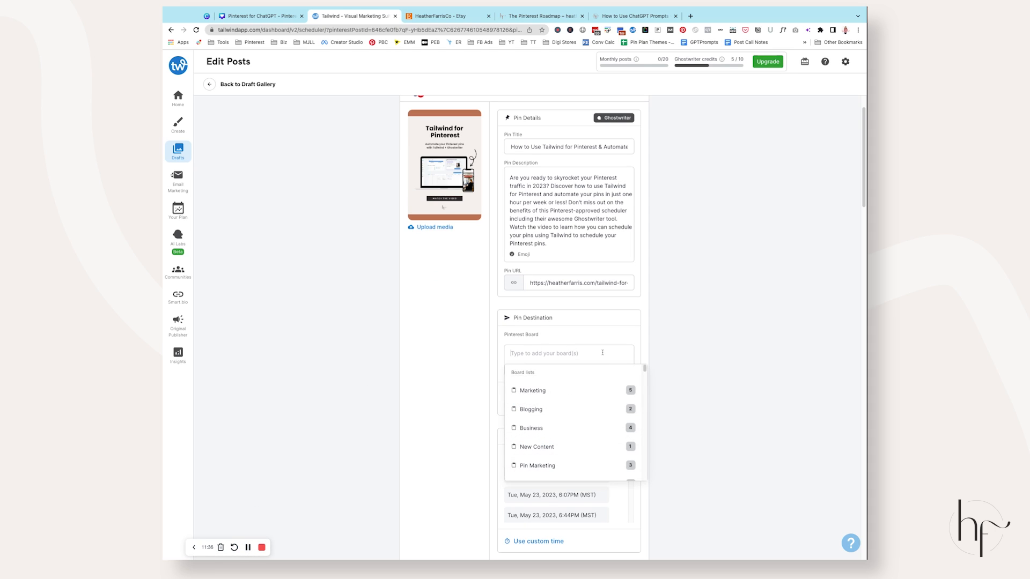
pyautogui.write('taiwind')
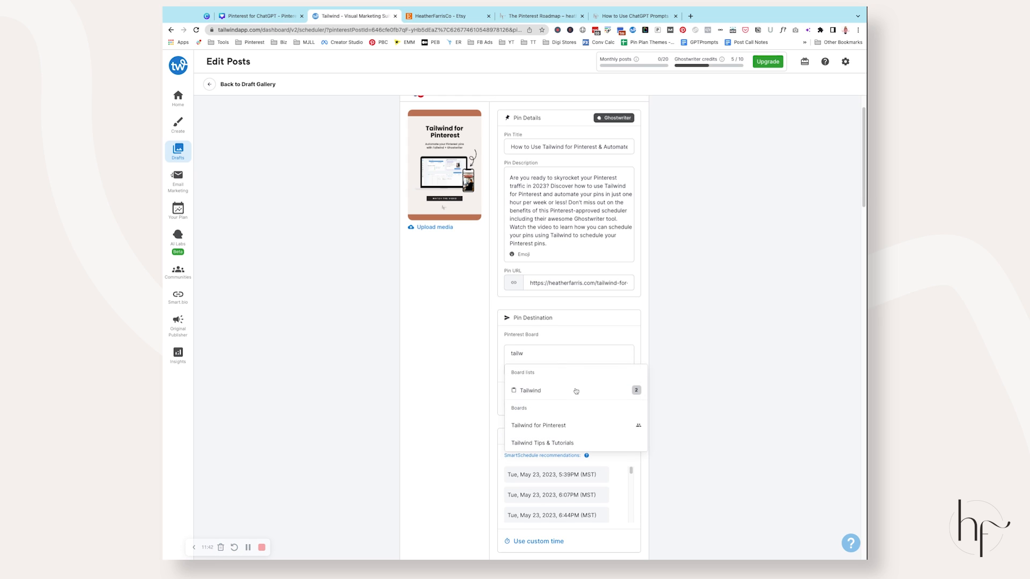
pyautogui.click(542, 442)
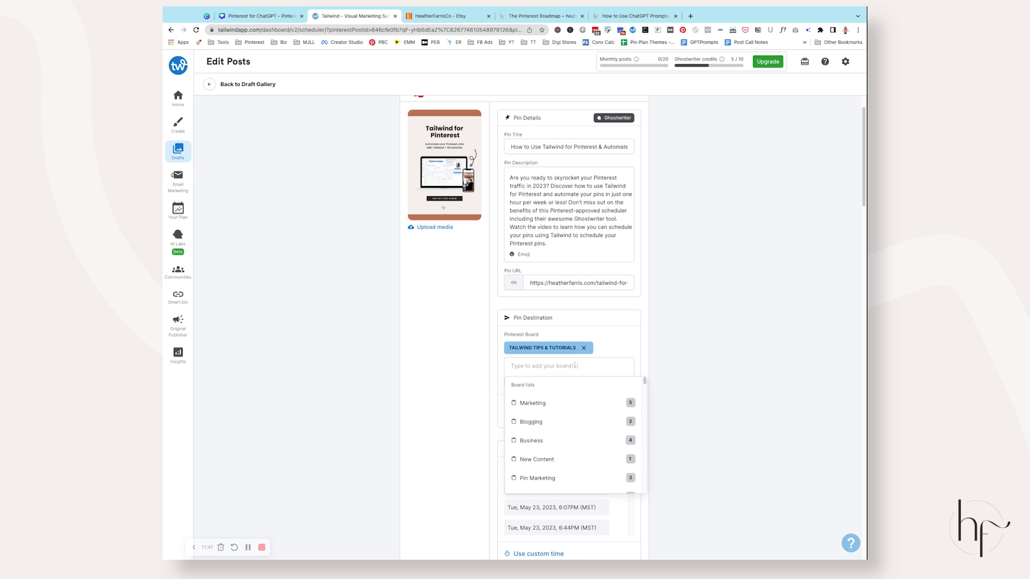
pyautogui.scroll(-3)
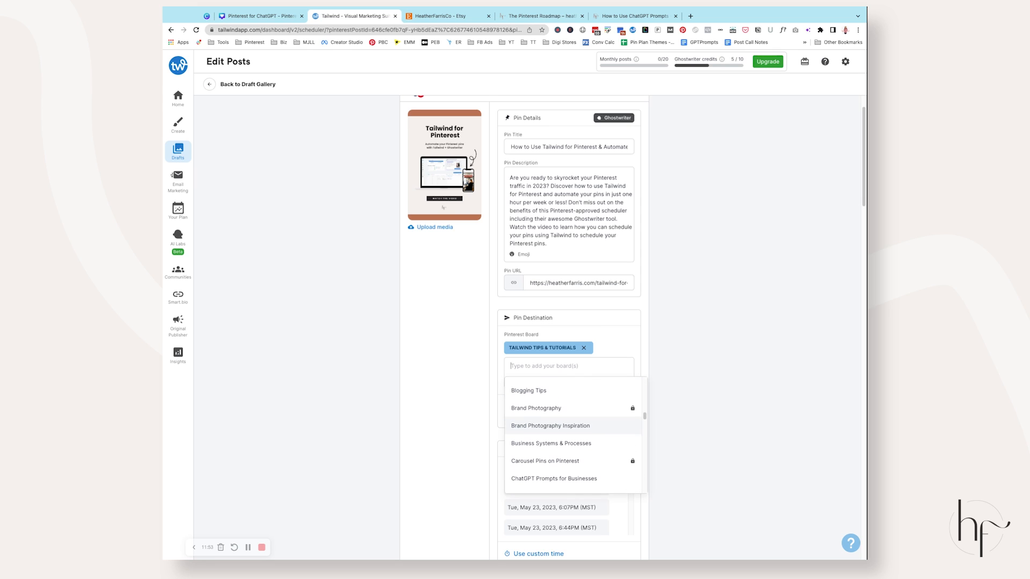
pyautogui.scroll(-3)
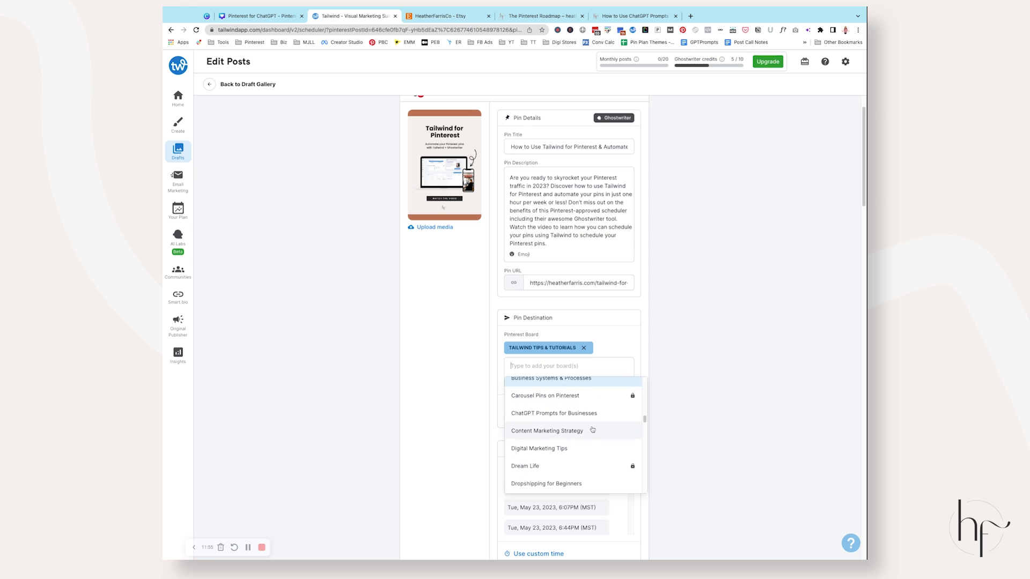
pyautogui.scroll(-3)
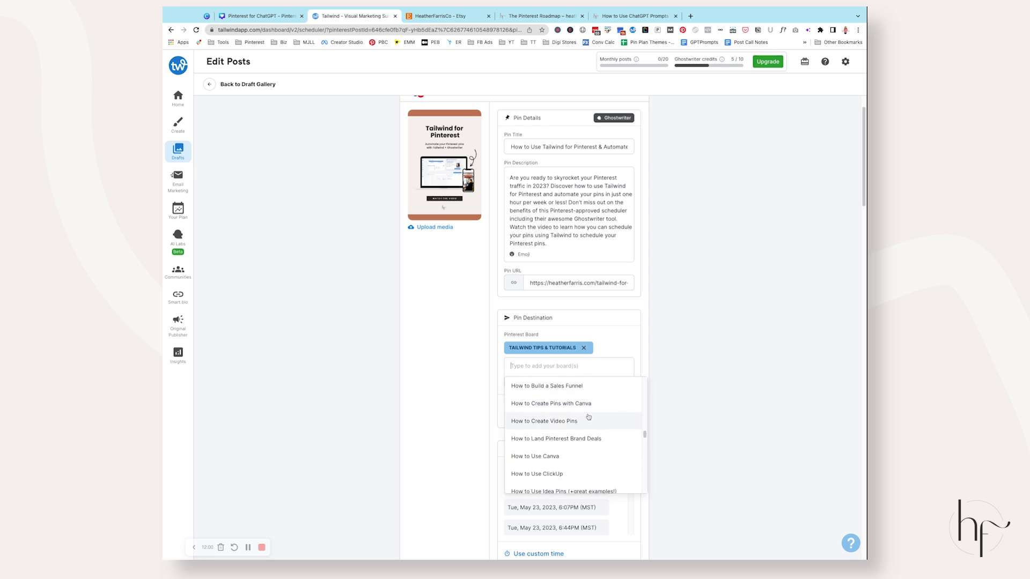
pyautogui.scroll(-3)
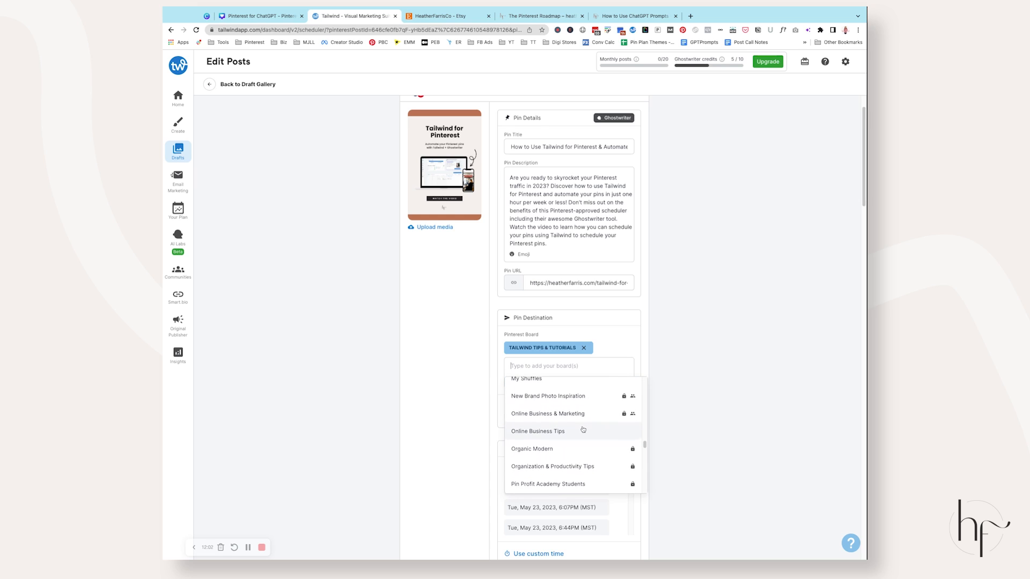
pyautogui.scroll(-3)
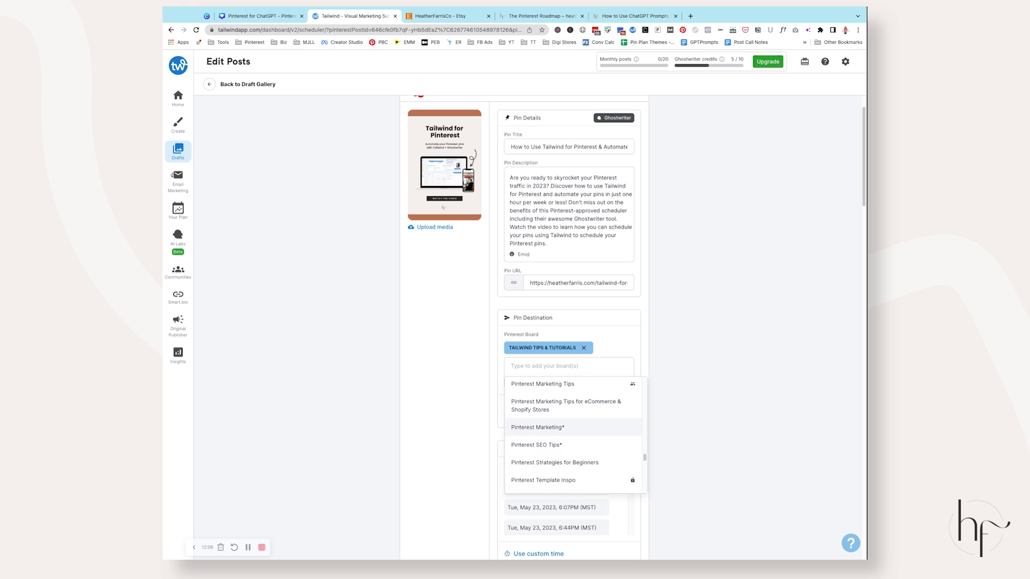
pyautogui.scroll(-3)
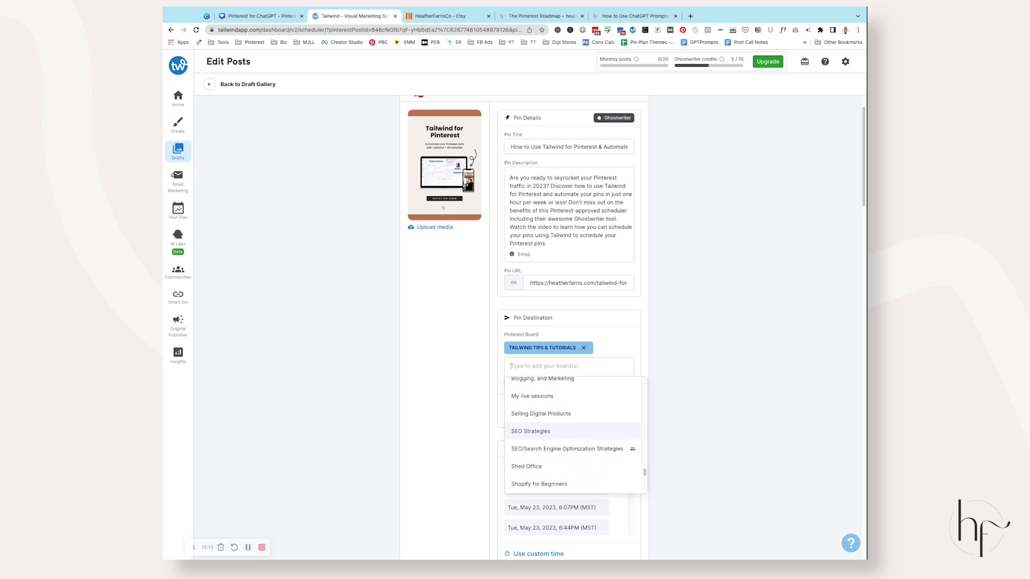
pyautogui.scroll(-3)
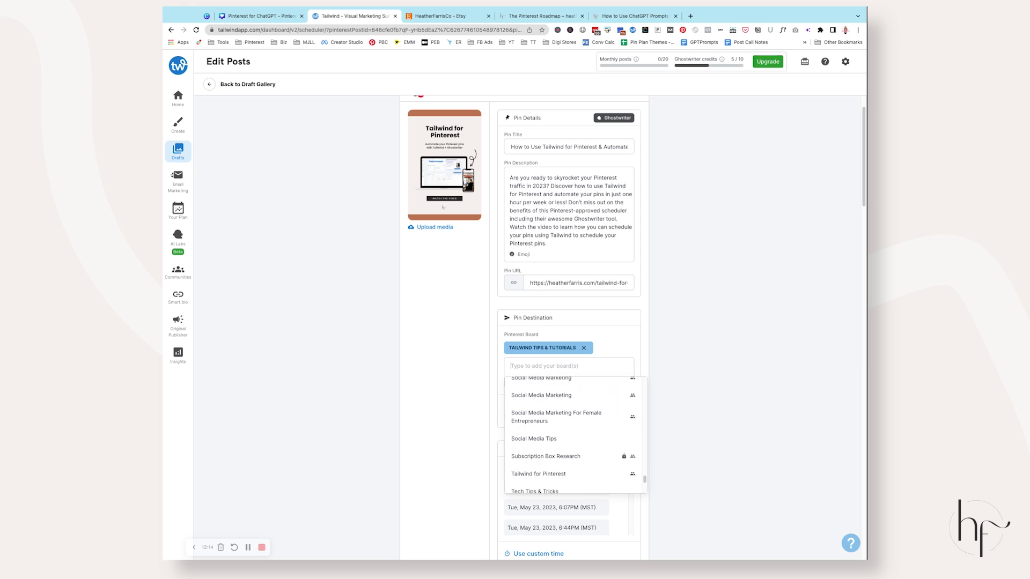
pyautogui.scroll(-3)
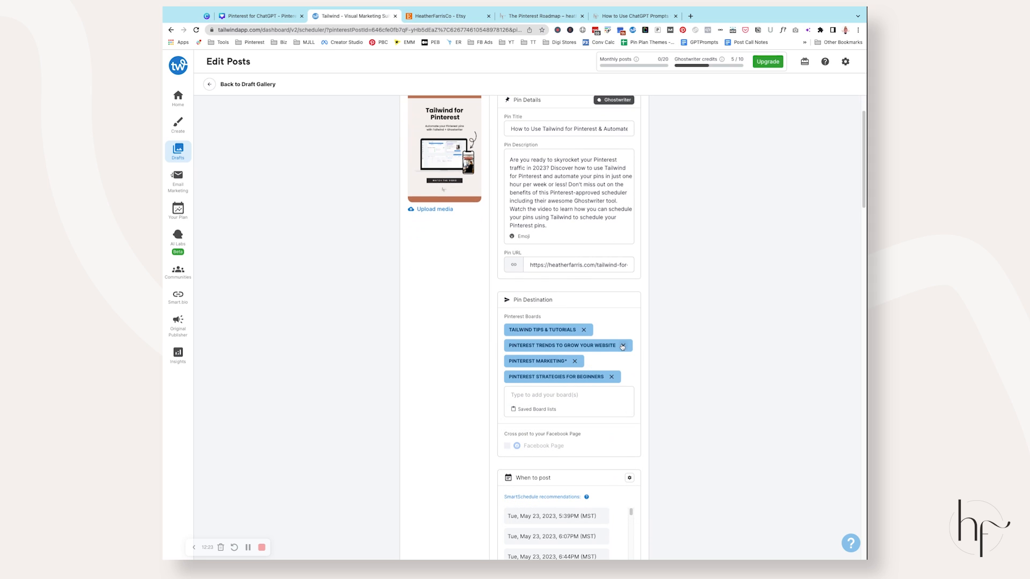
pyautogui.click(623, 345)
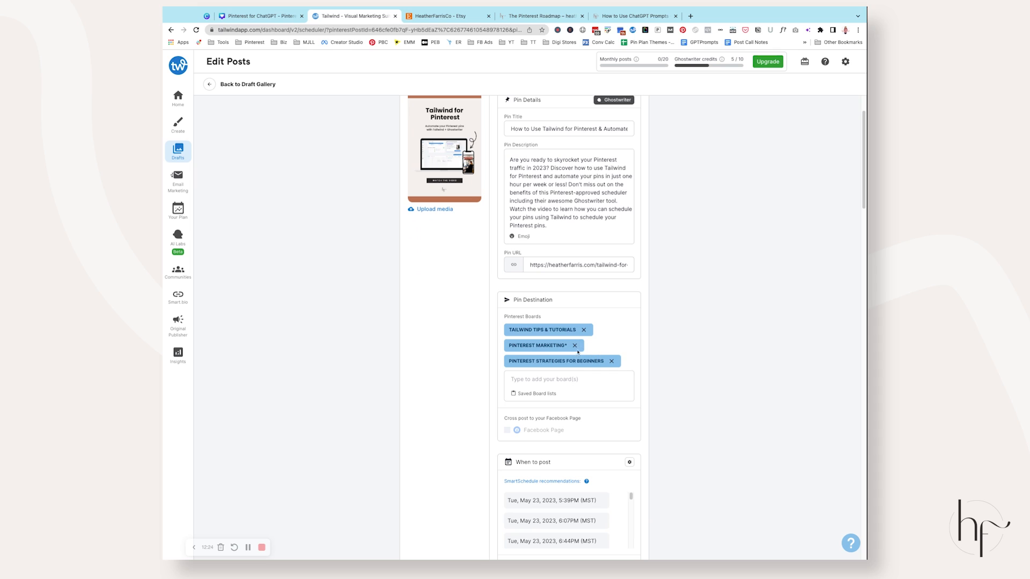
pyautogui.click(574, 345)
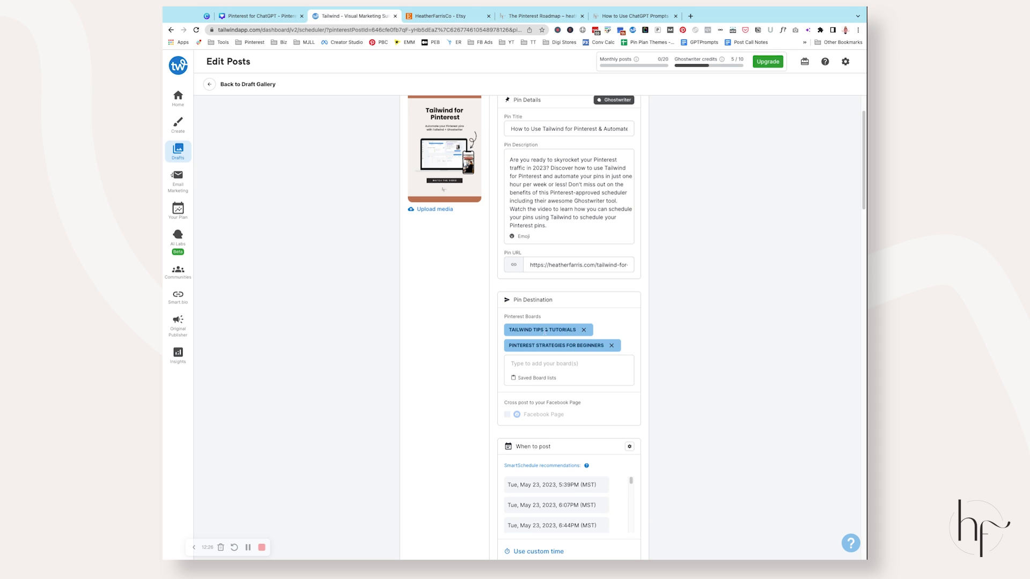
pyautogui.moveTo(569, 422)
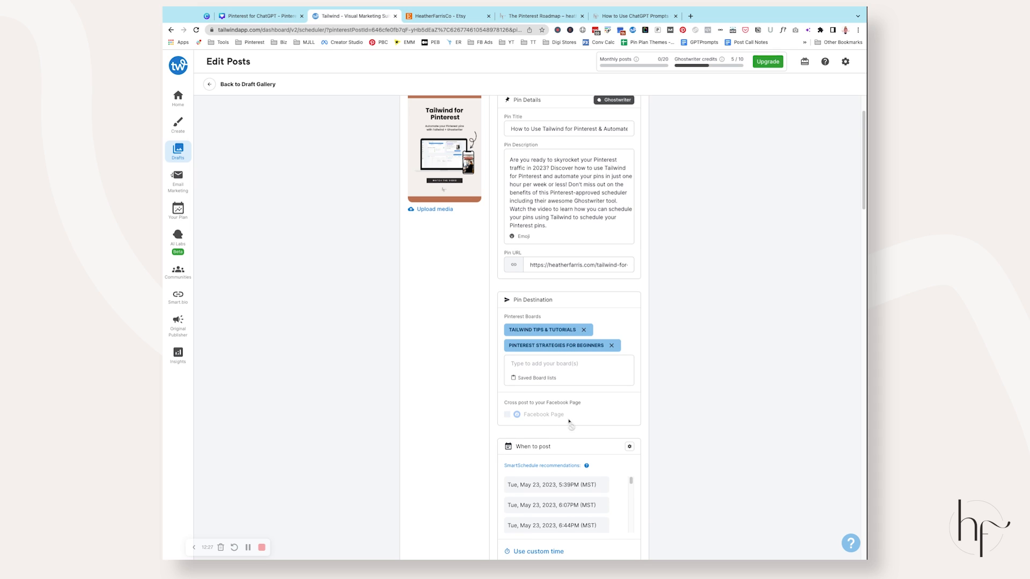
pyautogui.scroll(-3)
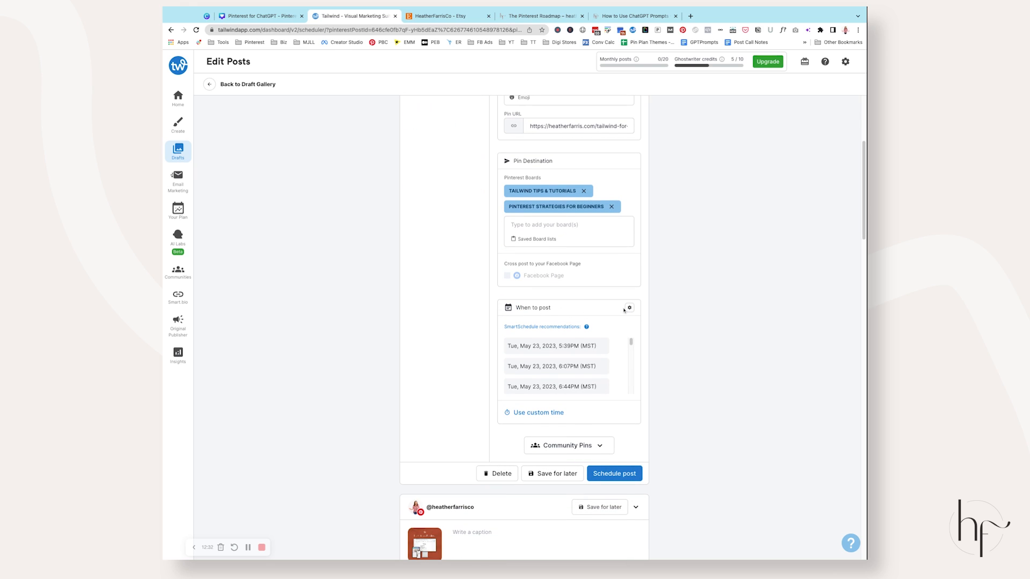
pyautogui.click(629, 307)
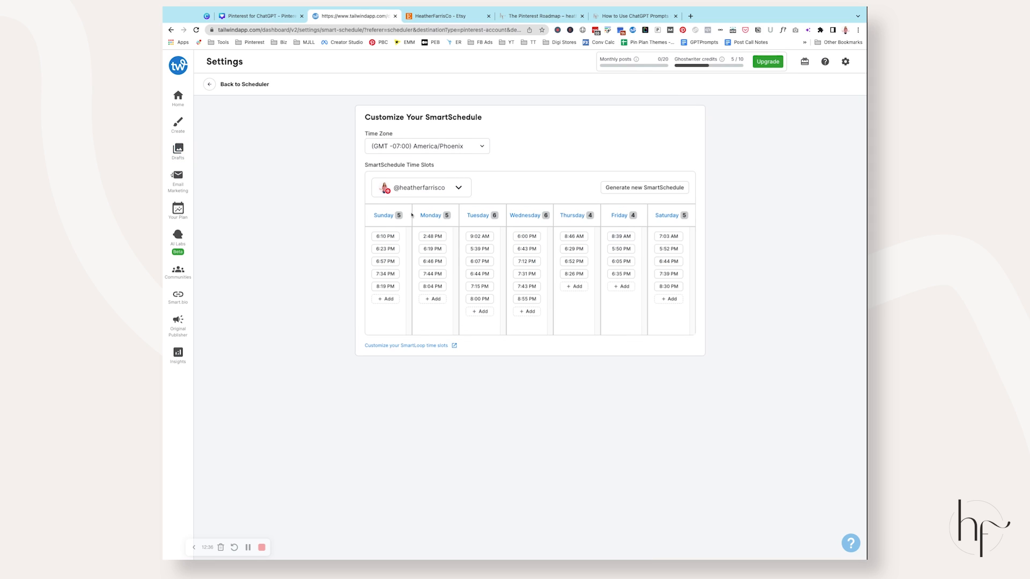
pyautogui.moveTo(200, 79)
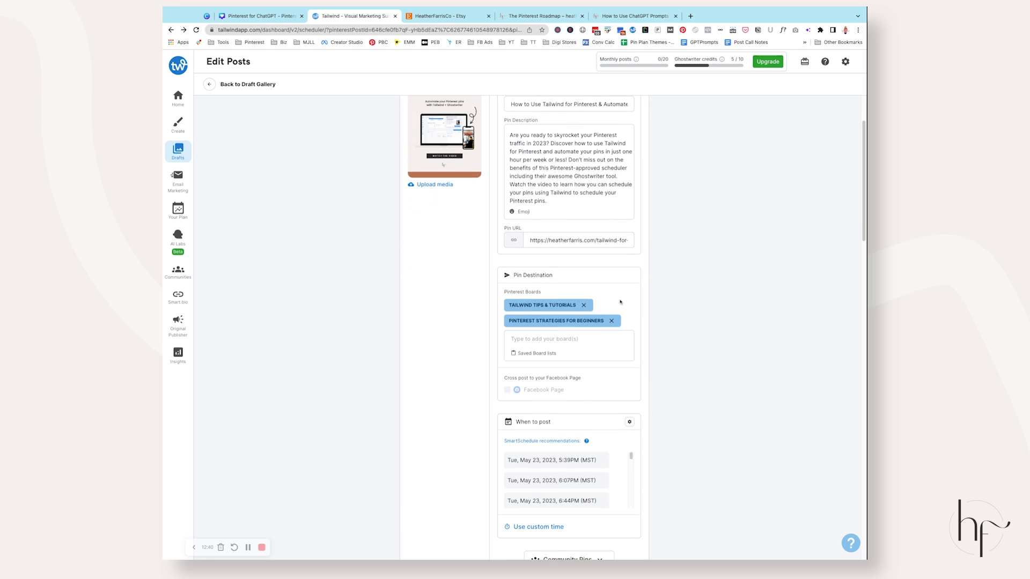
pyautogui.scroll(-3)
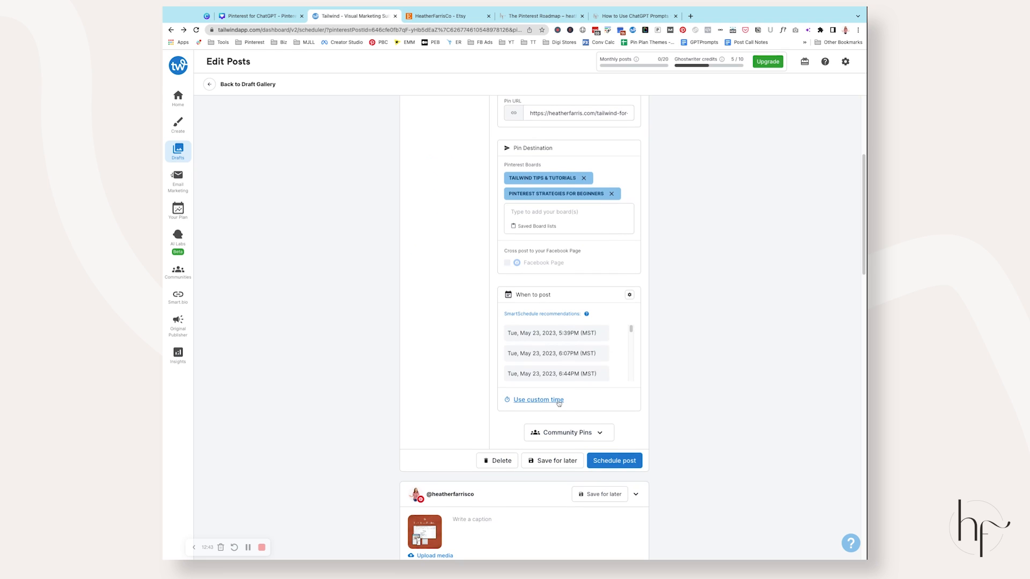
# Choose the Tue May 23 5:39 PM slot, monthly board spacing, and Social Media & Digital Marketing community
pyautogui.click(555, 332)
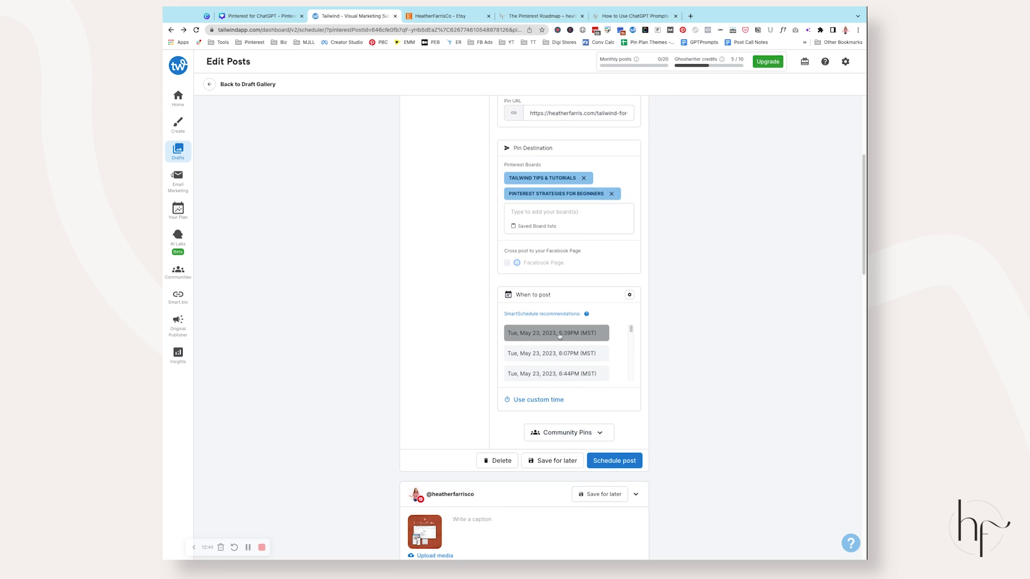
pyautogui.click(555, 333)
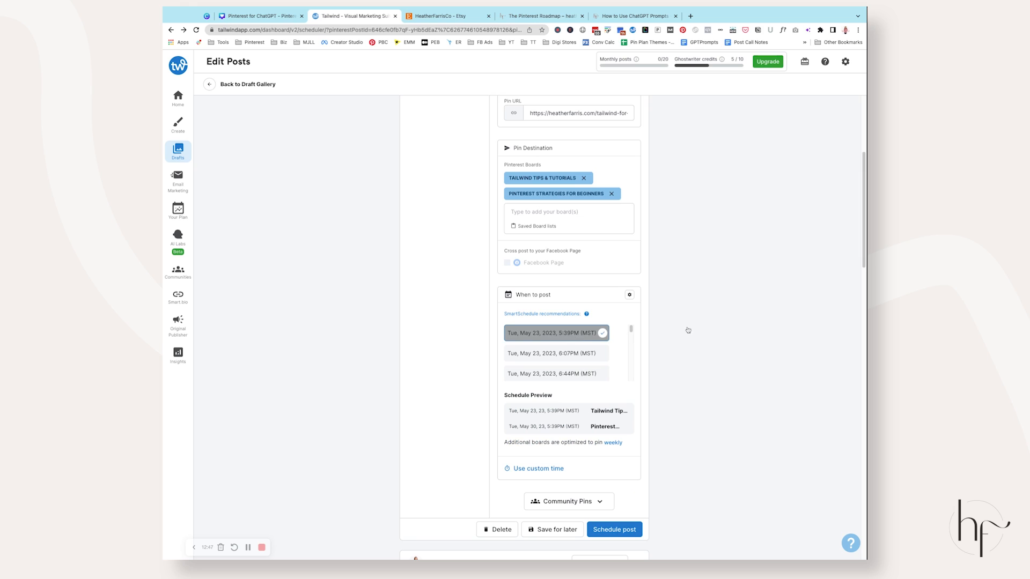
pyautogui.scroll(-3)
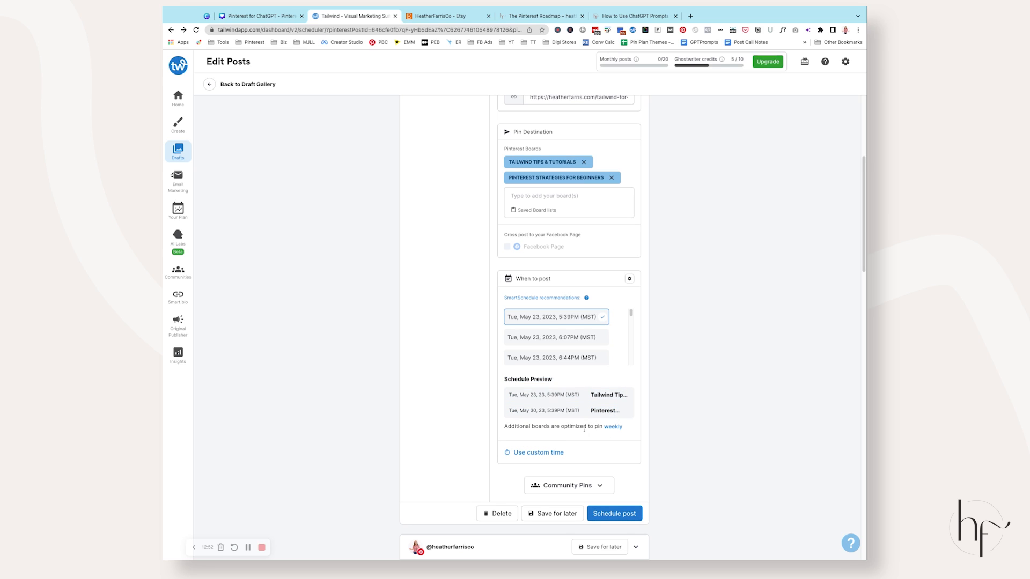
pyautogui.click(628, 279)
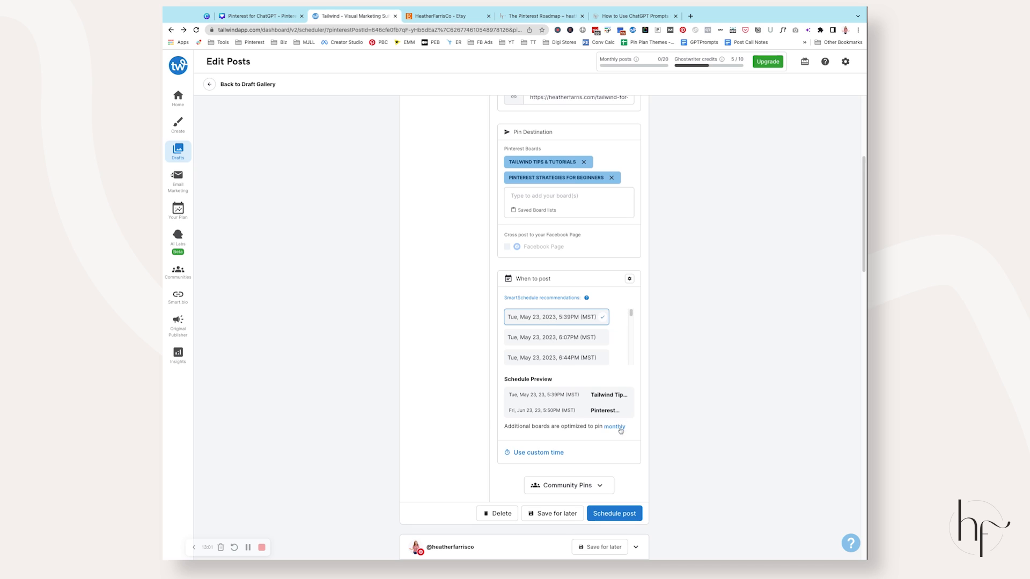
pyautogui.click(612, 426)
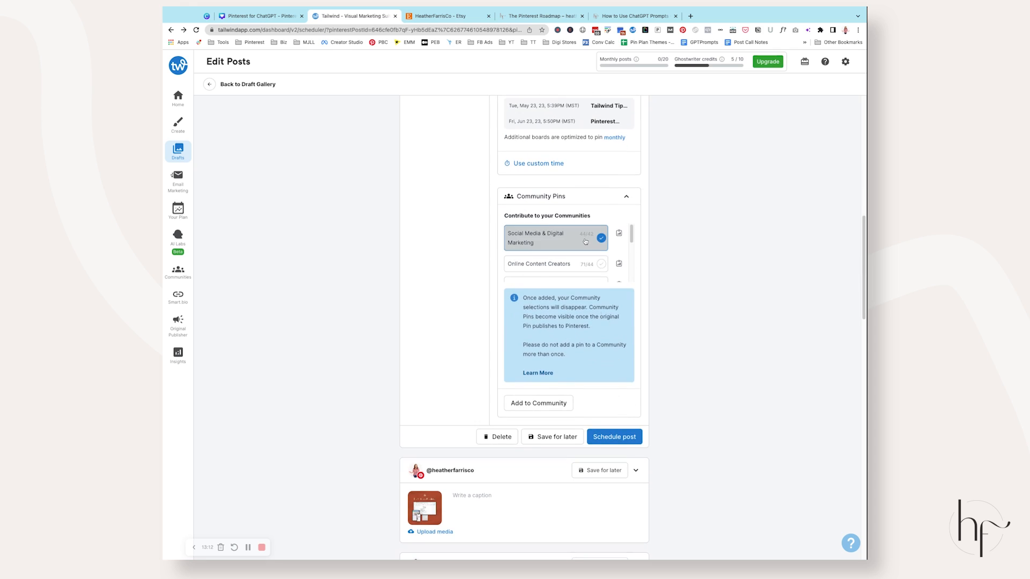
# Add the pin to Social Media & Digital Marketing and schedule it for May 23, 5:39 PM
pyautogui.click(538, 402)
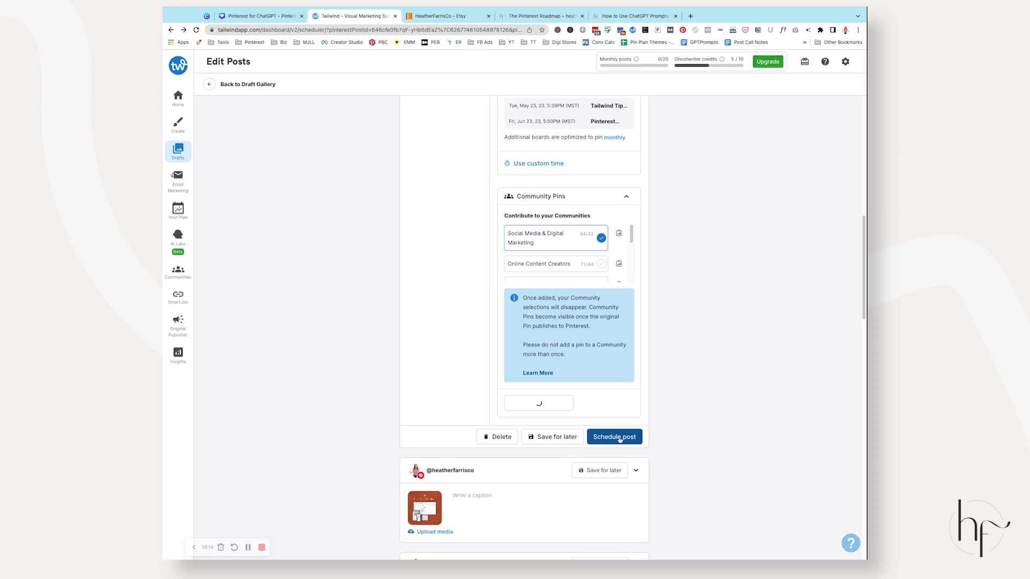
pyautogui.click(614, 437)
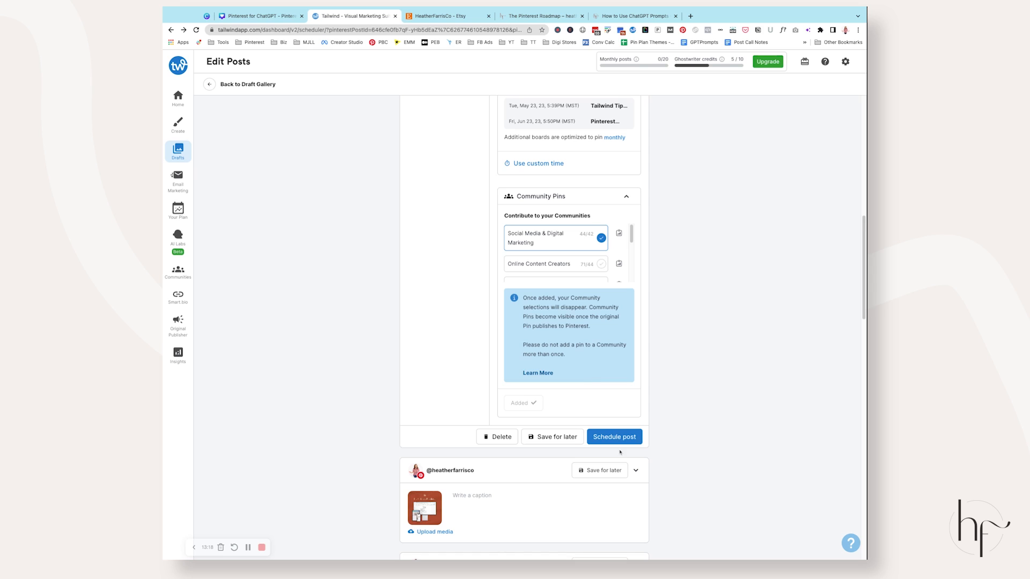
pyautogui.click(614, 436)
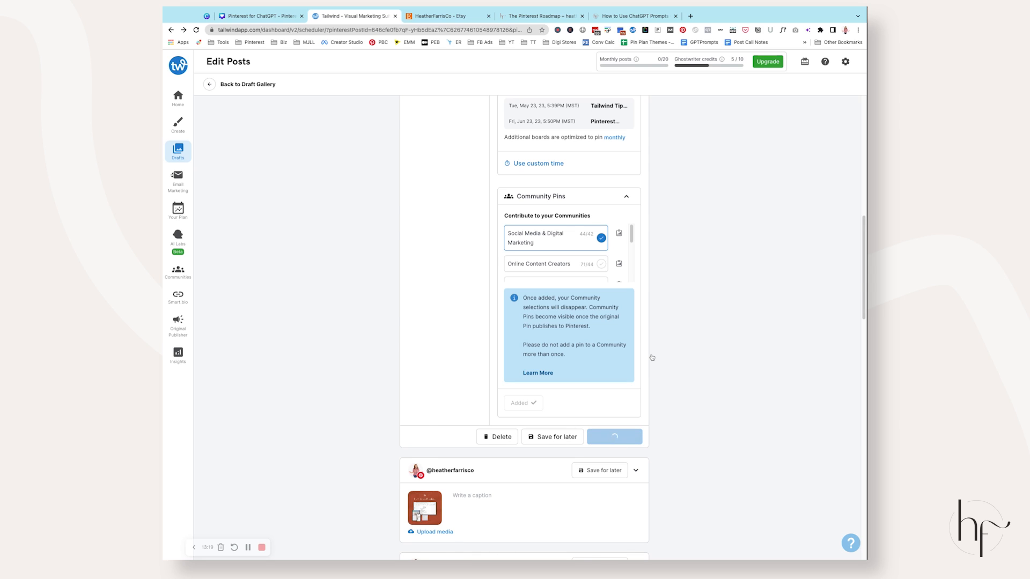
pyautogui.click(613, 436)
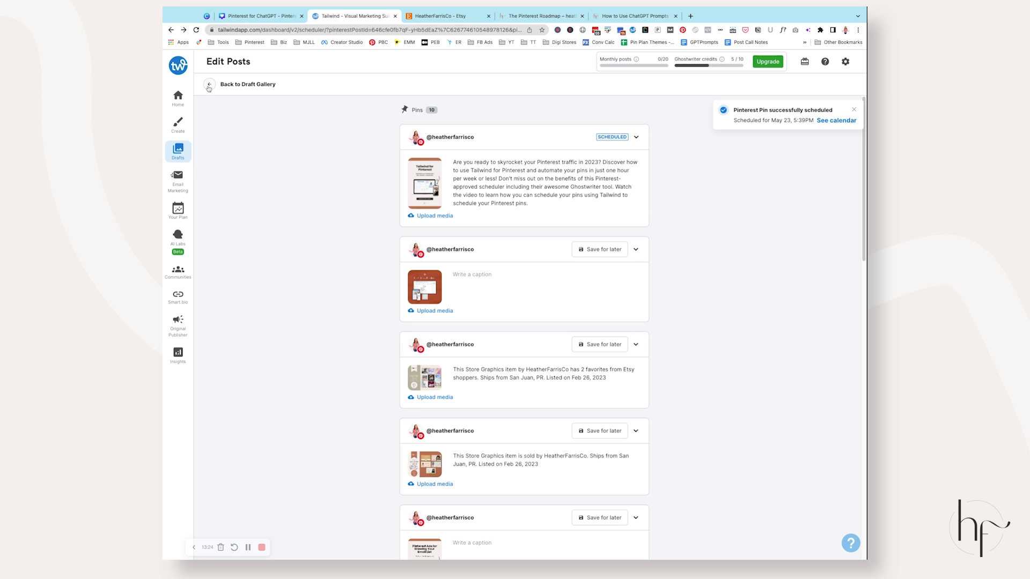
# Preview the Tuesday May 23, 5:39 PM pin on the Home calendar, then go to Drafts
pyautogui.click(177, 97)
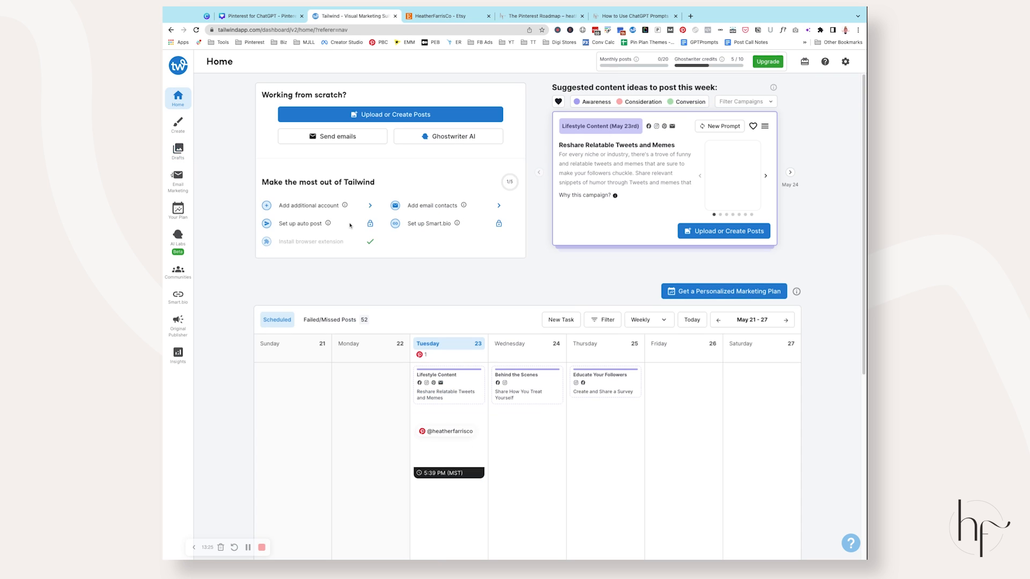
pyautogui.scroll(-3)
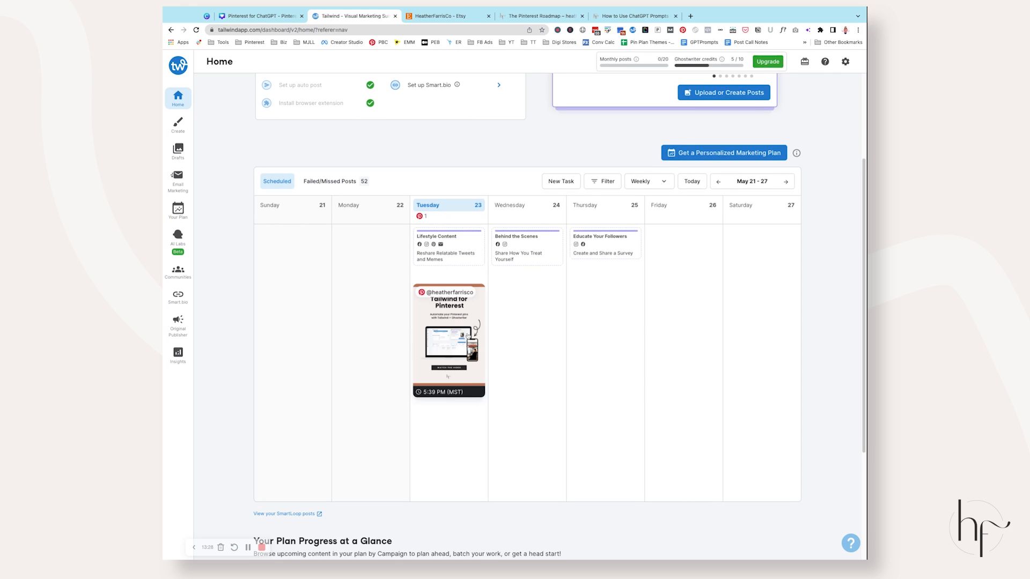
pyautogui.click(449, 339)
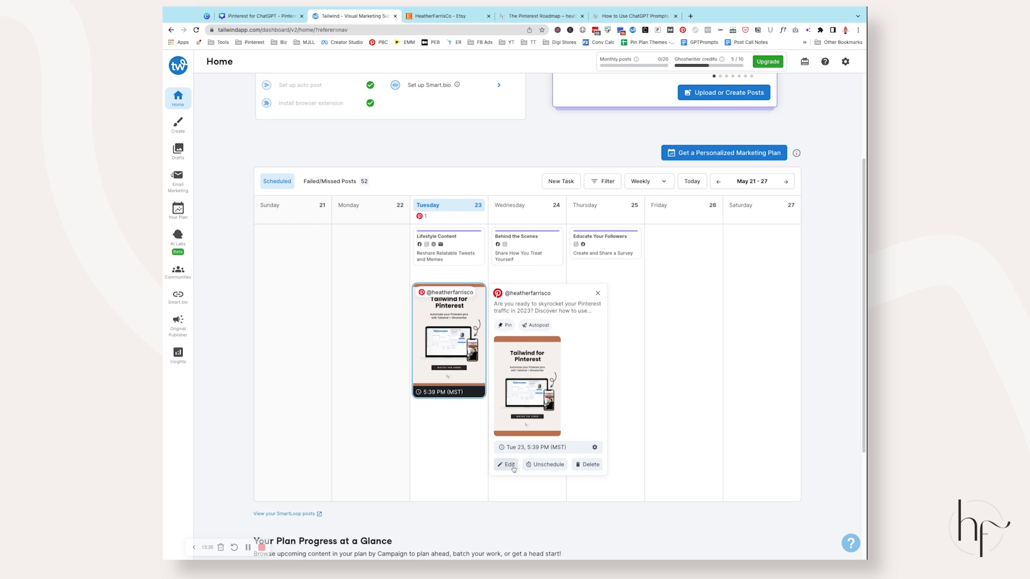
pyautogui.moveTo(589, 472)
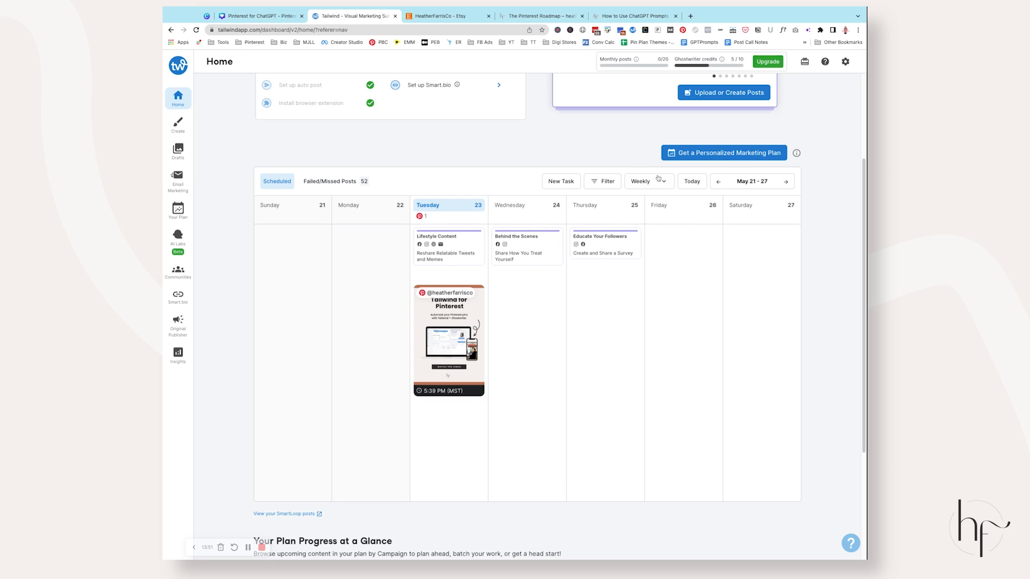
pyautogui.click(177, 151)
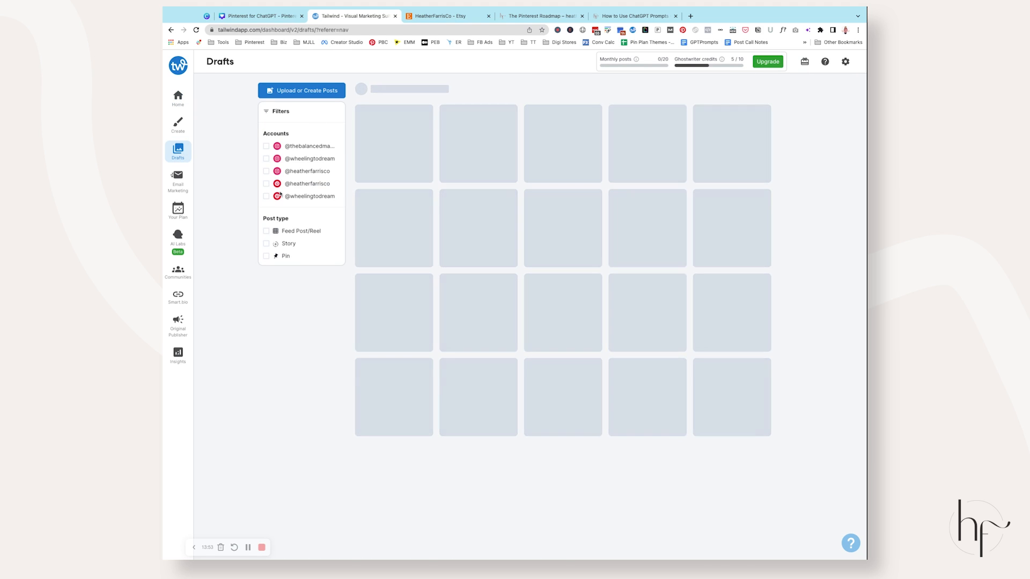
# Create a new post from the uploaded video as a Pin and continue to its Edit Posts page
pyautogui.click(301, 90)
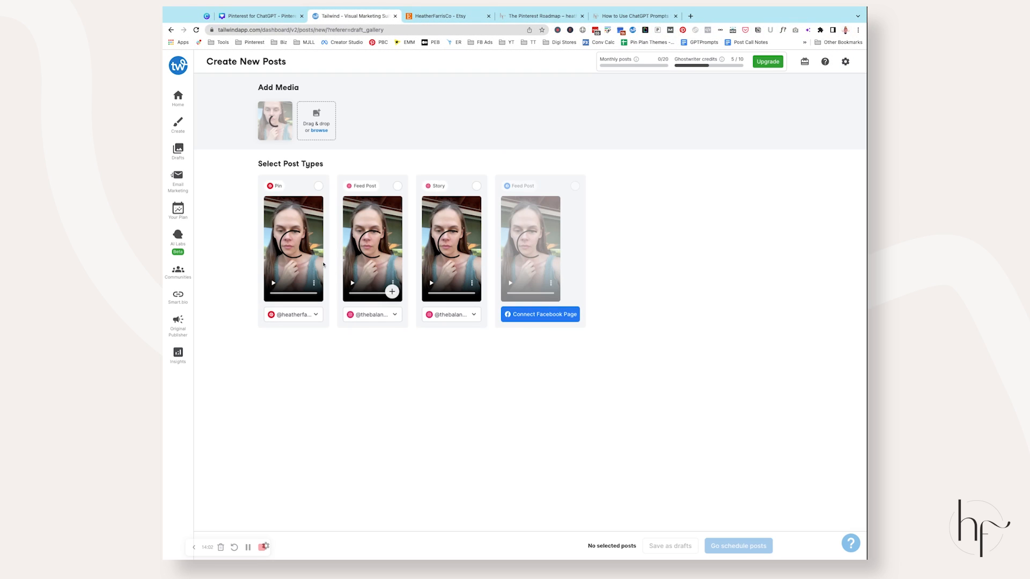
pyautogui.click(318, 186)
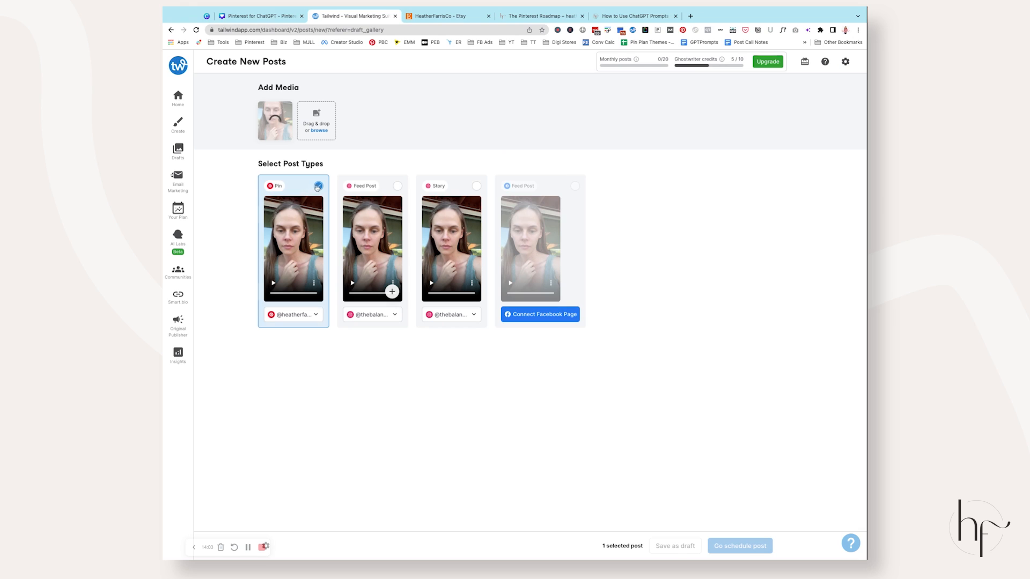
pyautogui.click(318, 187)
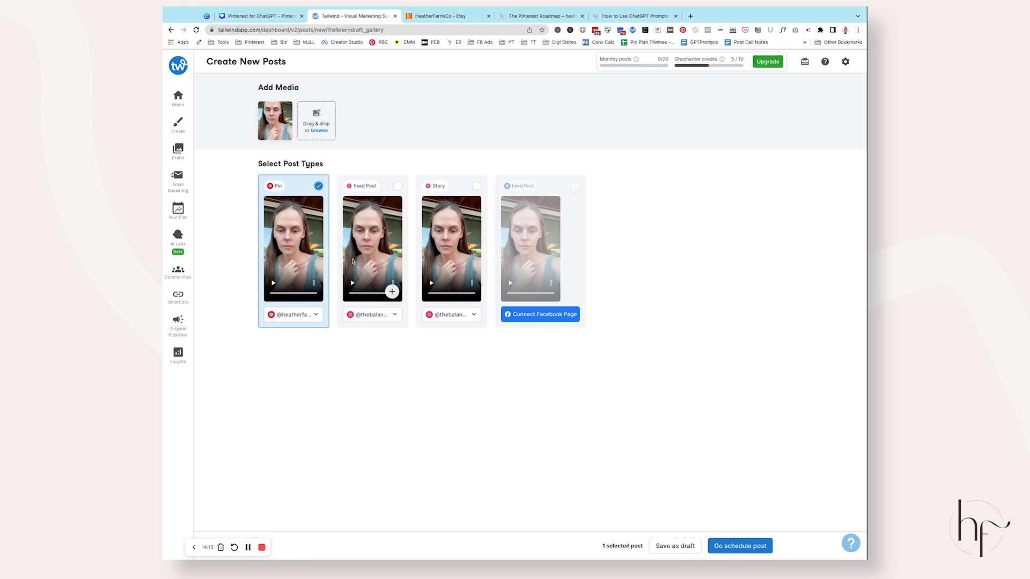
pyautogui.click(739, 546)
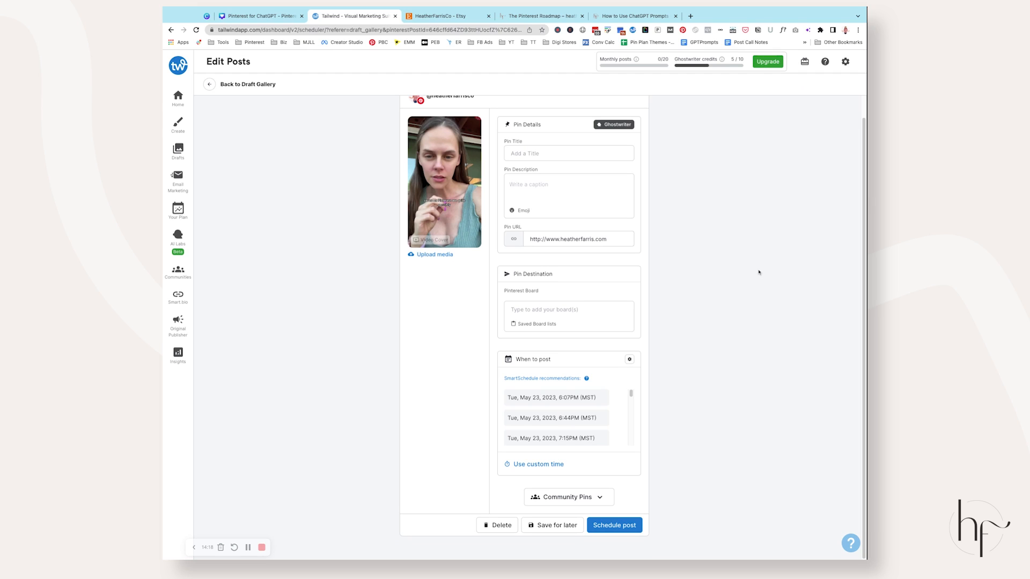
pyautogui.moveTo(702, 267)
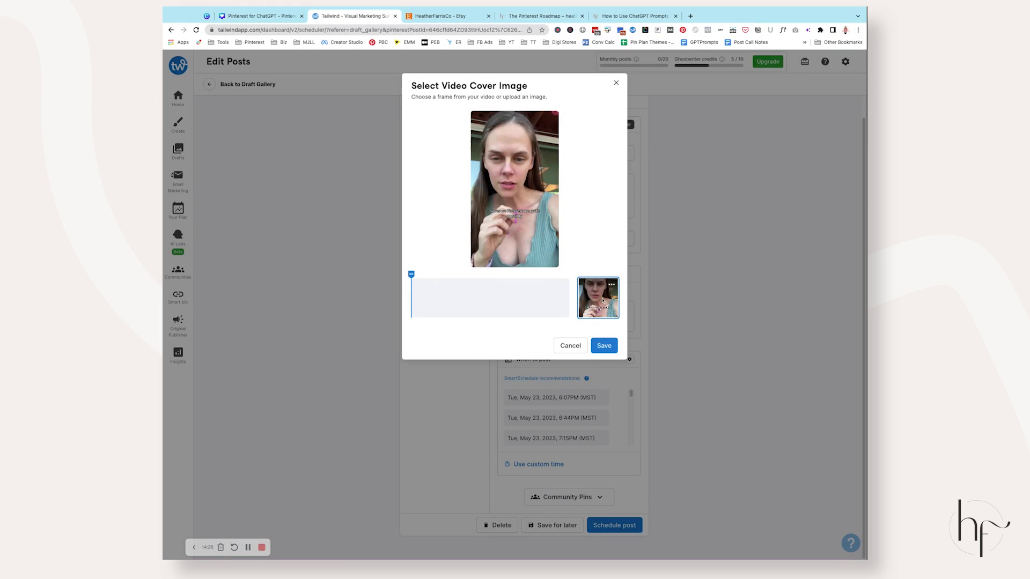
# Leave the video cover unchanged and save the untitled video pin as a draft
pyautogui.click(610, 284)
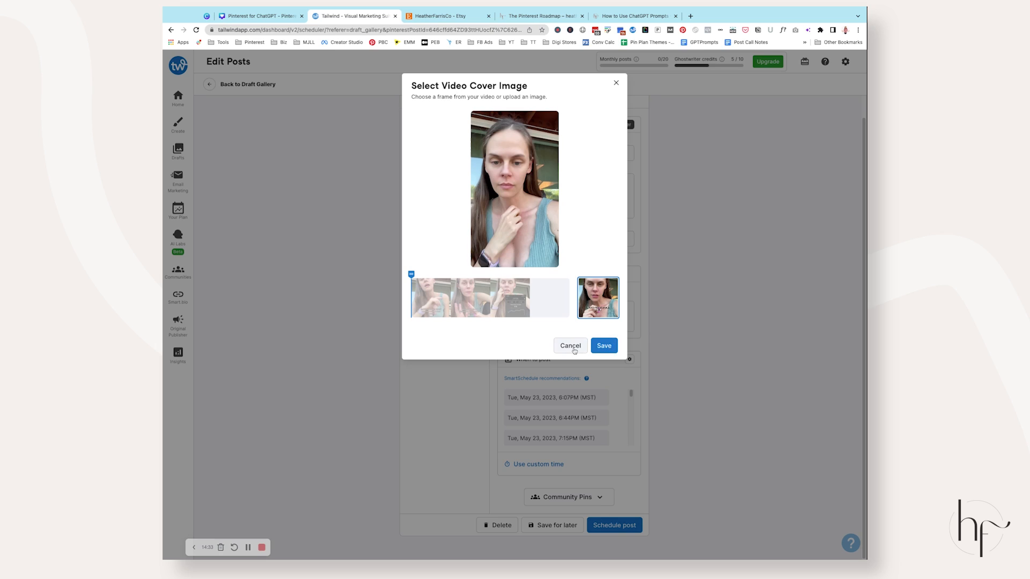
pyautogui.click(602, 346)
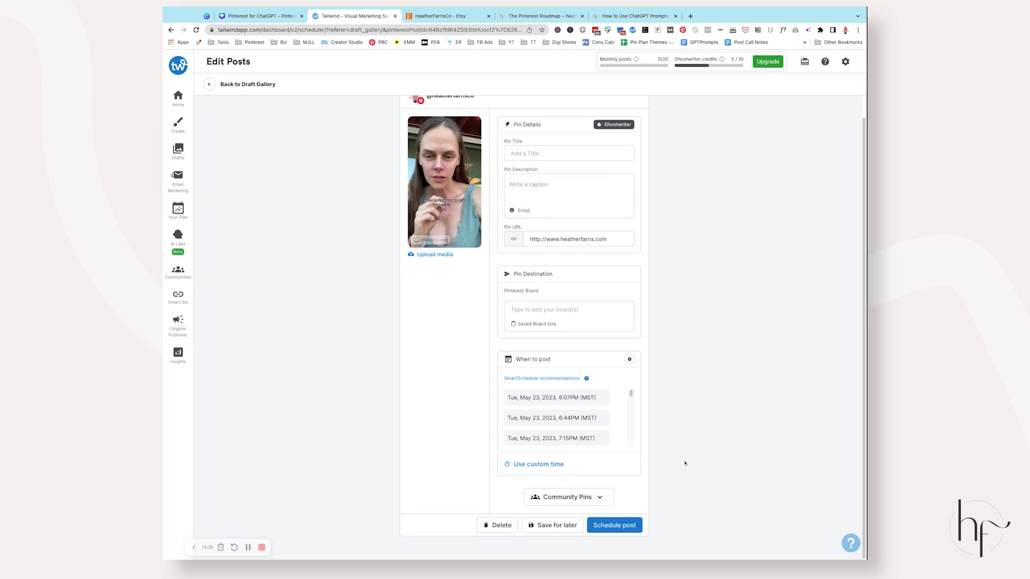
pyautogui.moveTo(601, 467)
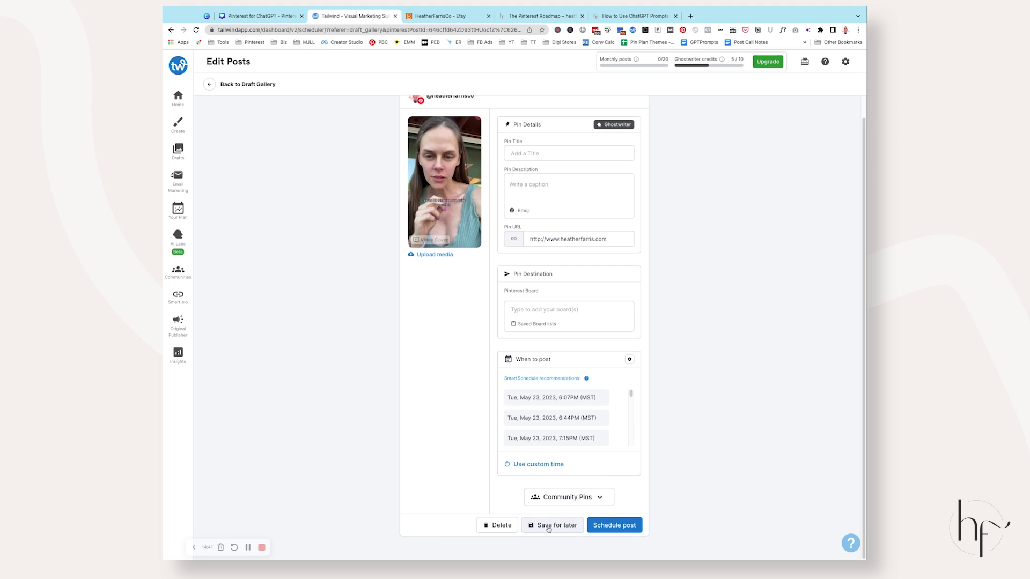
pyautogui.click(556, 524)
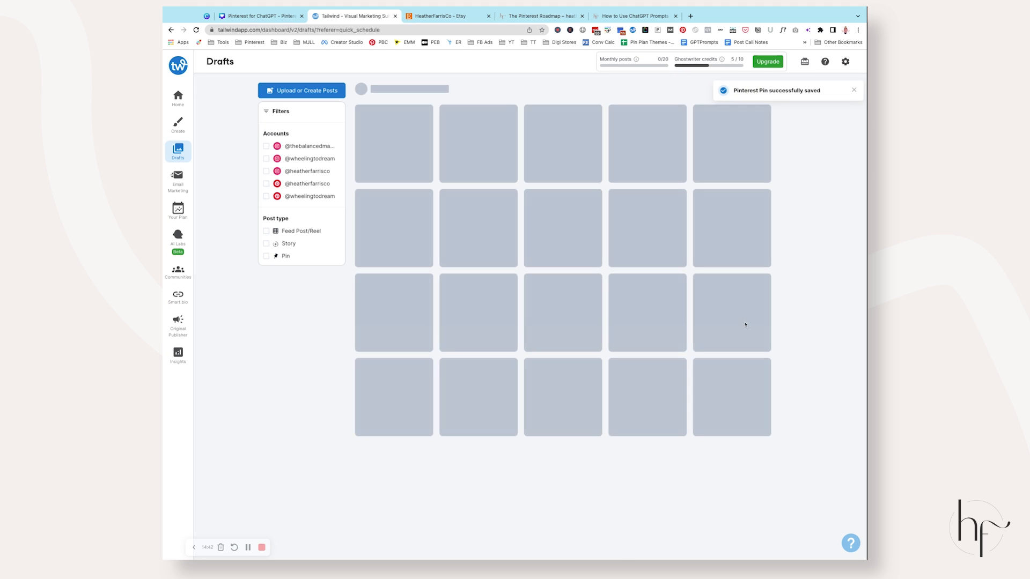